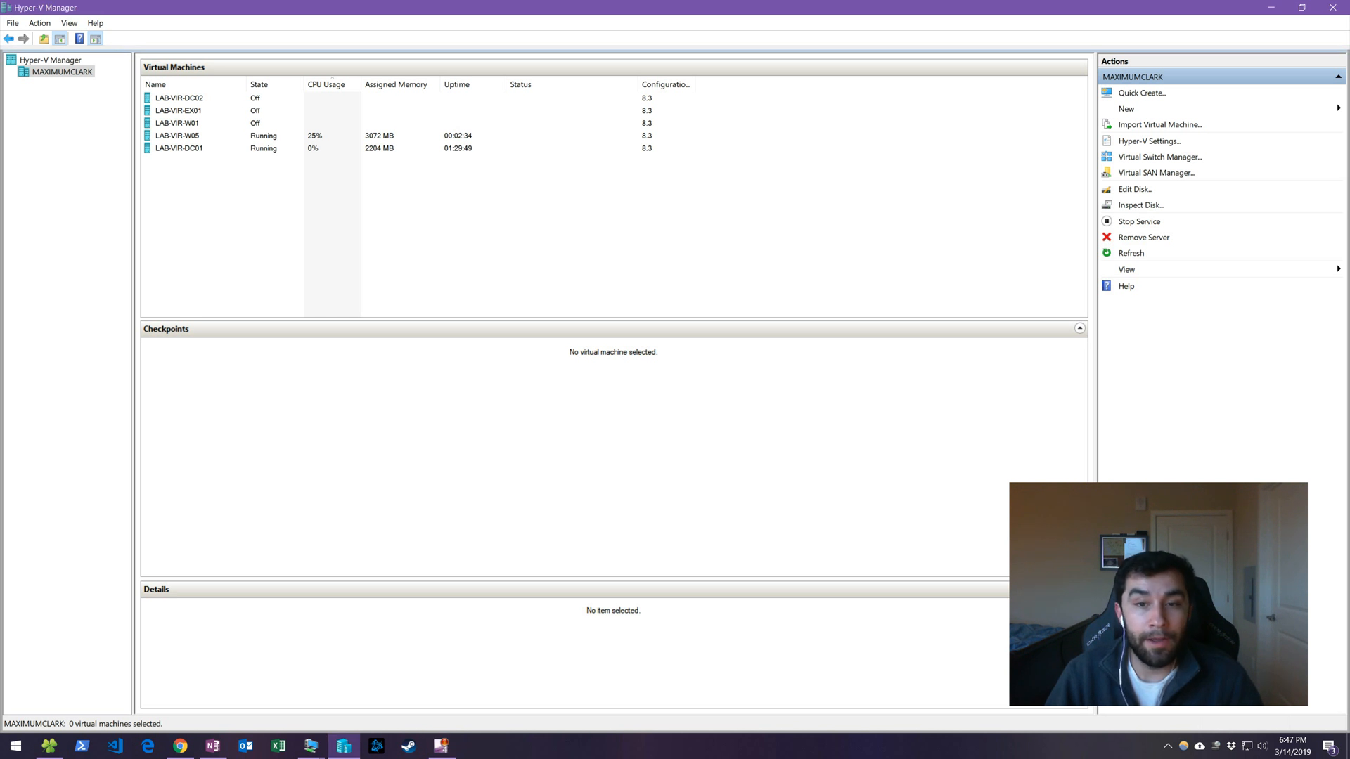
# Check that LAB-VIR-W05 is running, then connect to the LAB-VIR-DC01 console.
pyautogui.click(177, 135)
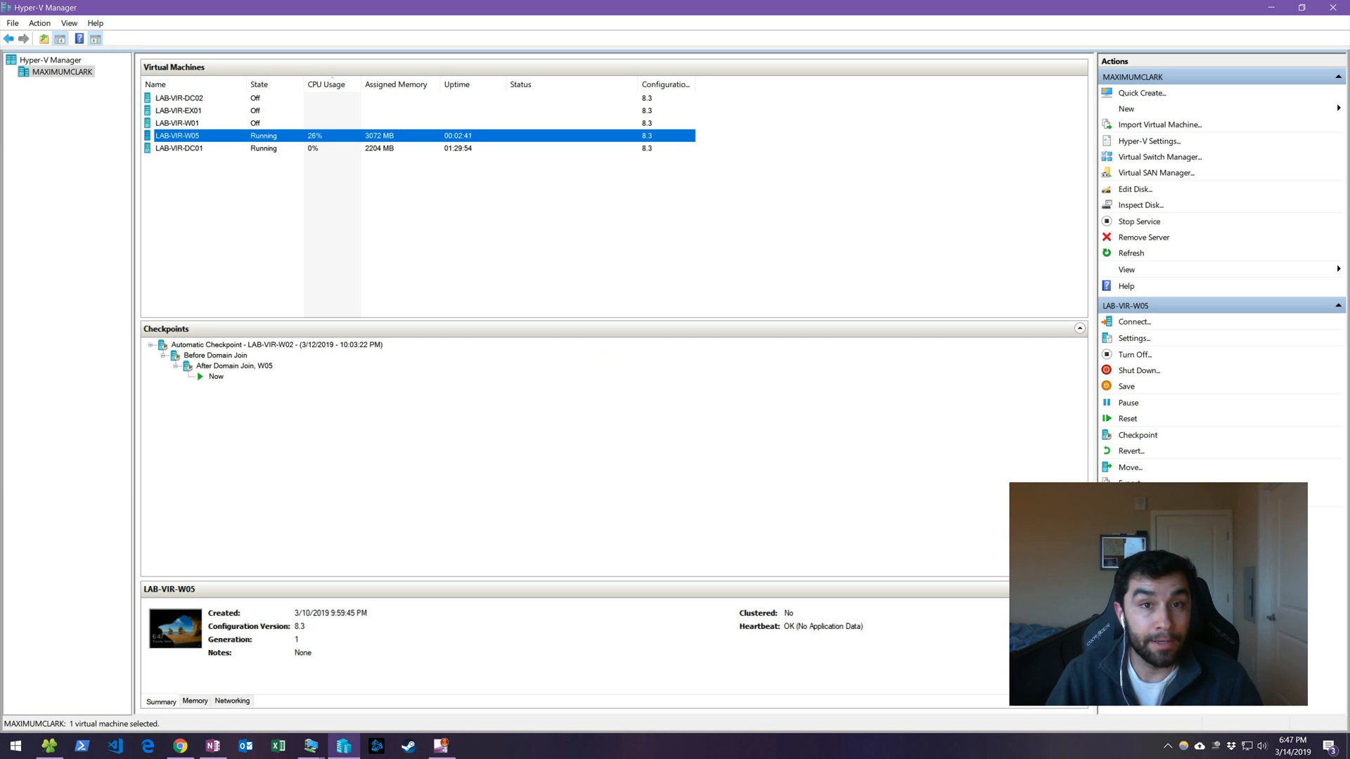
pyautogui.click(178, 149)
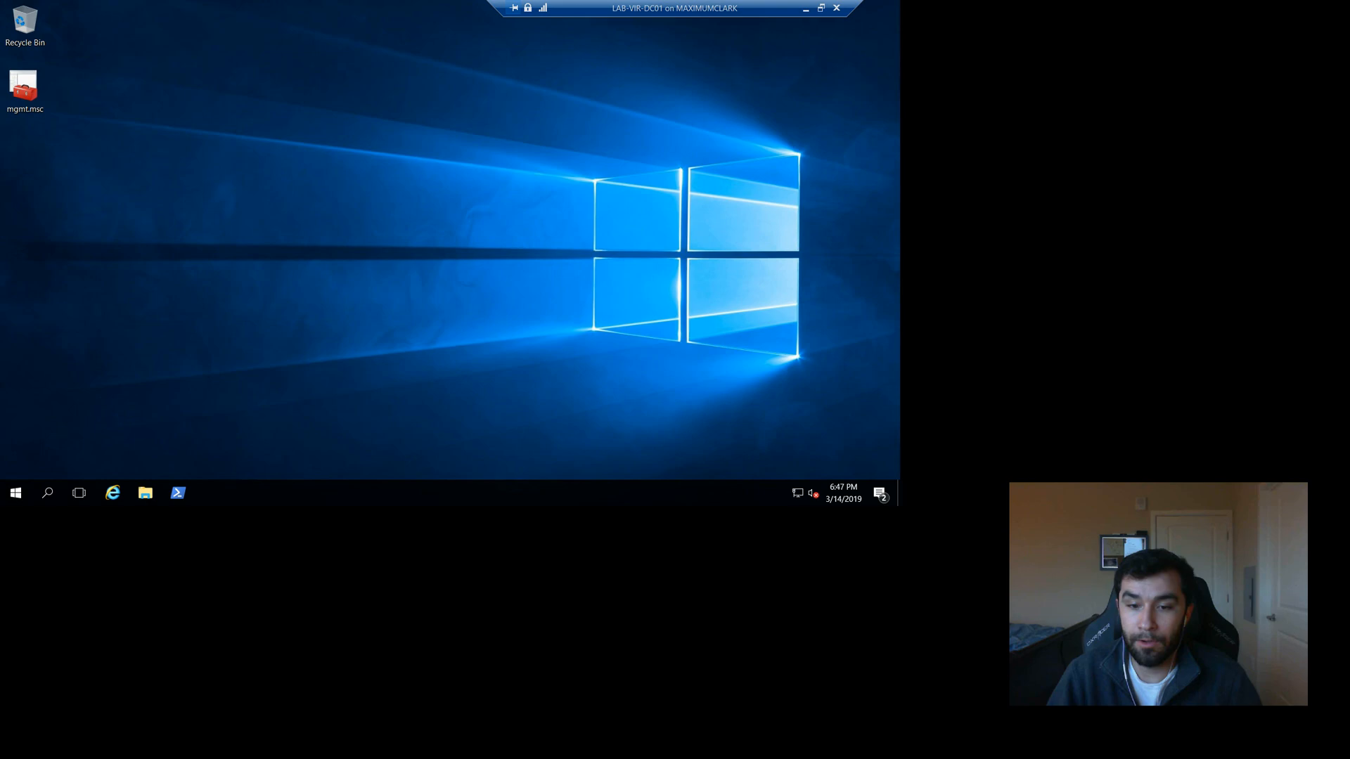
# Ping lab-vir-w05 from PowerShell on the domain controller, receiving four replies with no loss.
pyautogui.click(177, 494)
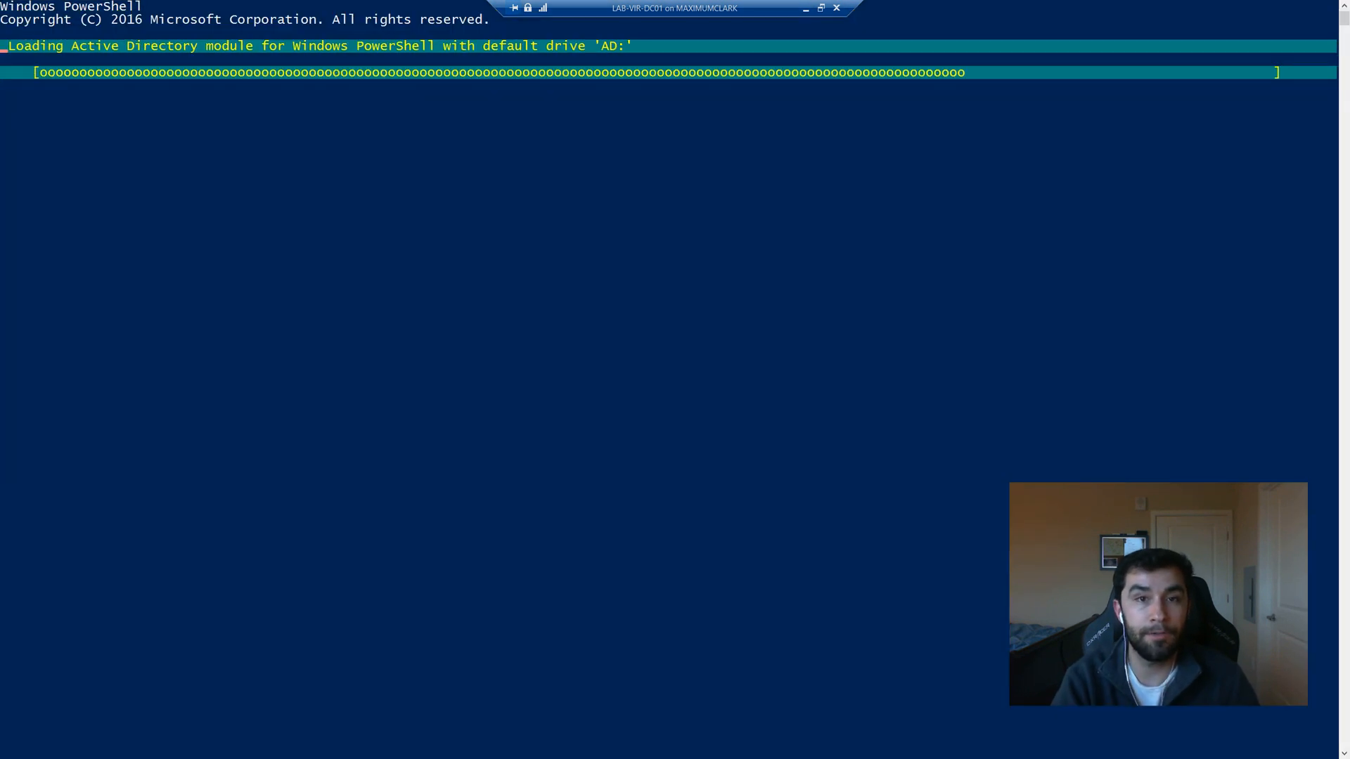
pyautogui.write('ping')
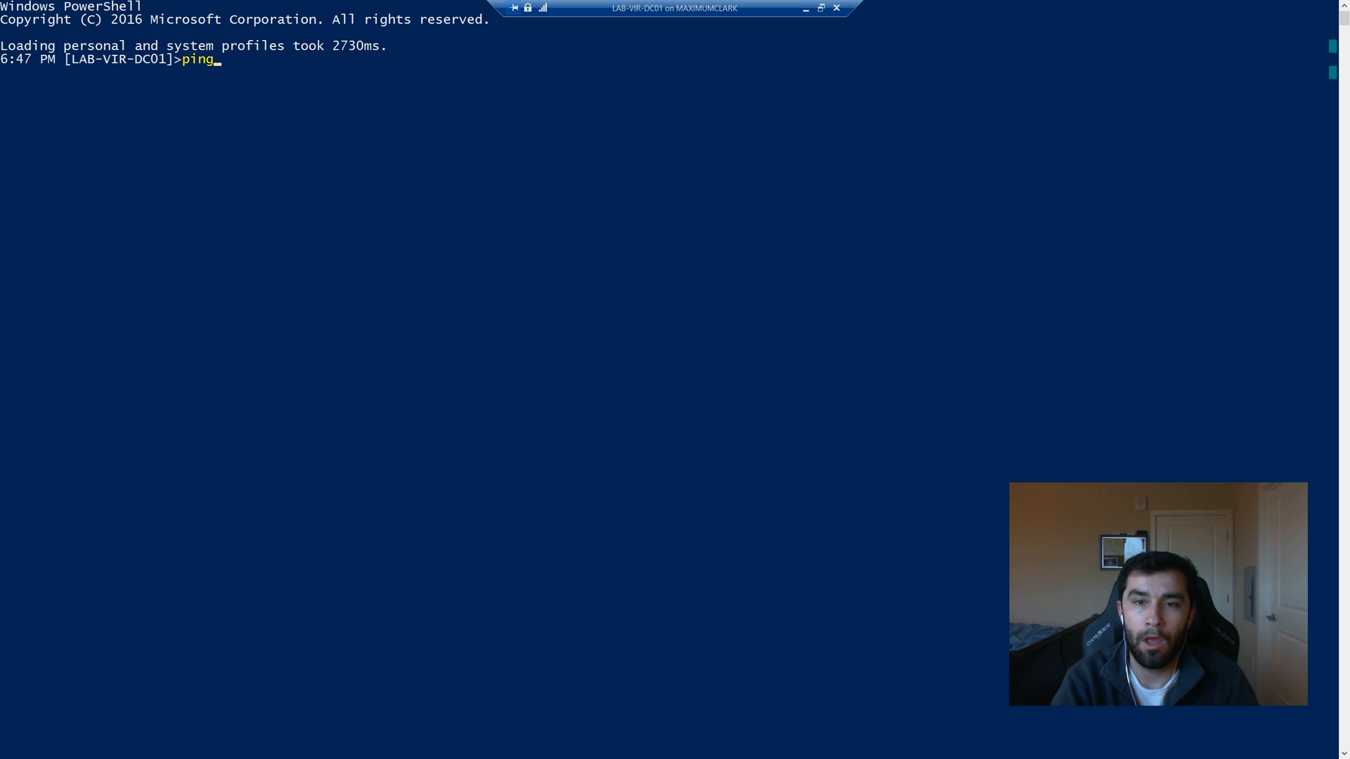
pyautogui.write('lab-vir-')
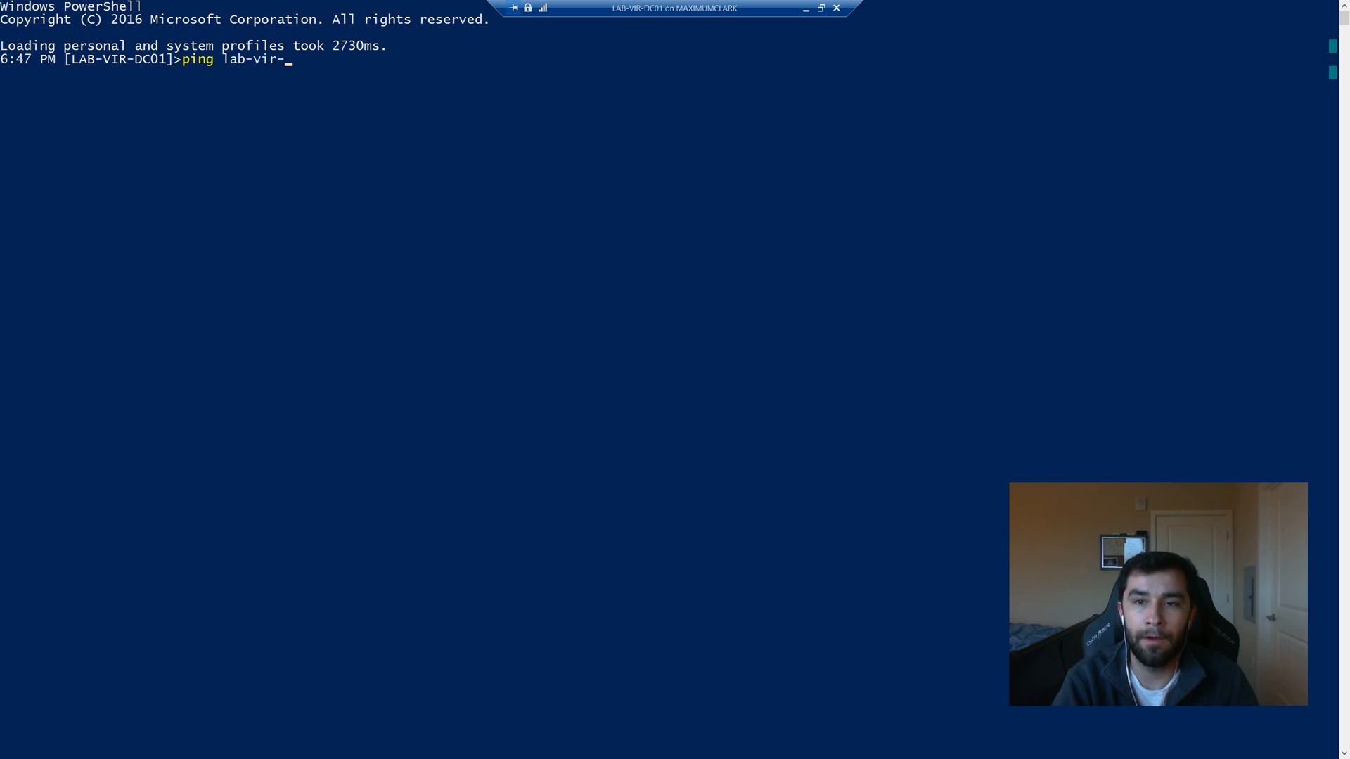
pyautogui.write('w05')
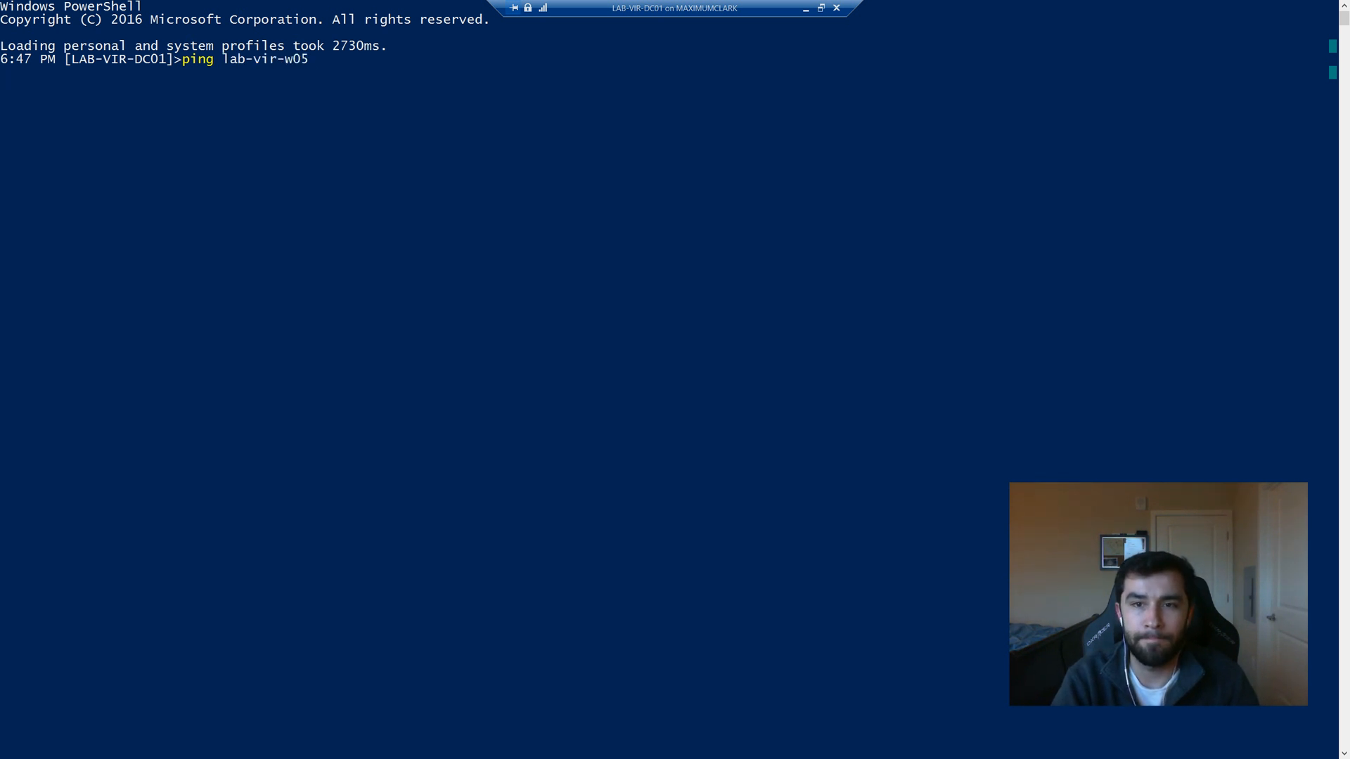
pyautogui.press('Return')
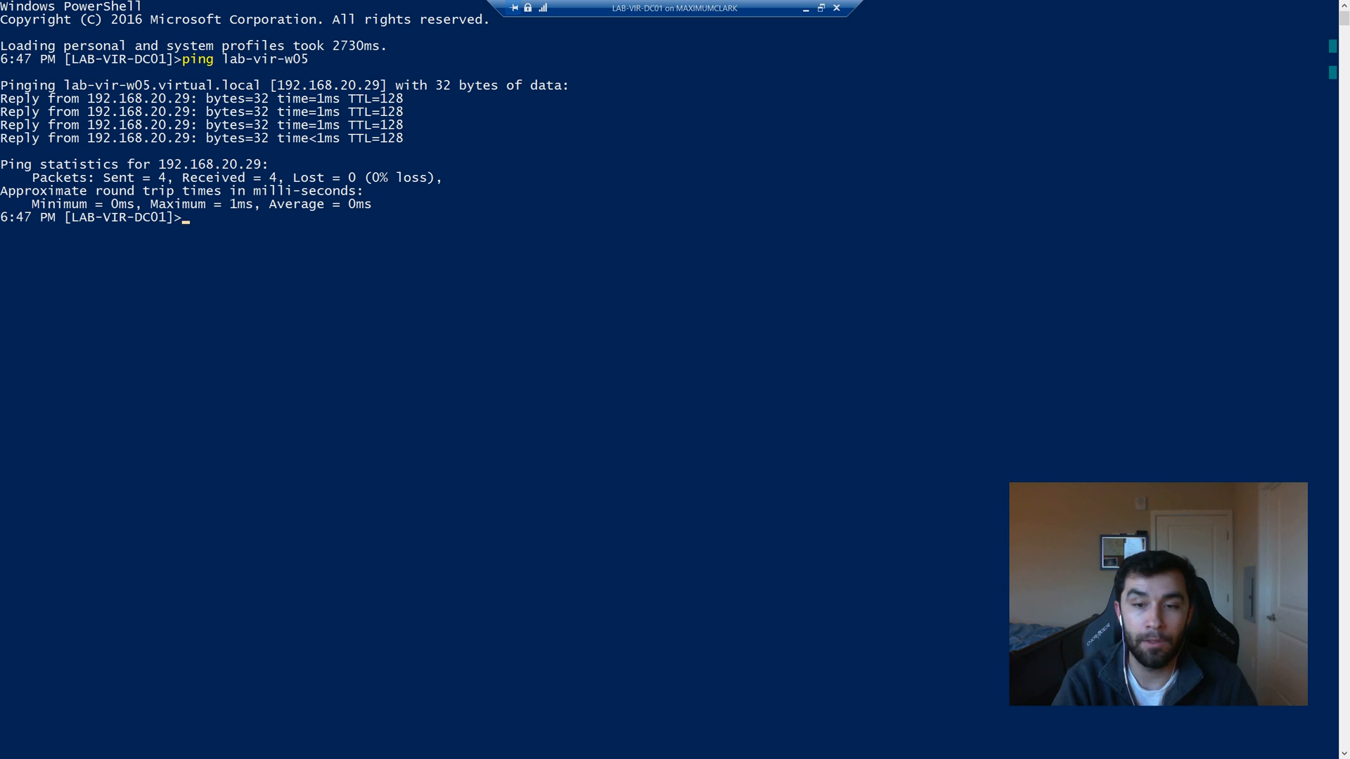
# Run 'test-wsman lab-vir-w05', observe the WSManFault error, and return to the management console.
pyautogui.write('test-wsman')
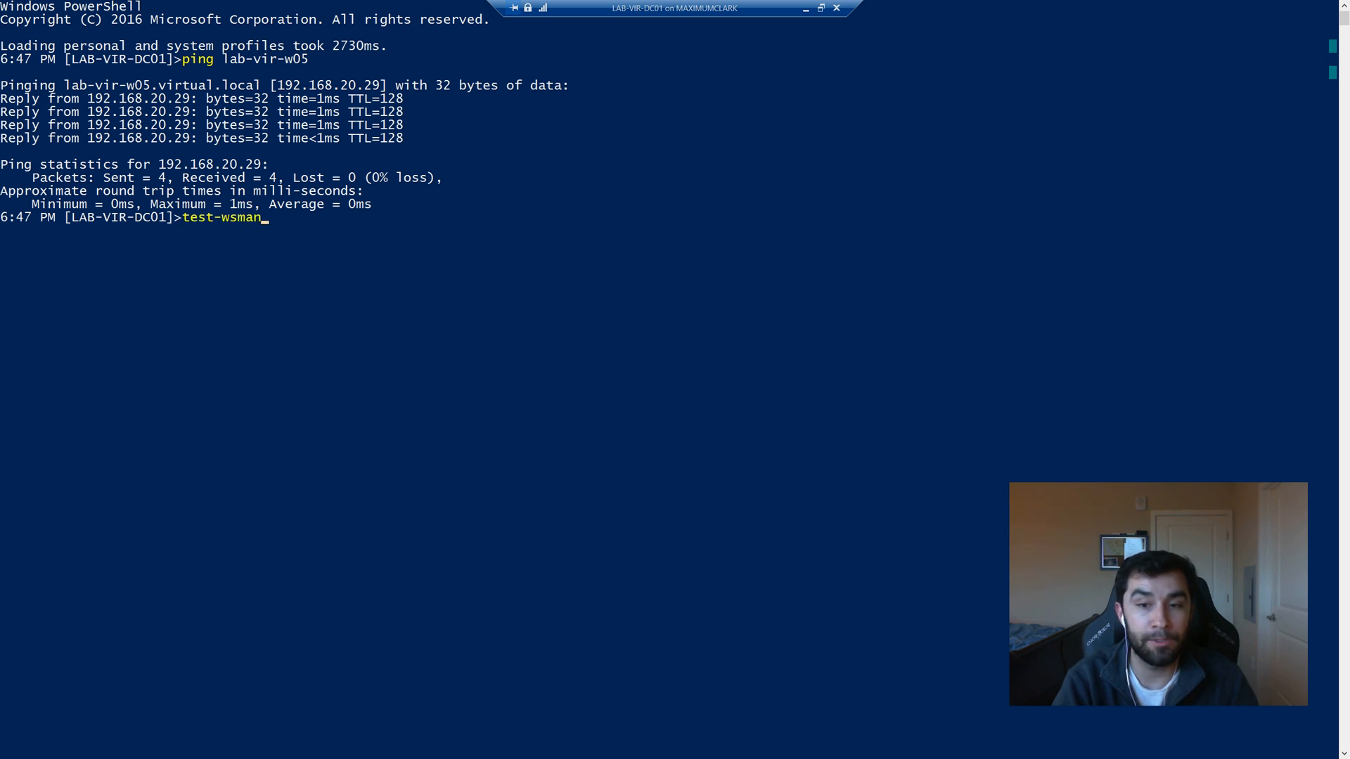
pyautogui.write('lab-vir-')
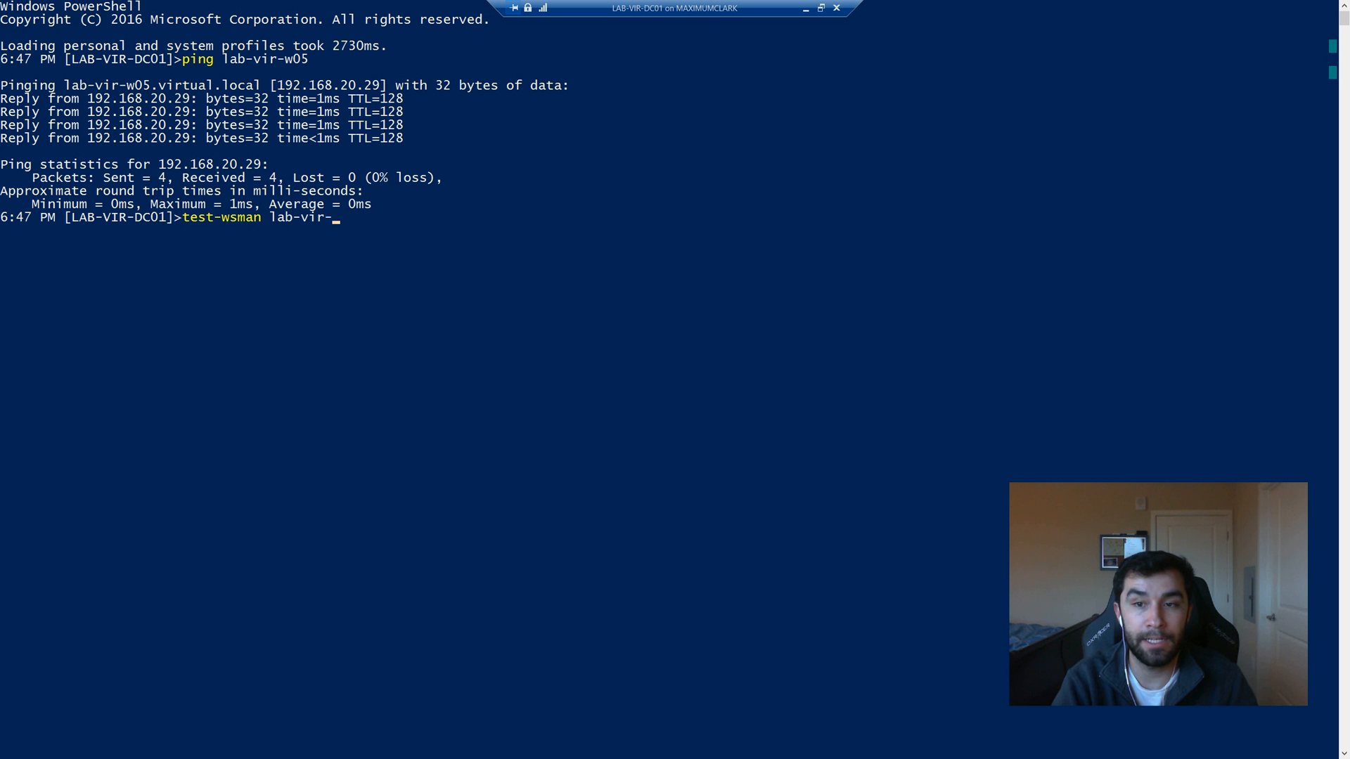
pyautogui.write('w05')
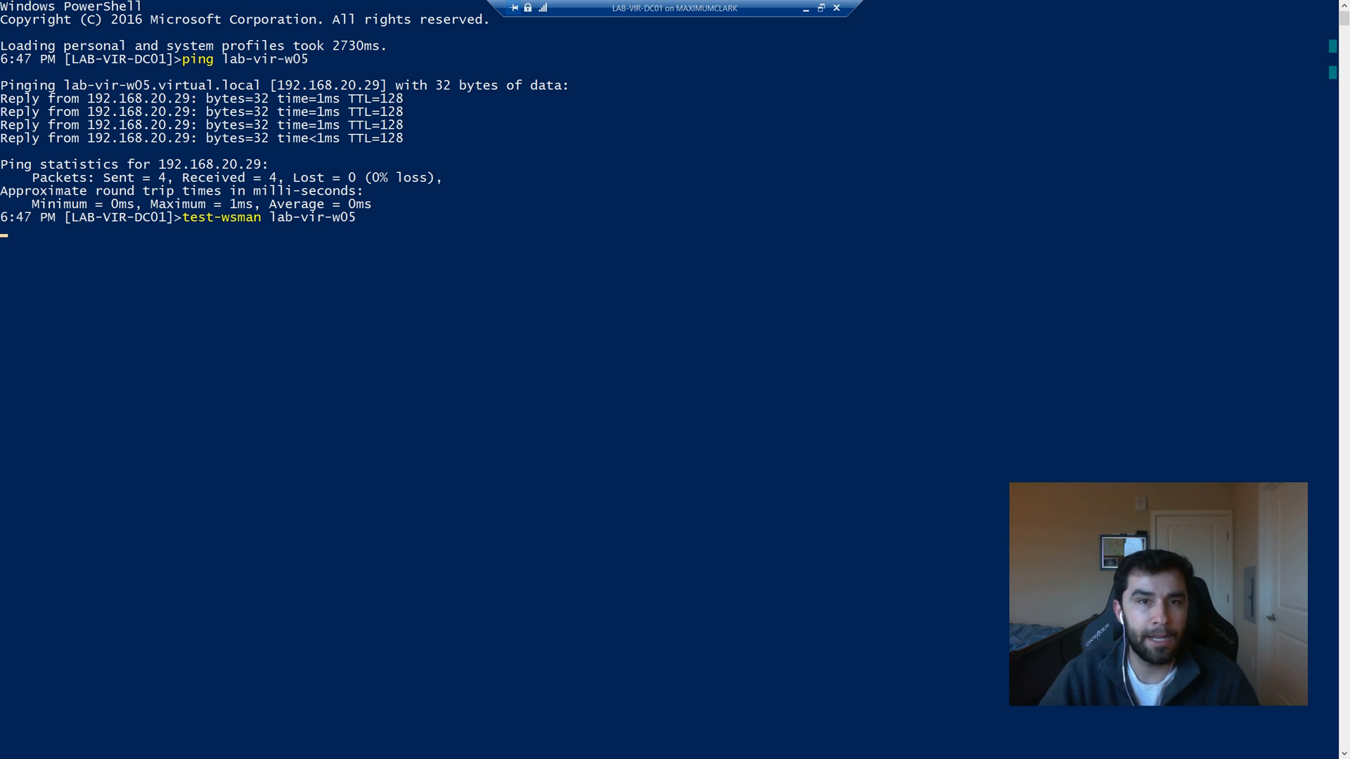
pyautogui.press('Return')
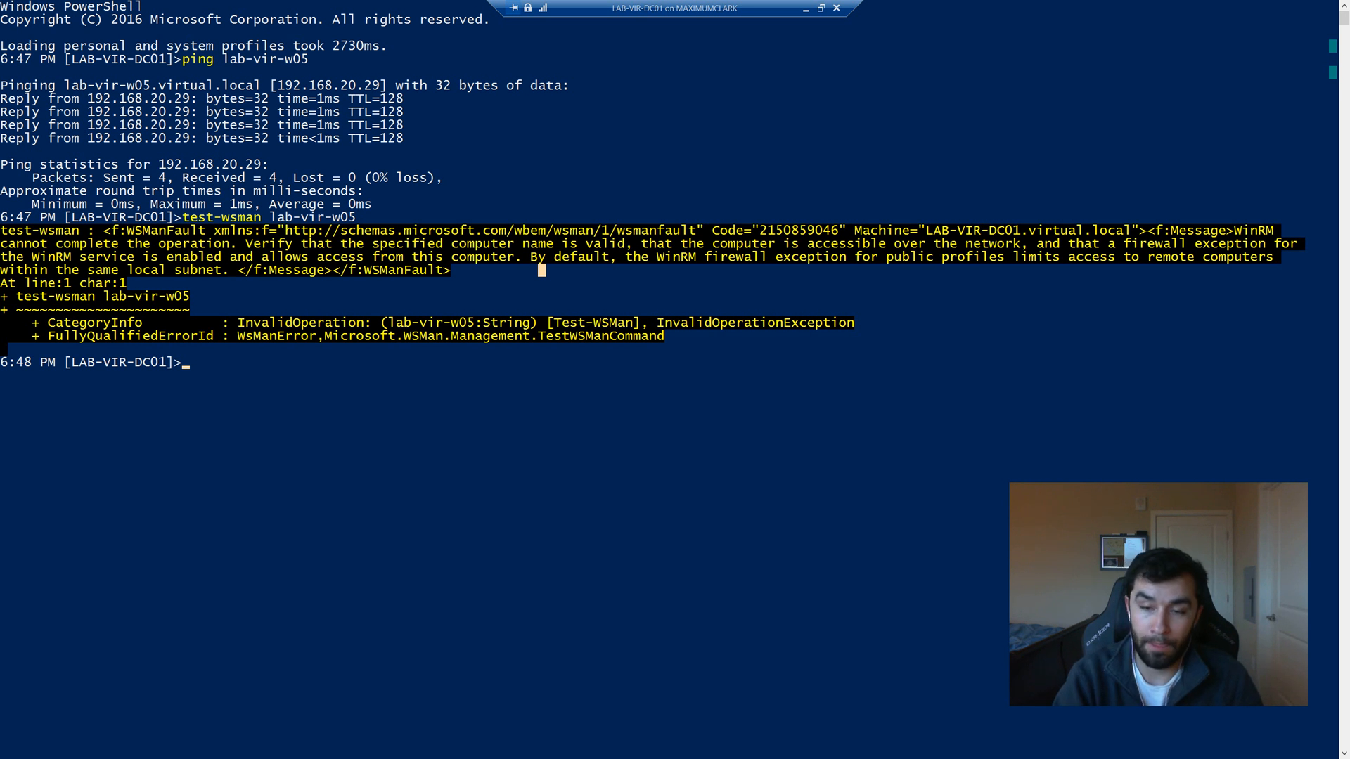
pyautogui.click(818, 8)
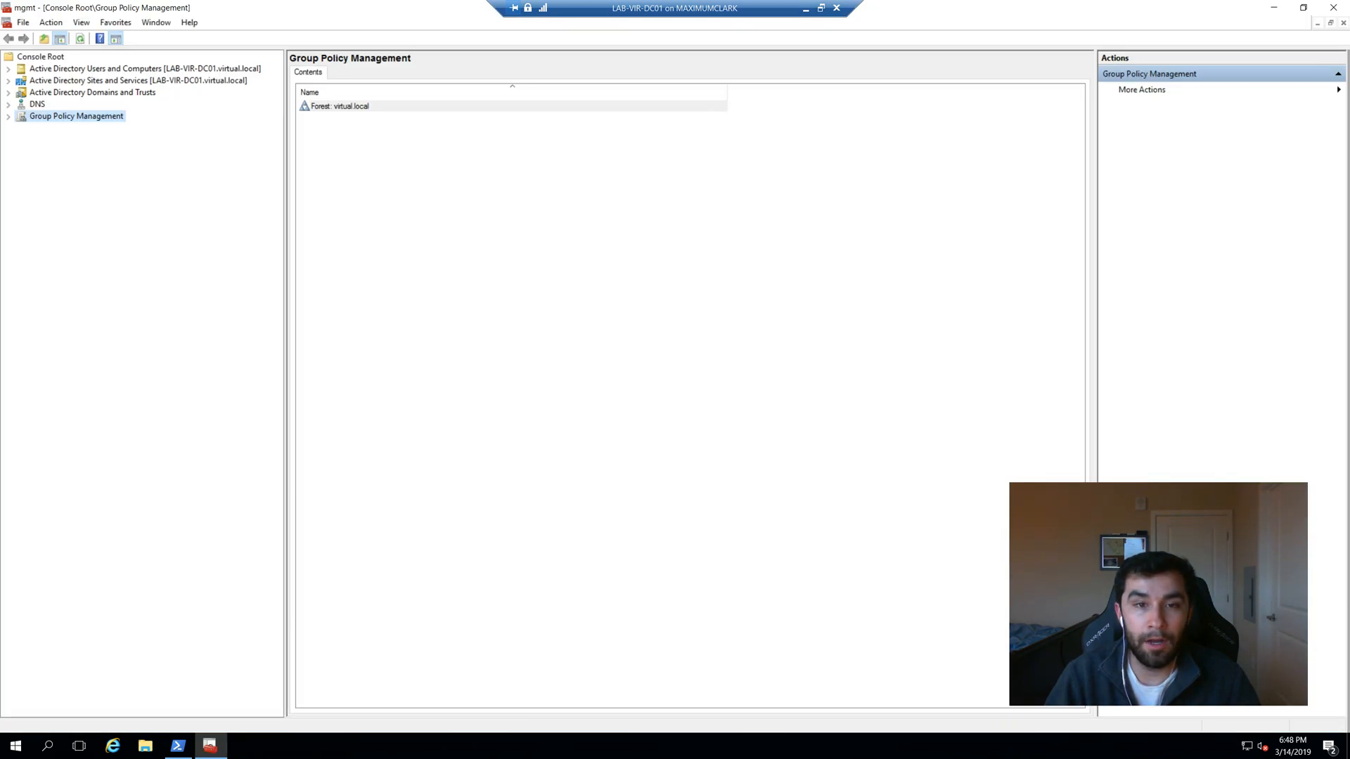
# Confirm LAB-VIR-W05 is listed in the virtual.local VIR - Computers OU.
pyautogui.click(8, 68)
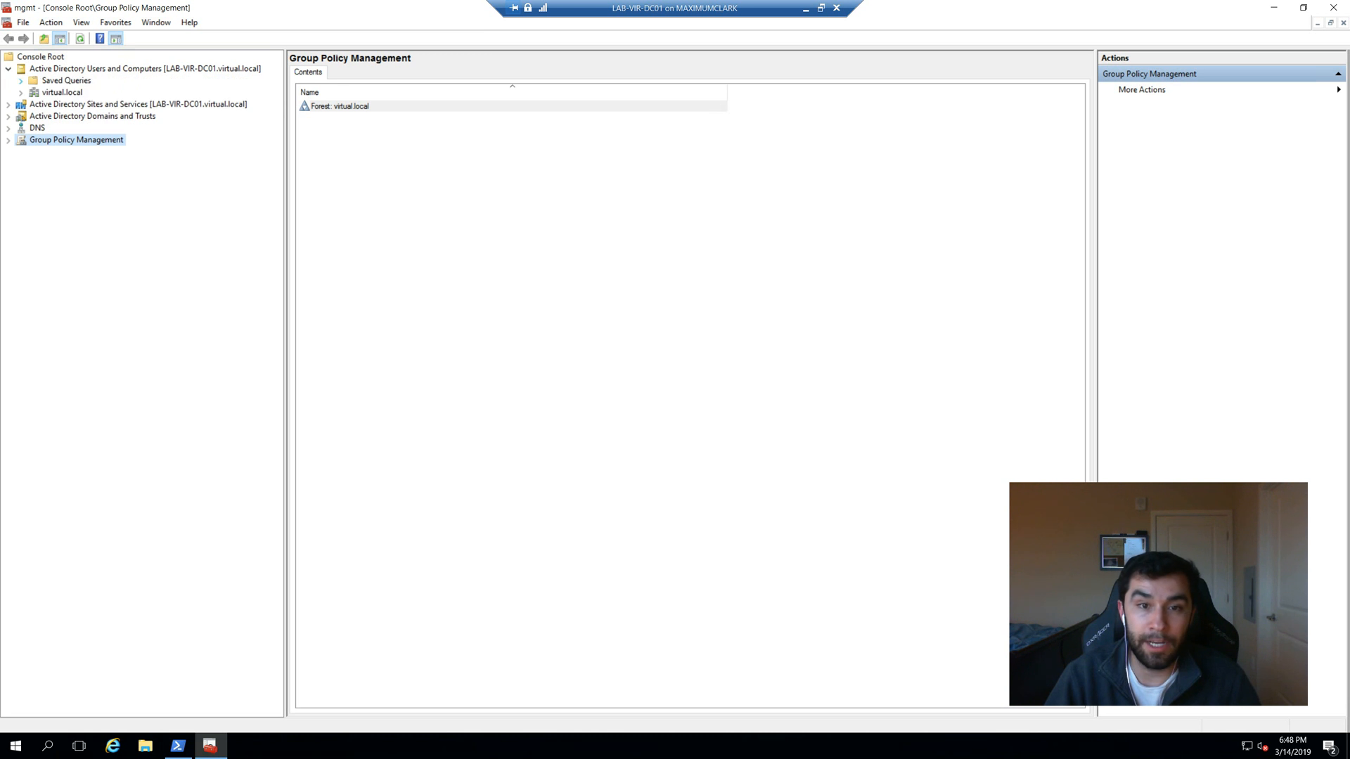
pyautogui.click(21, 93)
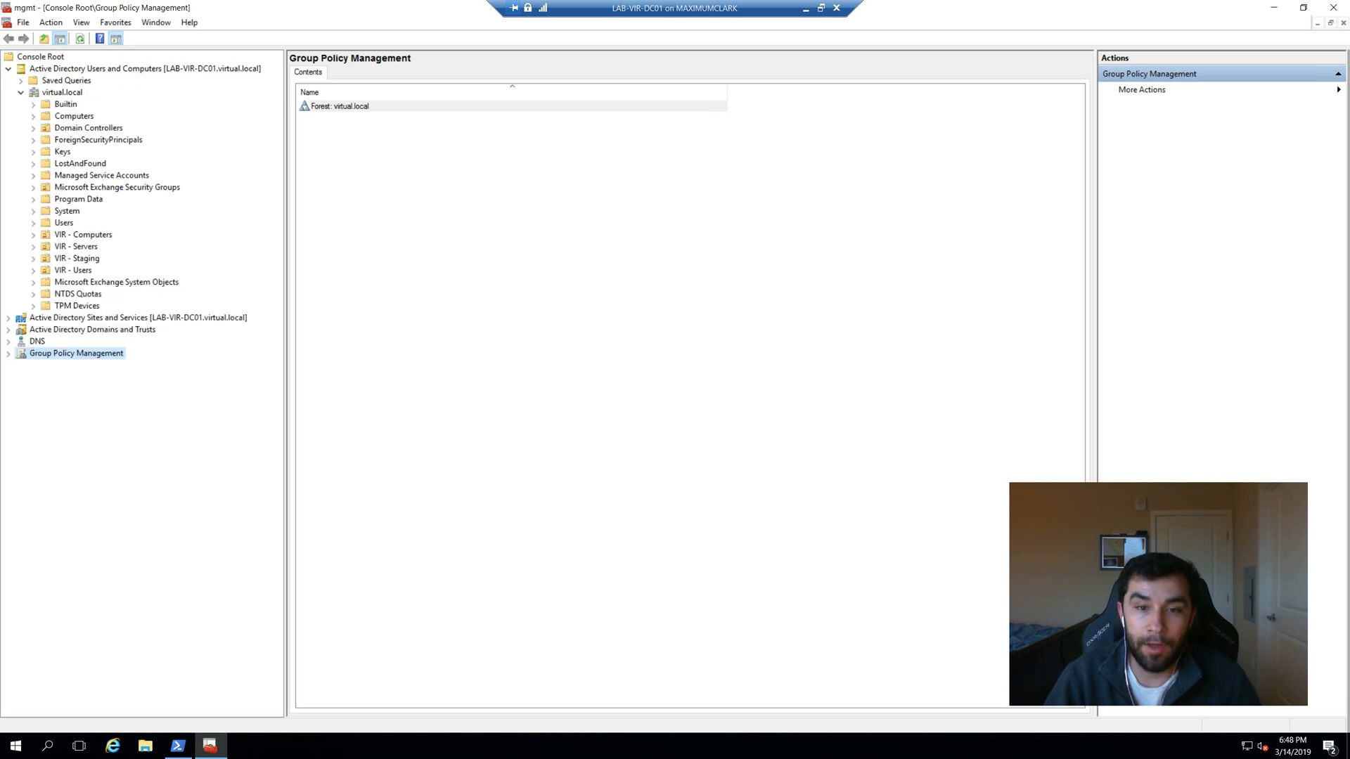
pyautogui.click(83, 234)
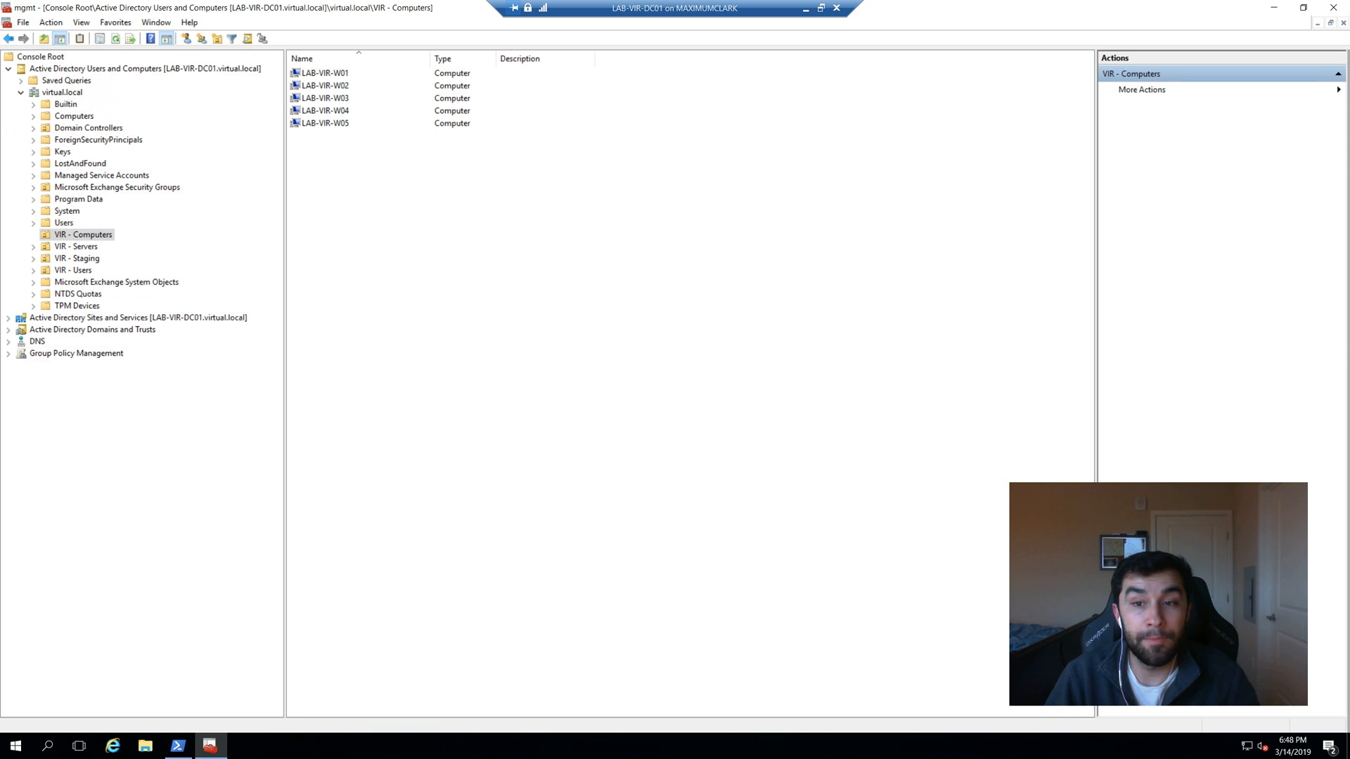
pyautogui.click(326, 122)
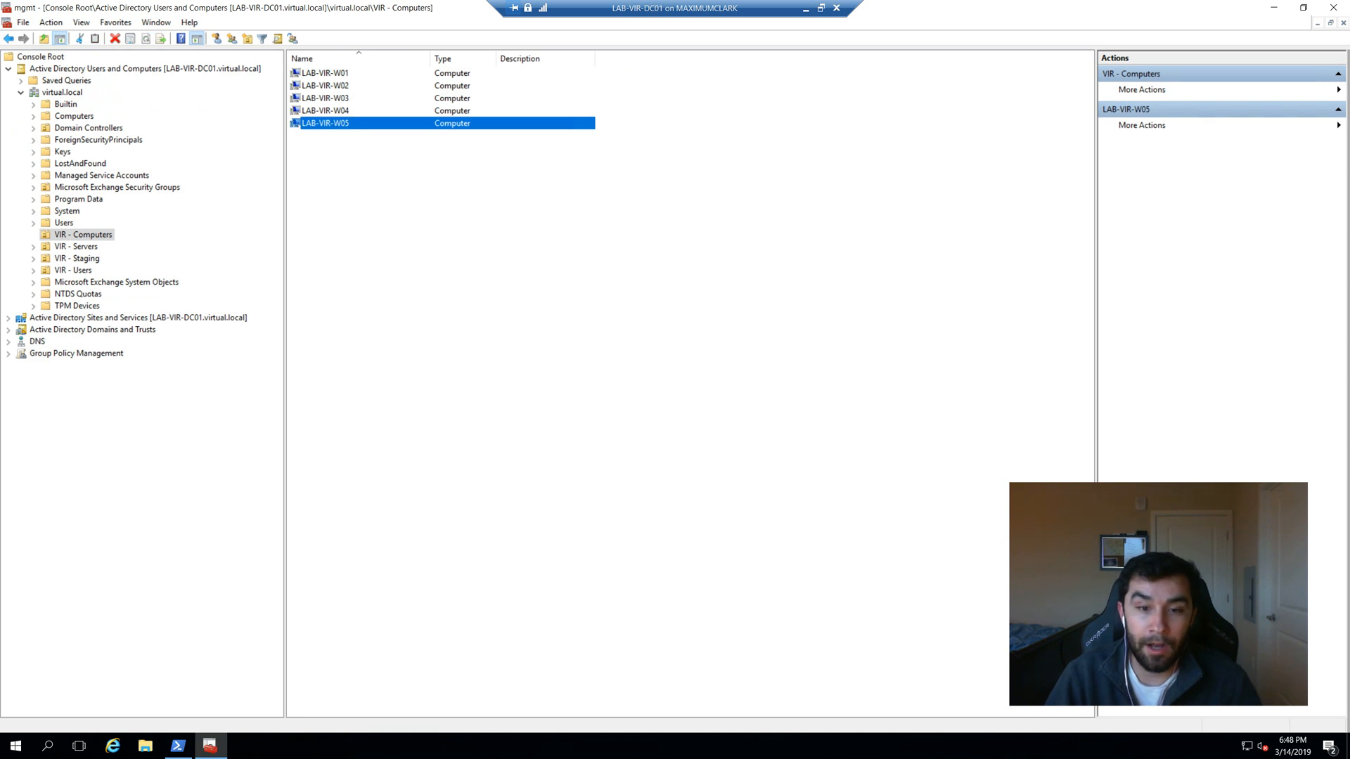
pyautogui.click(7, 68)
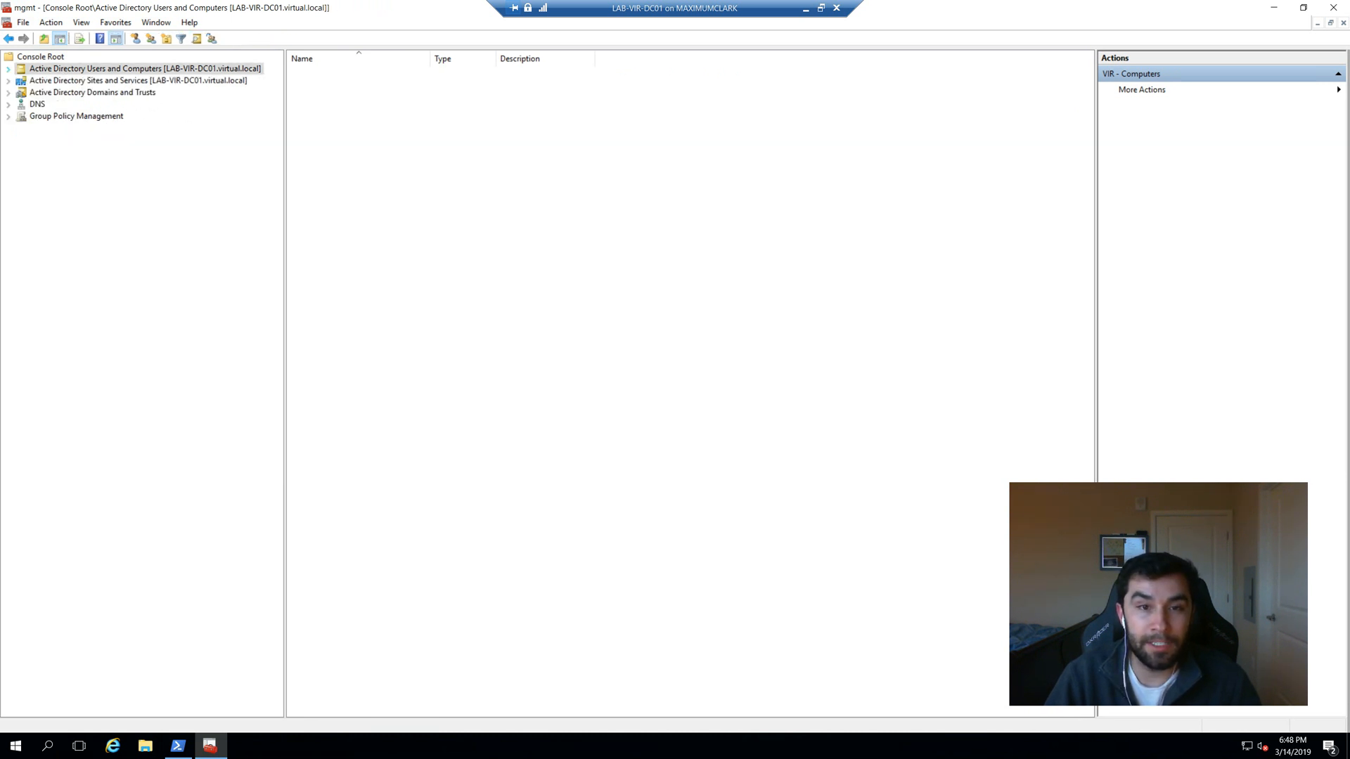
# Show the Default Domain Policy and Group Policy Objects under Forest > Domains > virtual.local.
pyautogui.click(143, 68)
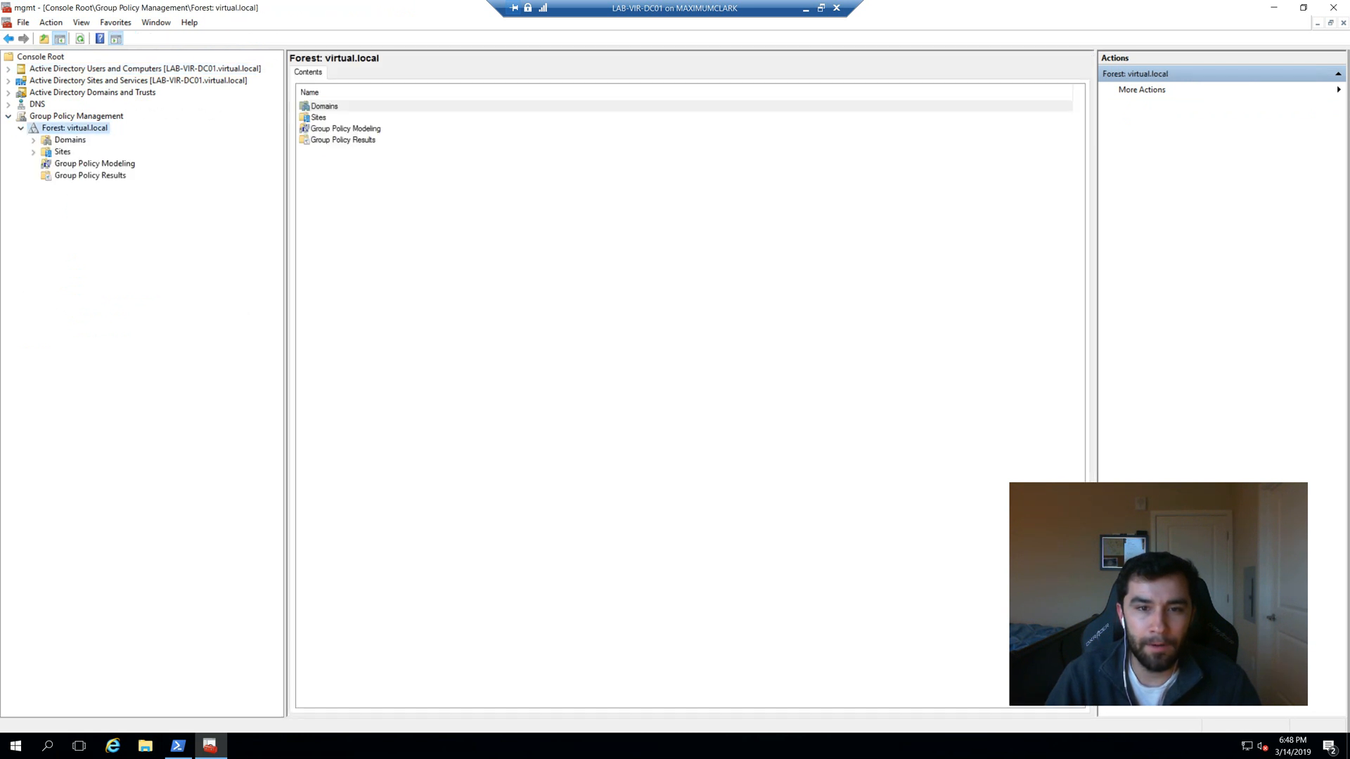
pyautogui.click(33, 139)
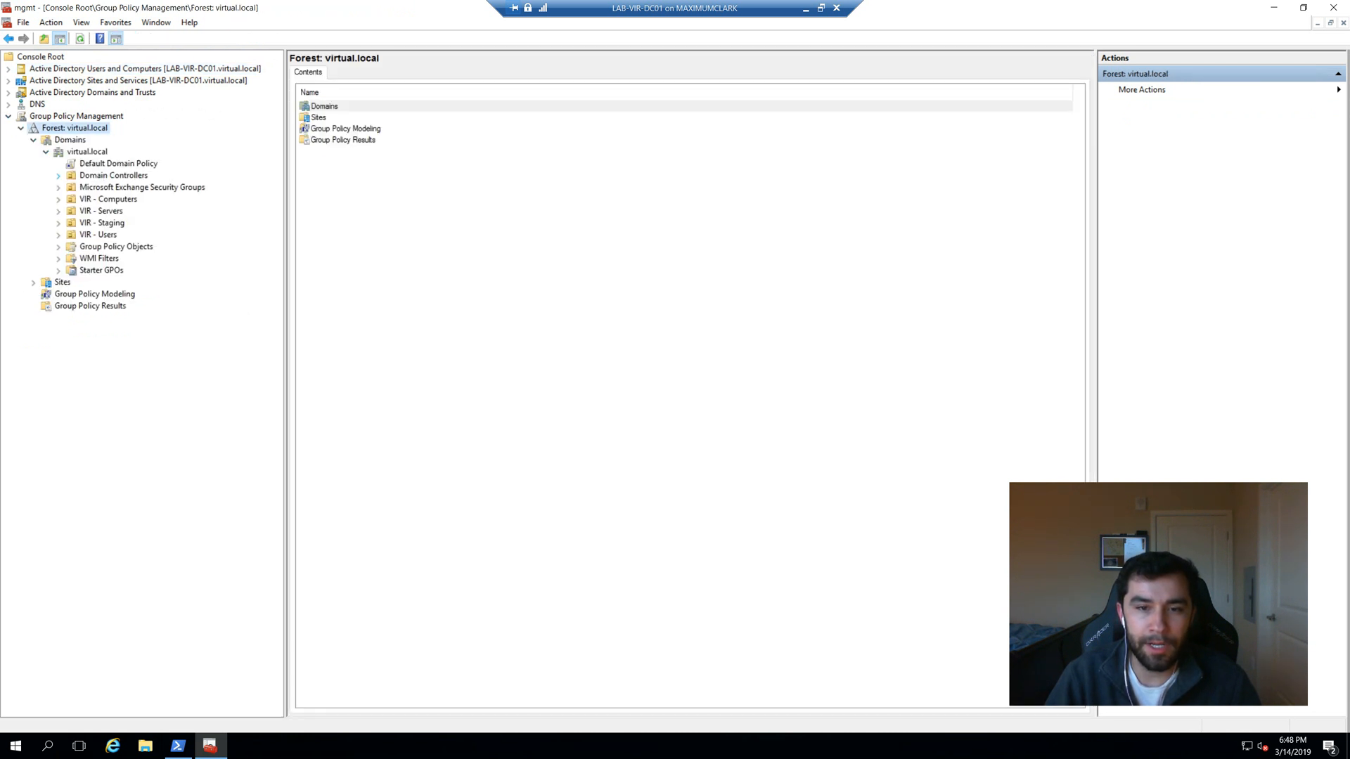
pyautogui.click(118, 164)
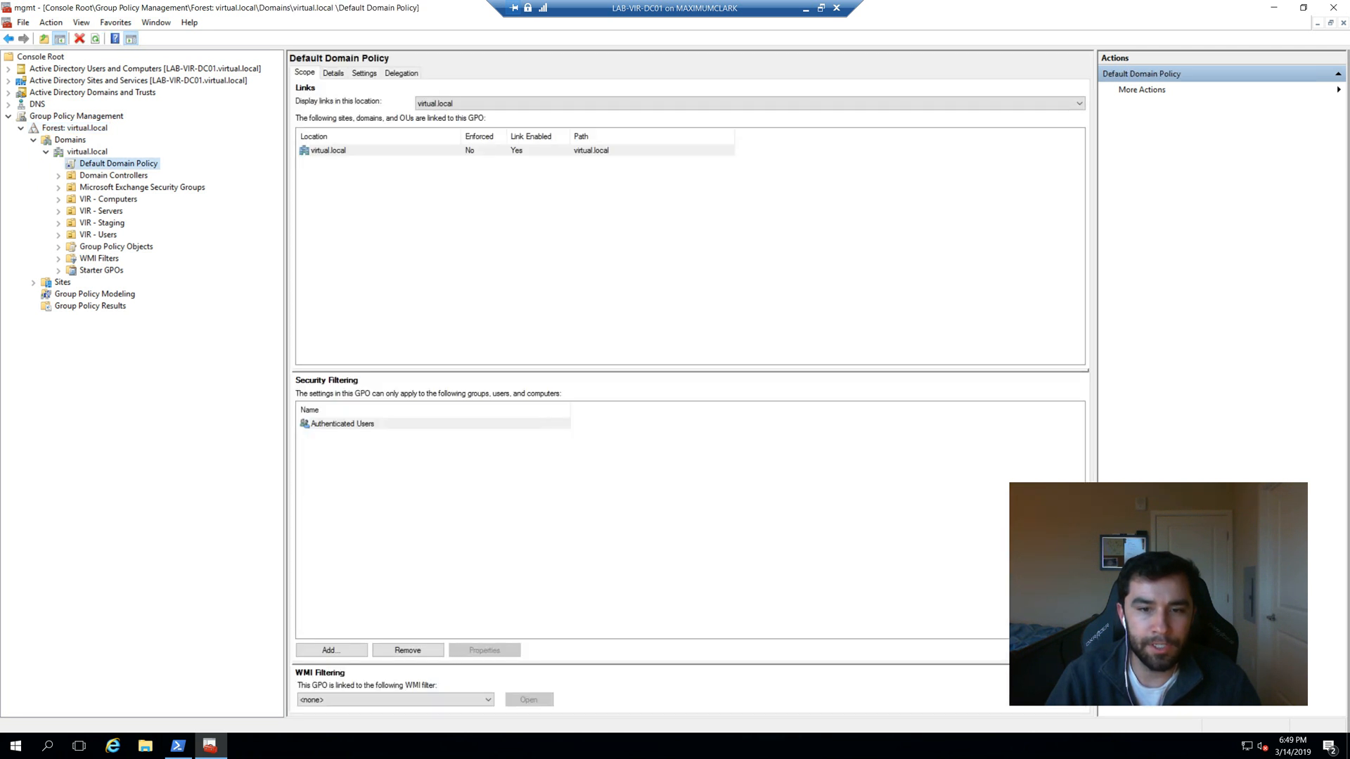
pyautogui.click(58, 246)
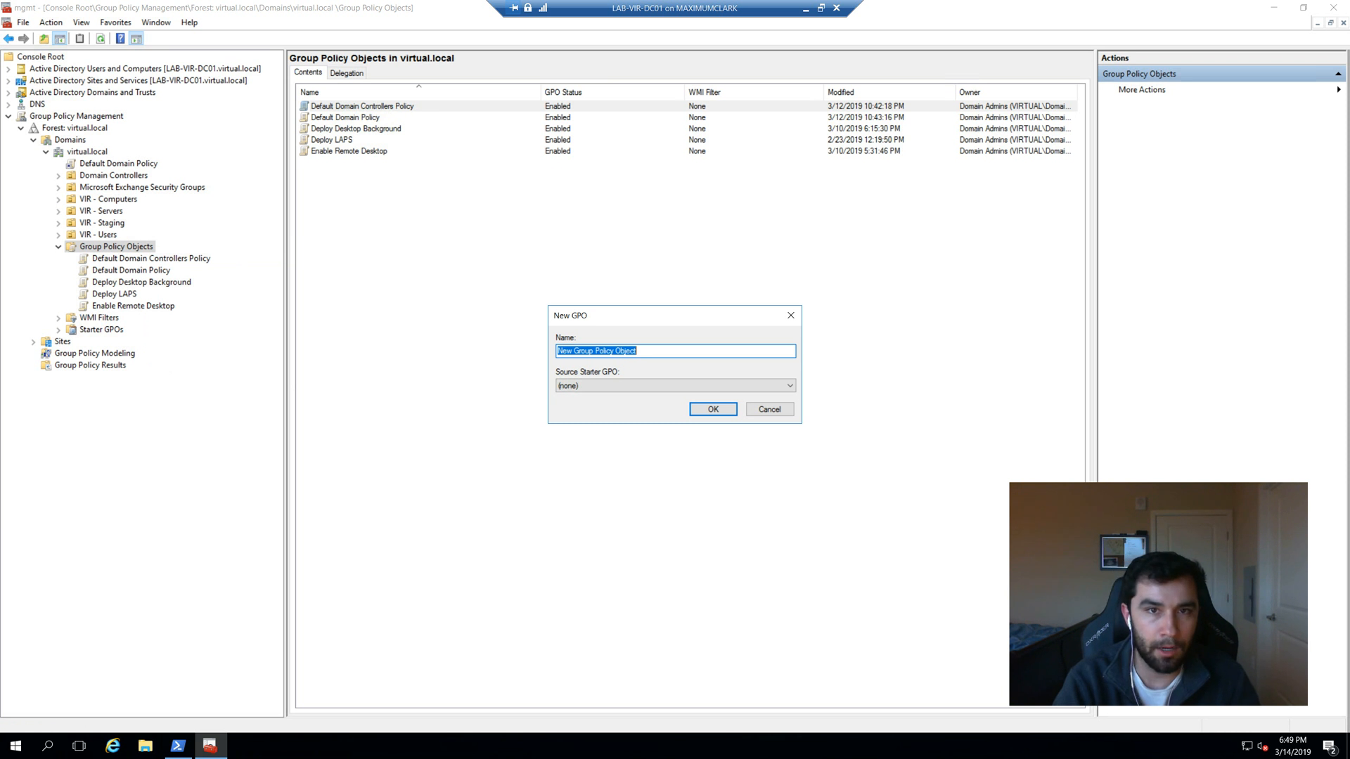
# Create a new GPO named 'Enable PowerShell Remoting'.
pyautogui.write('Enable PowerShe')
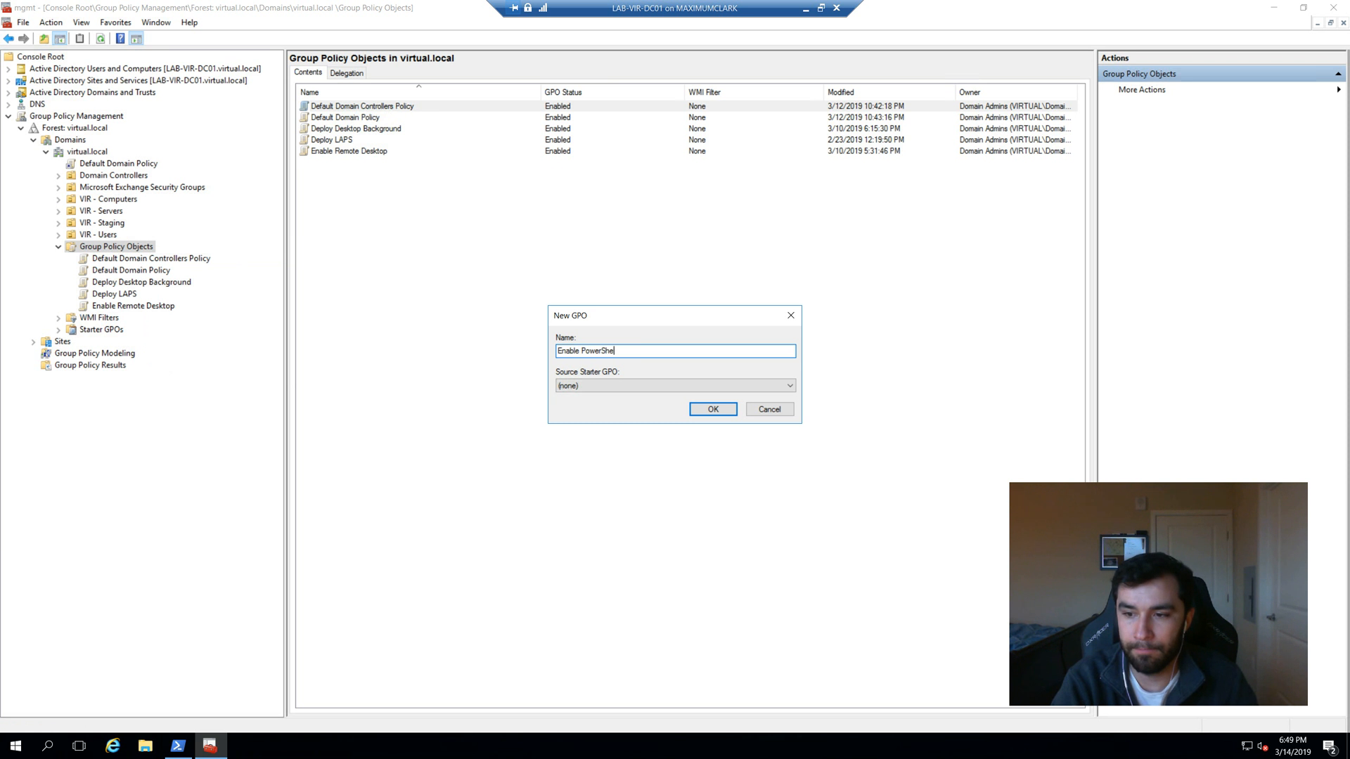
pyautogui.click(768, 409)
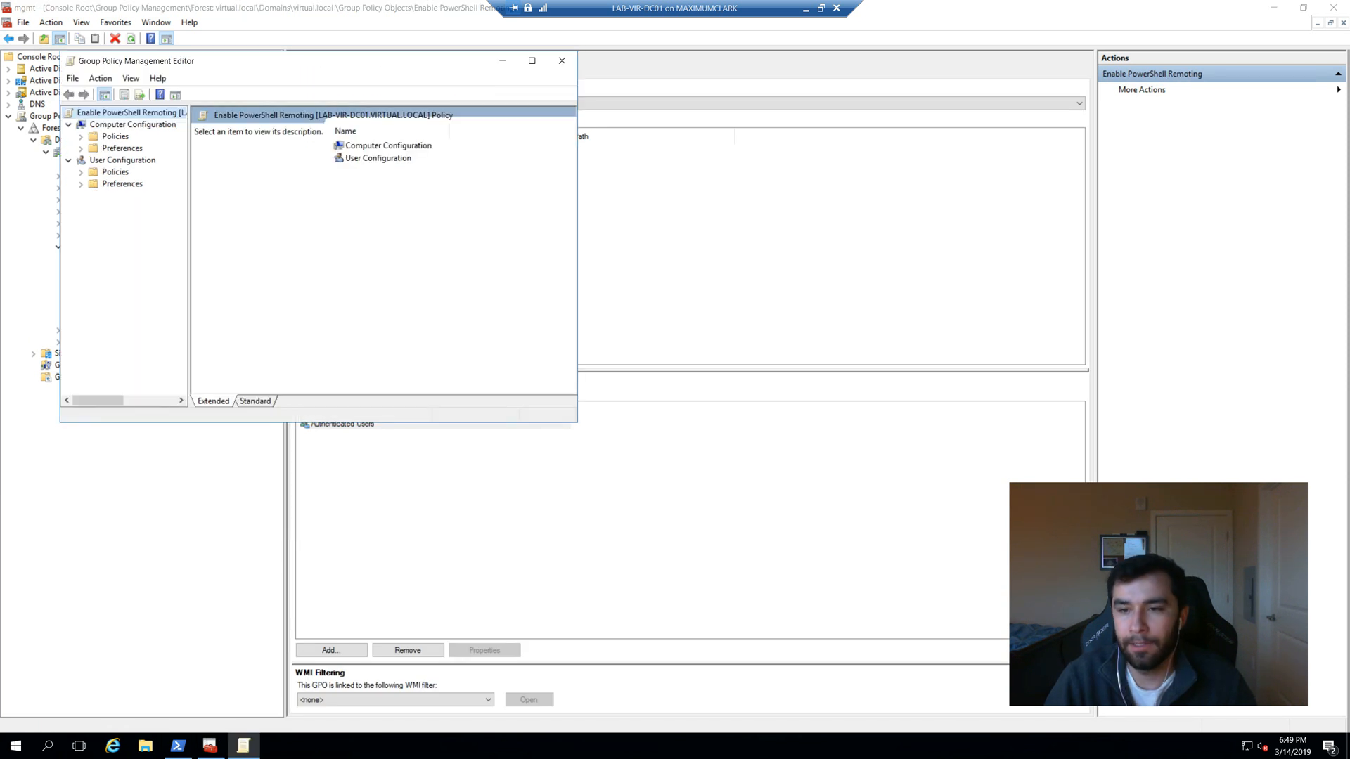
# Maximize the Enable PowerShell Remoting editor window.
pyautogui.click(532, 61)
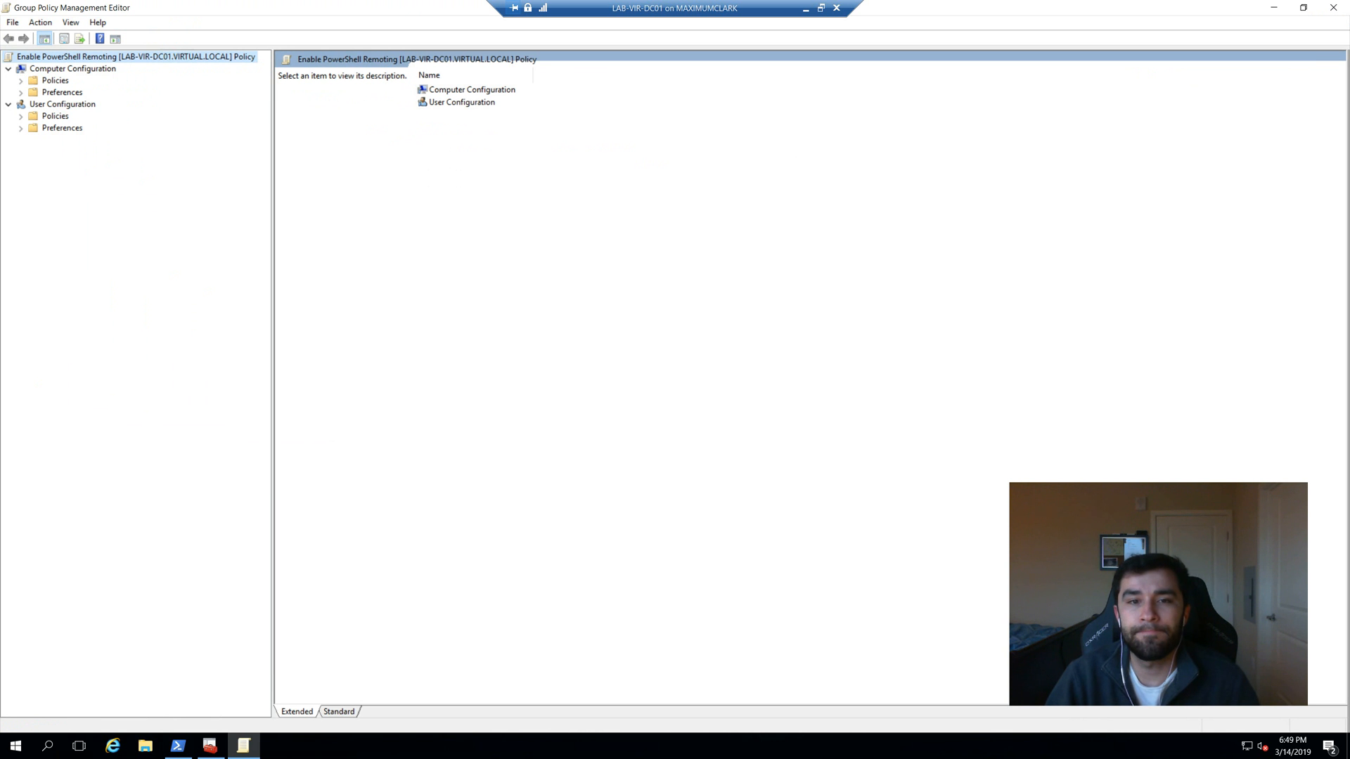
# Enable 'Allow remote server management through WinRM' under Windows Components with IPv4 filter '*'.
pyautogui.click(55, 81)
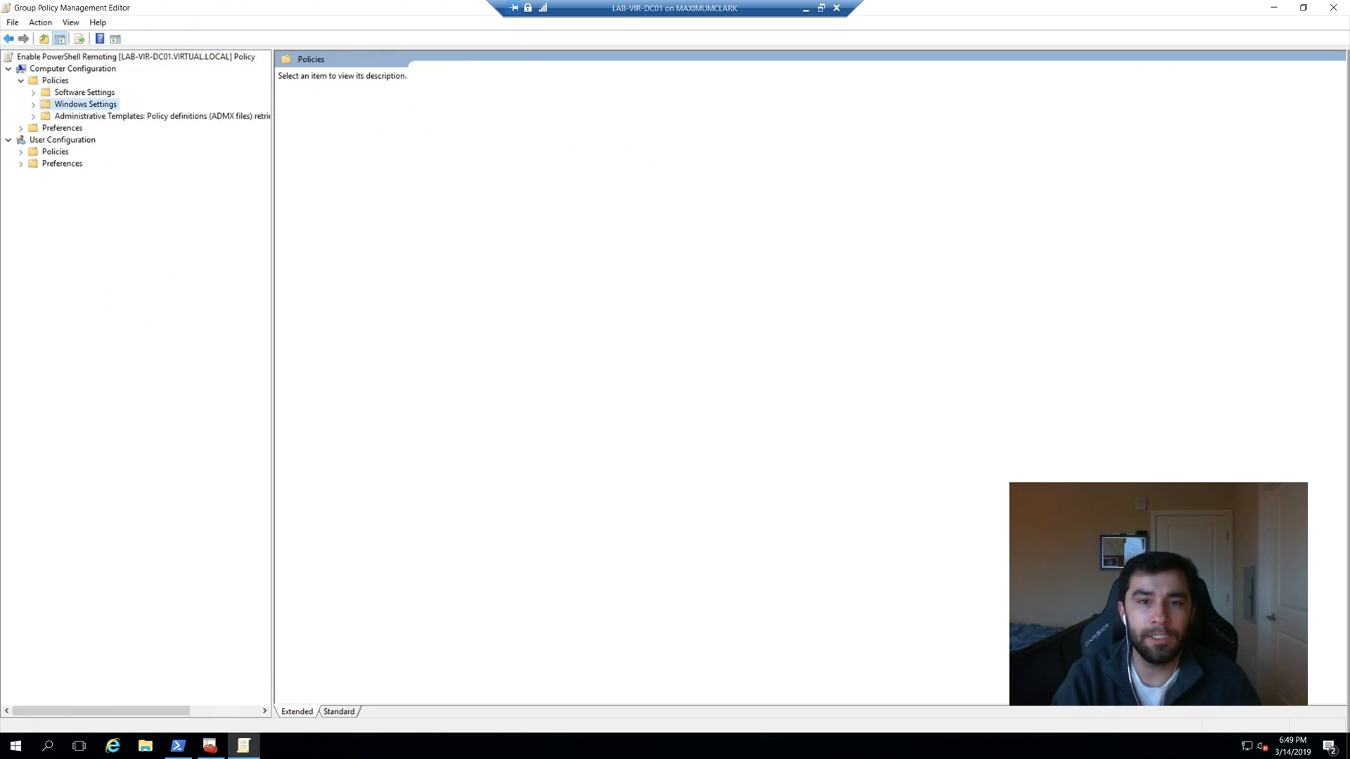
pyautogui.click(31, 115)
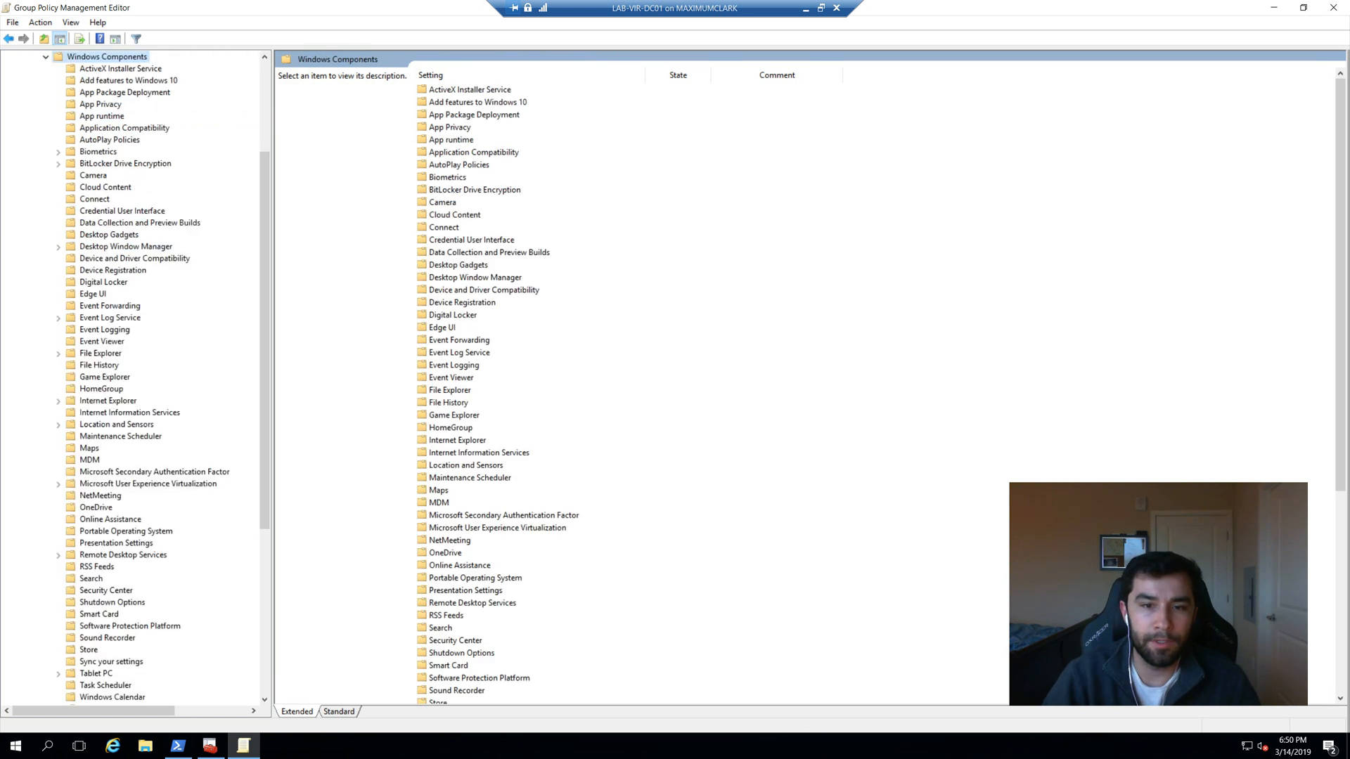
pyautogui.scroll(-3)
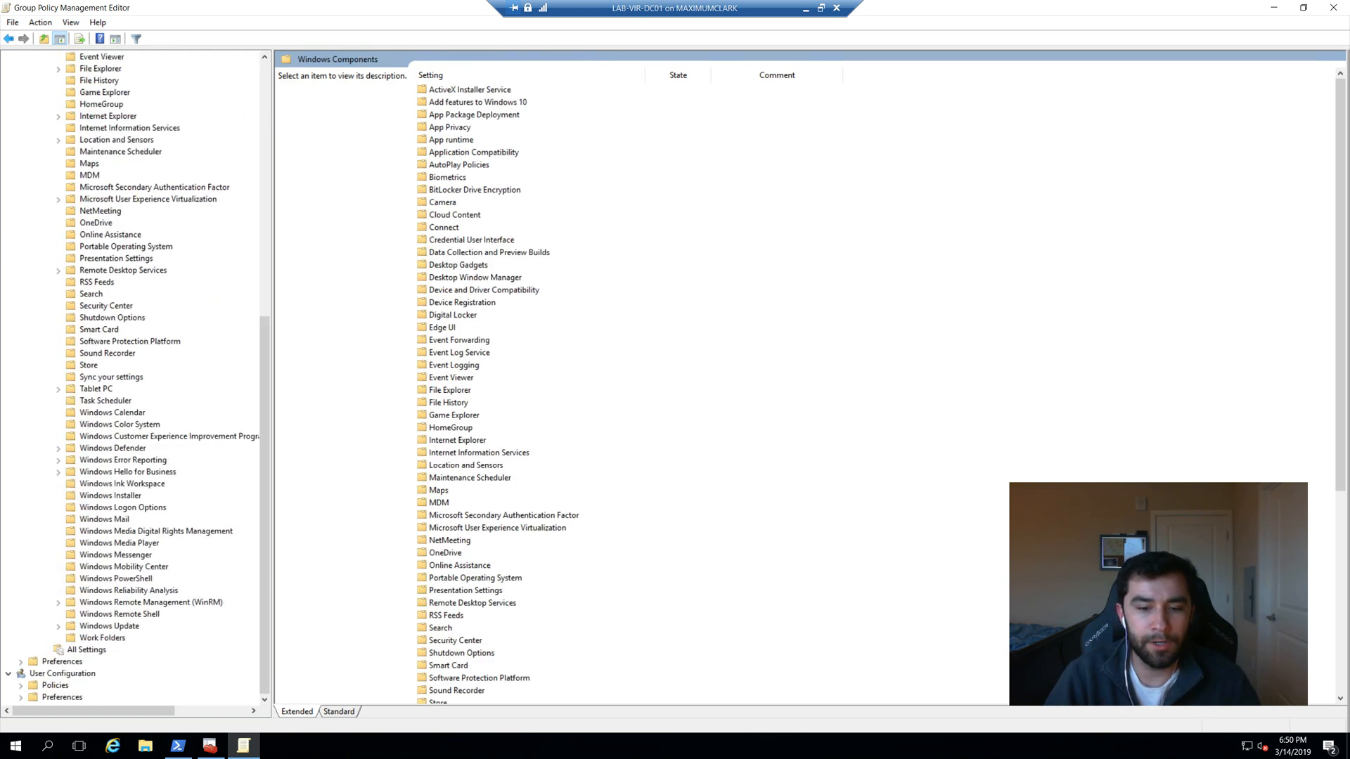
pyautogui.click(150, 602)
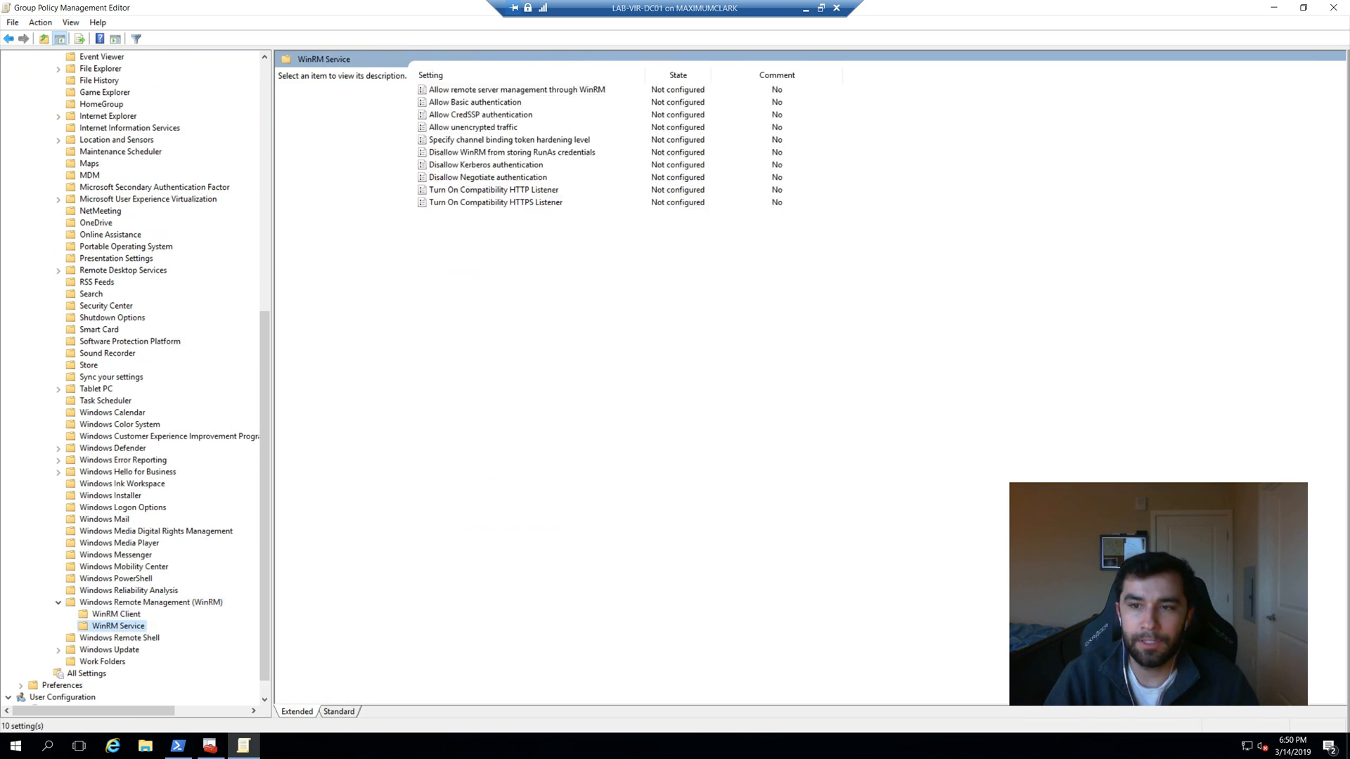
pyautogui.click(517, 89)
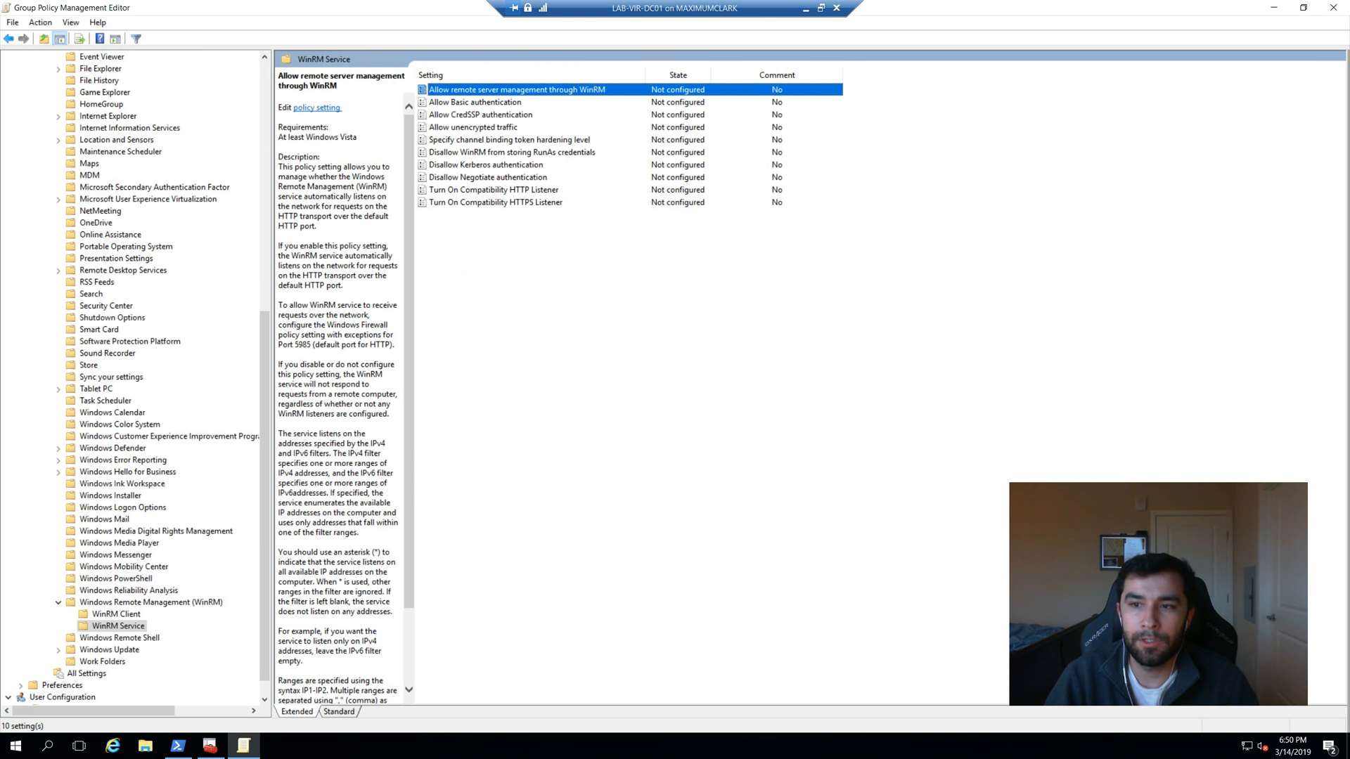
pyautogui.doubleClick(517, 90)
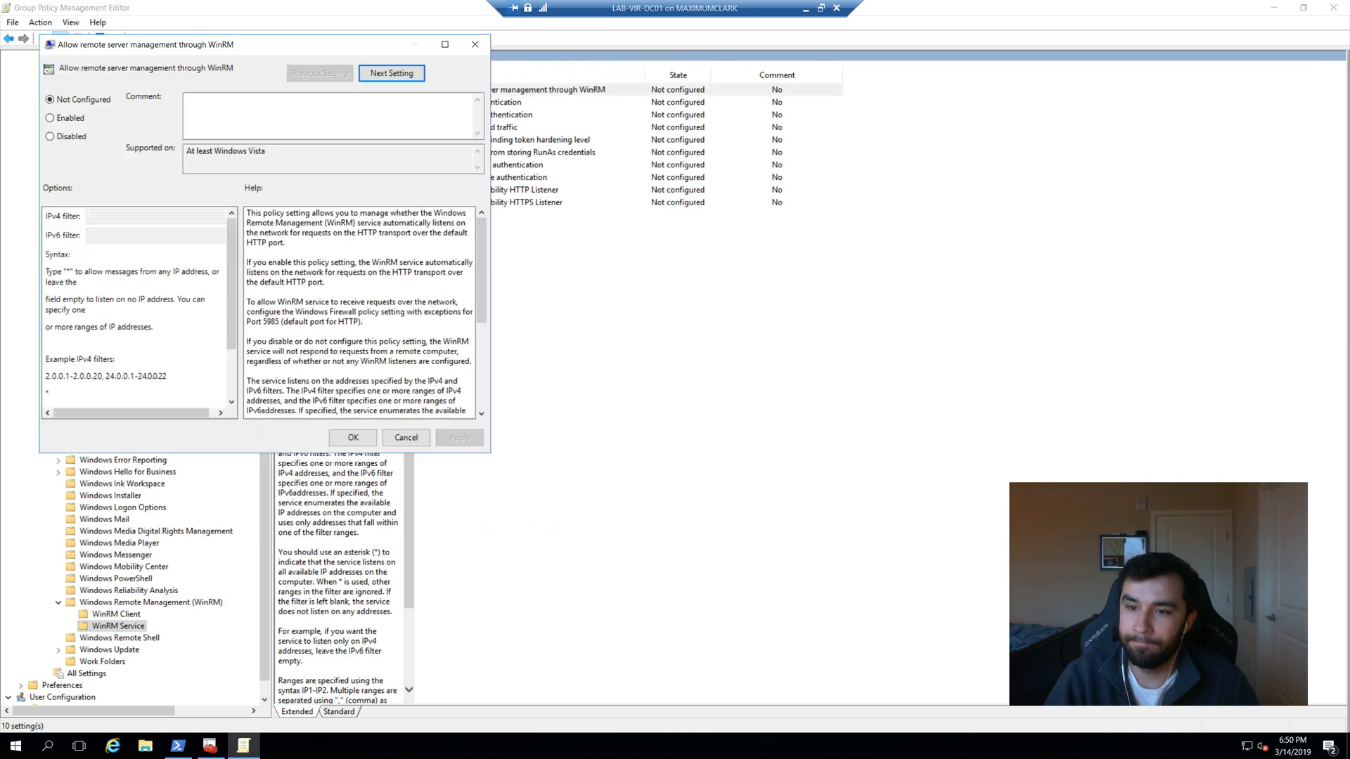
pyautogui.click(50, 118)
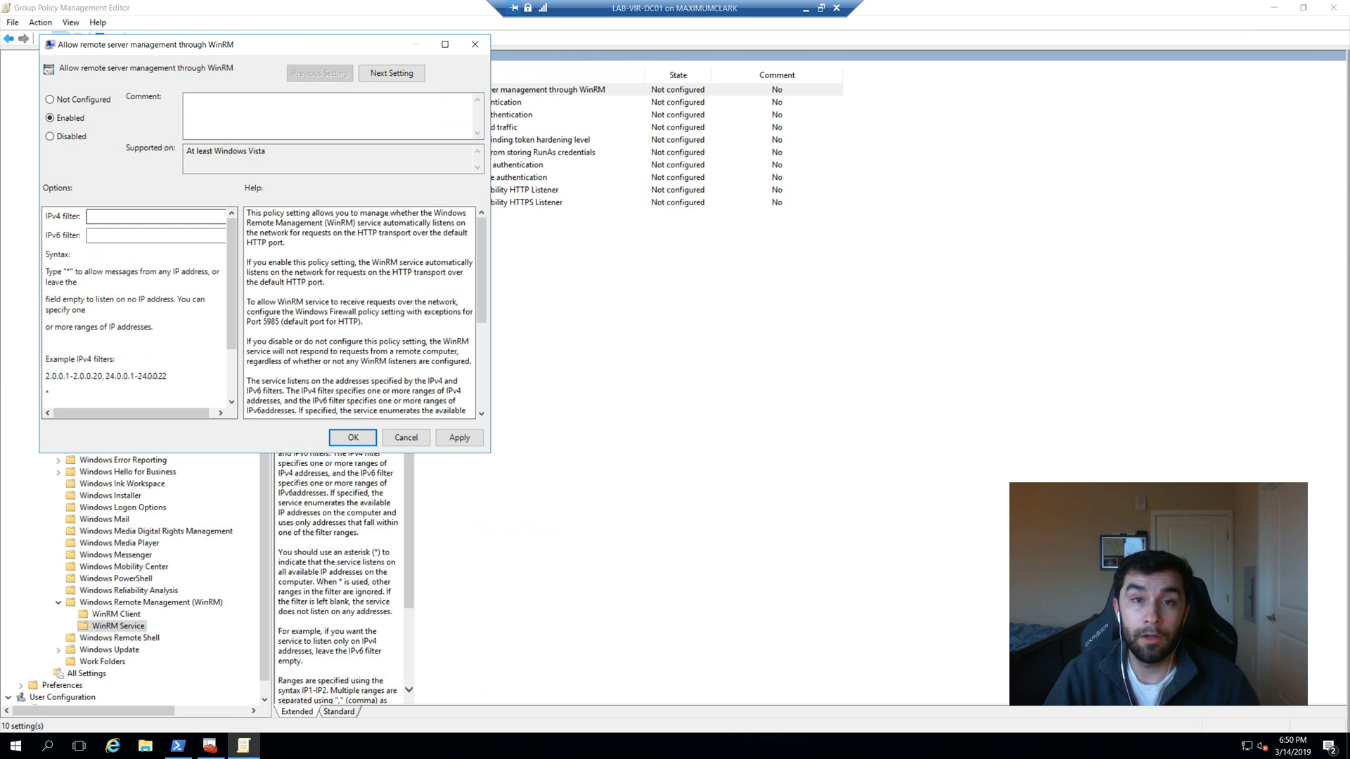
pyautogui.click(155, 216)
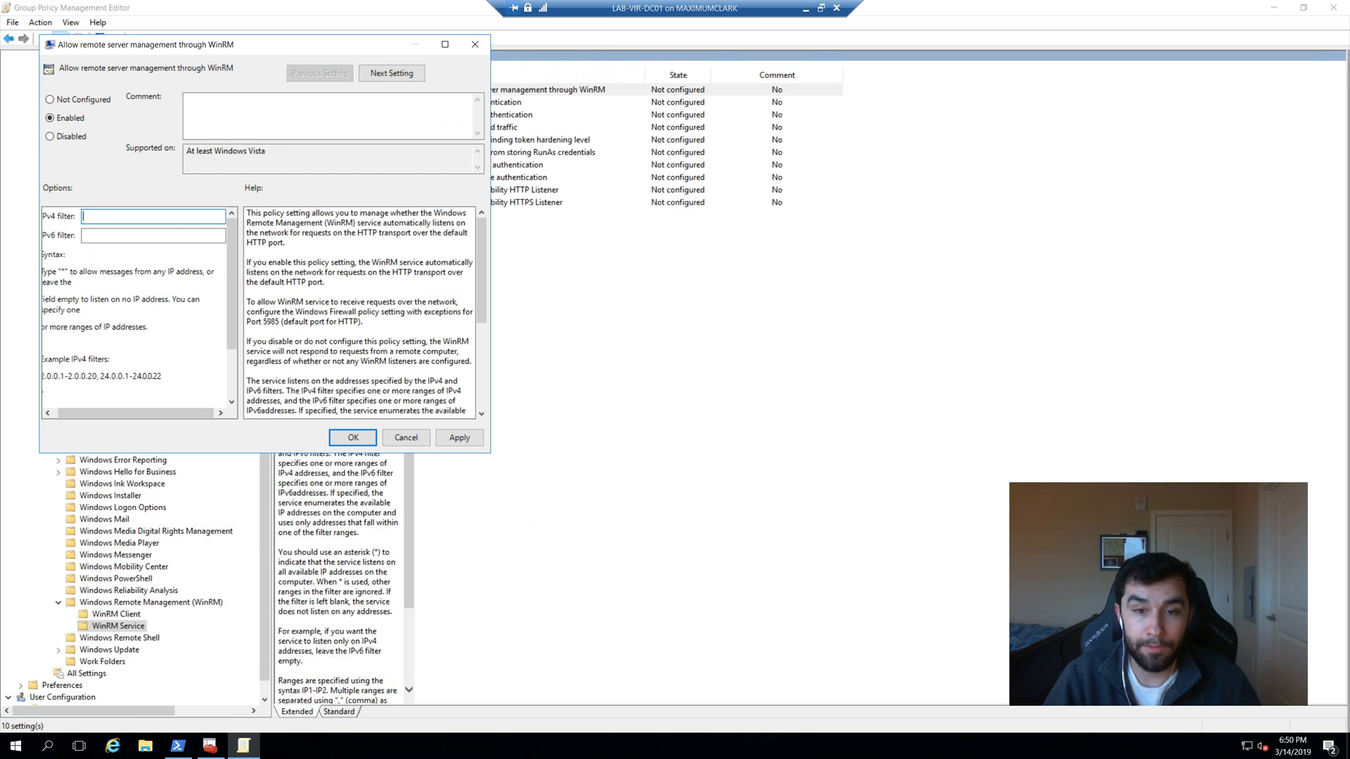
pyautogui.write('*')
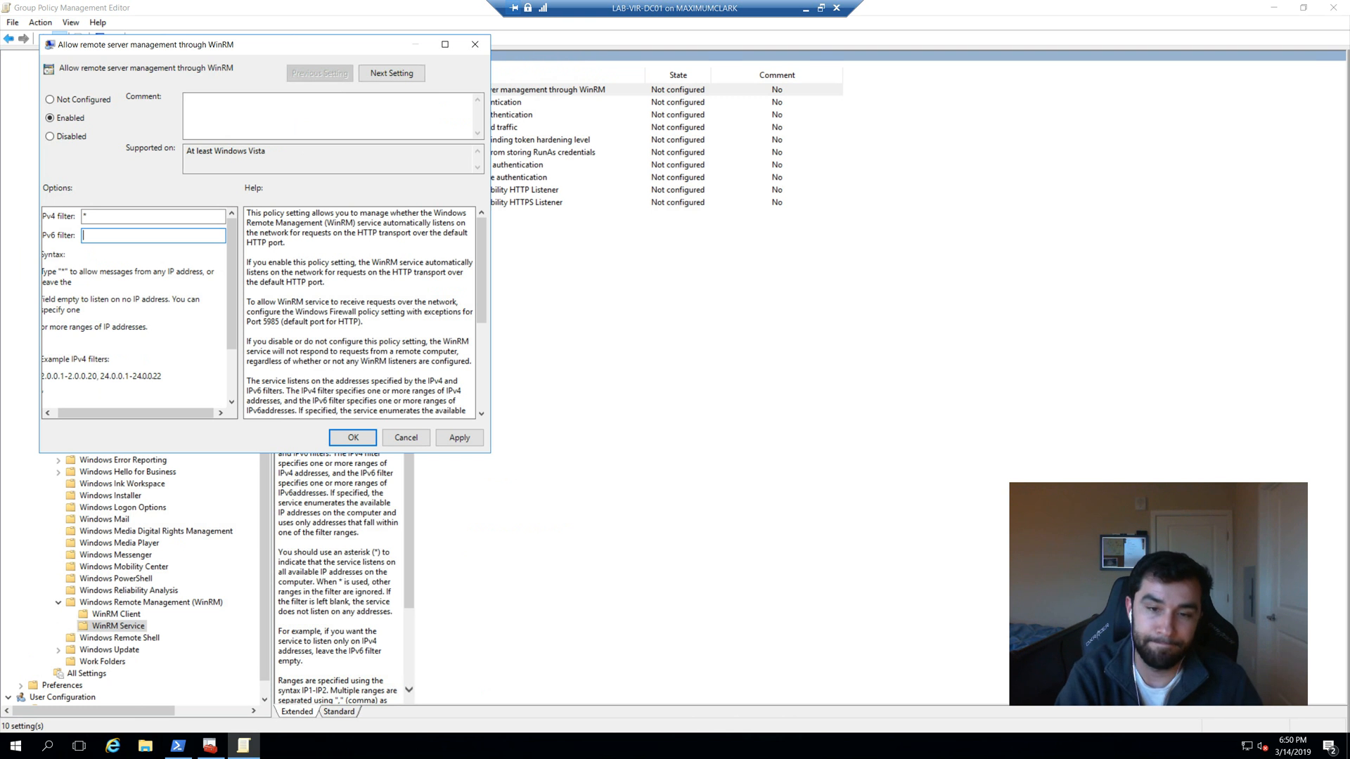
pyautogui.click(352, 437)
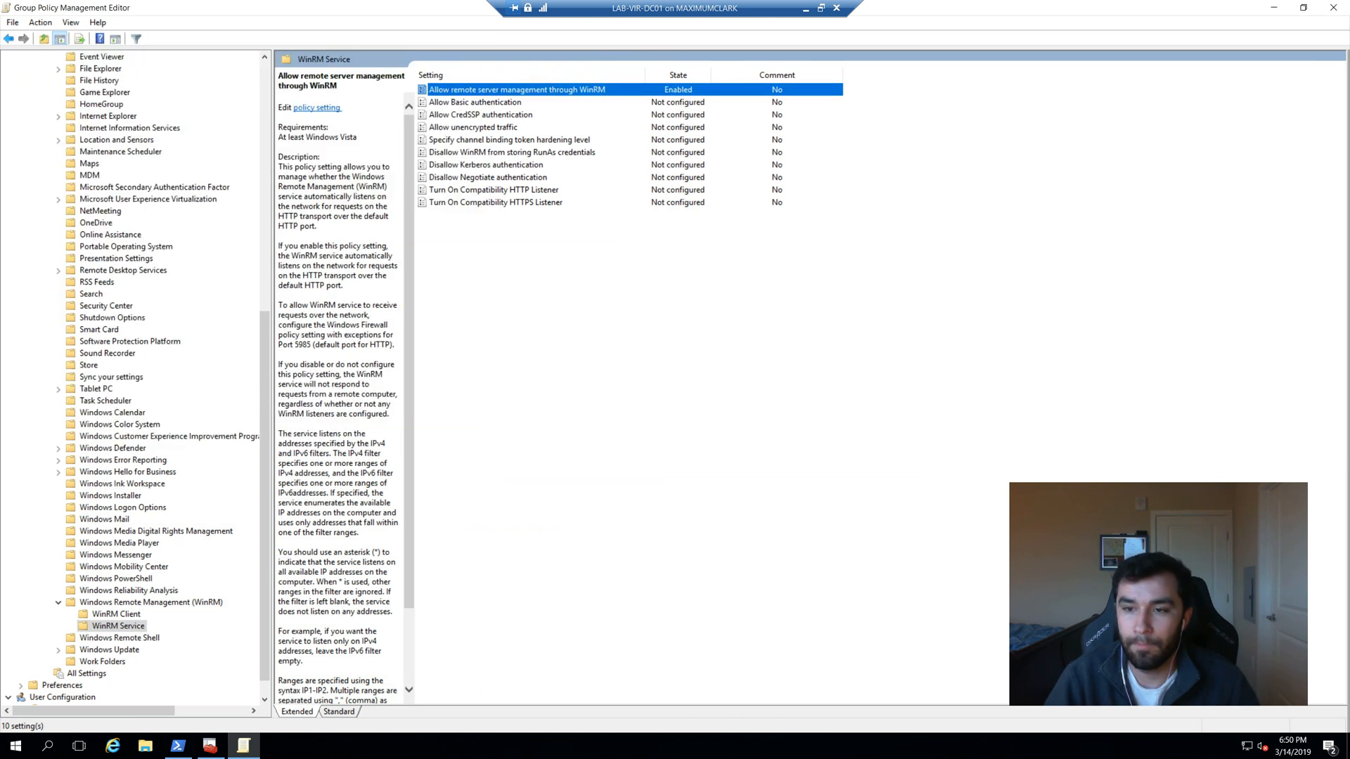
# Reach Security Settings > Windows Firewall with Advanced Security > Inbound Rules and start a new rule.
pyautogui.scroll(3)
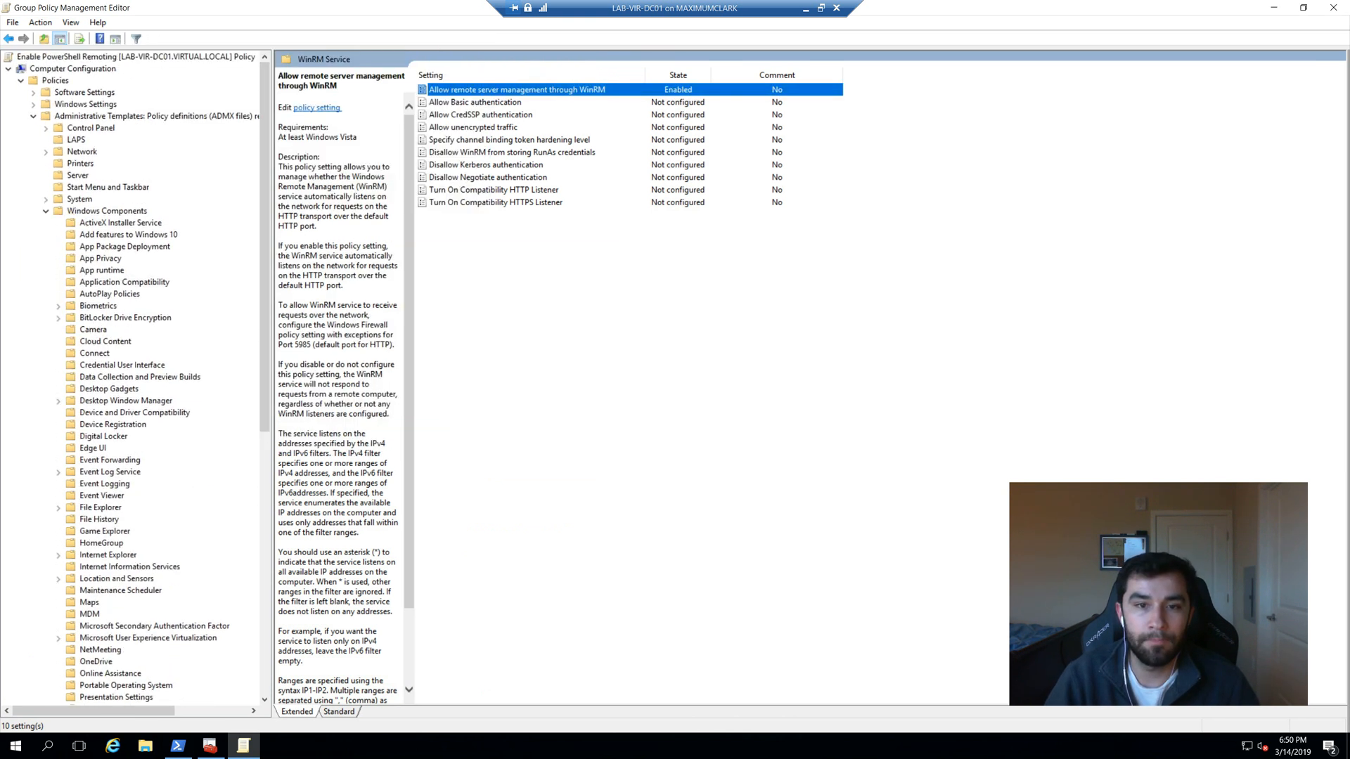
pyautogui.click(142, 116)
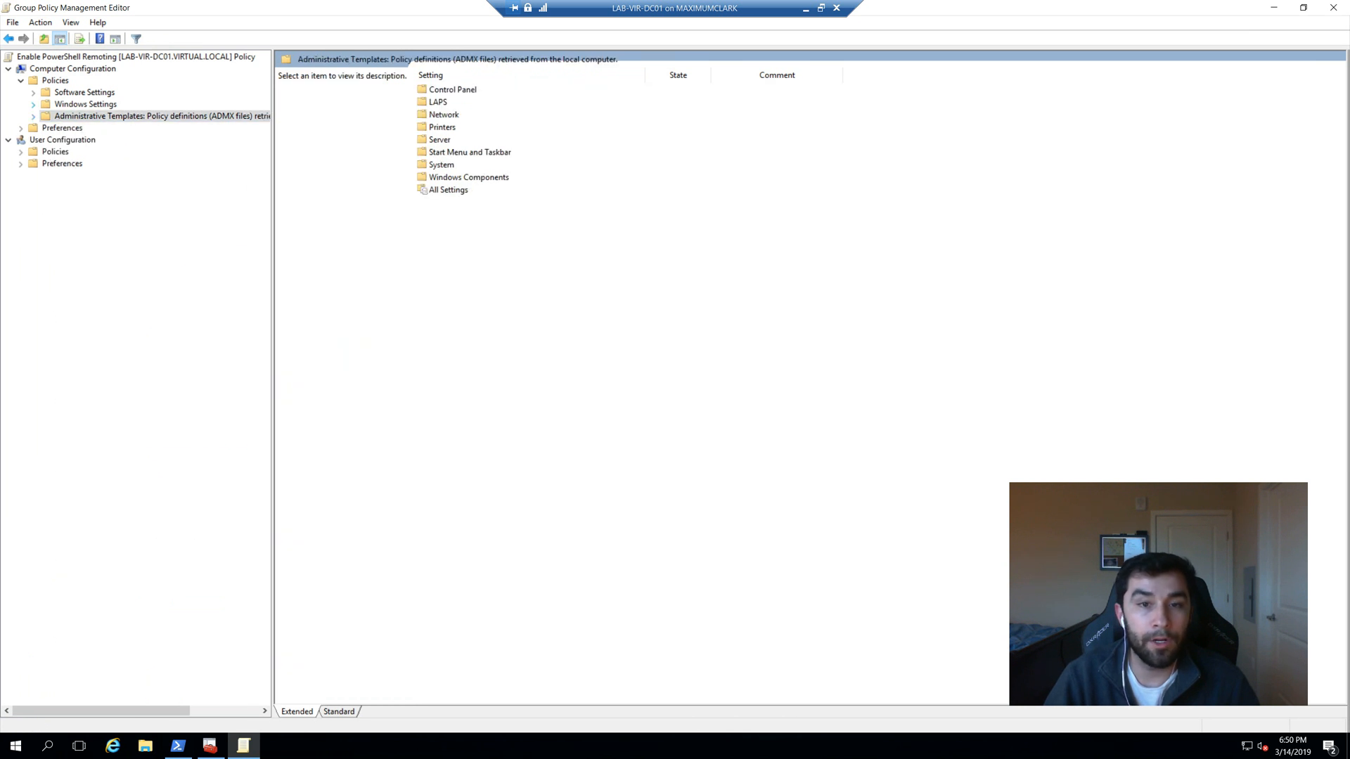
pyautogui.click(33, 104)
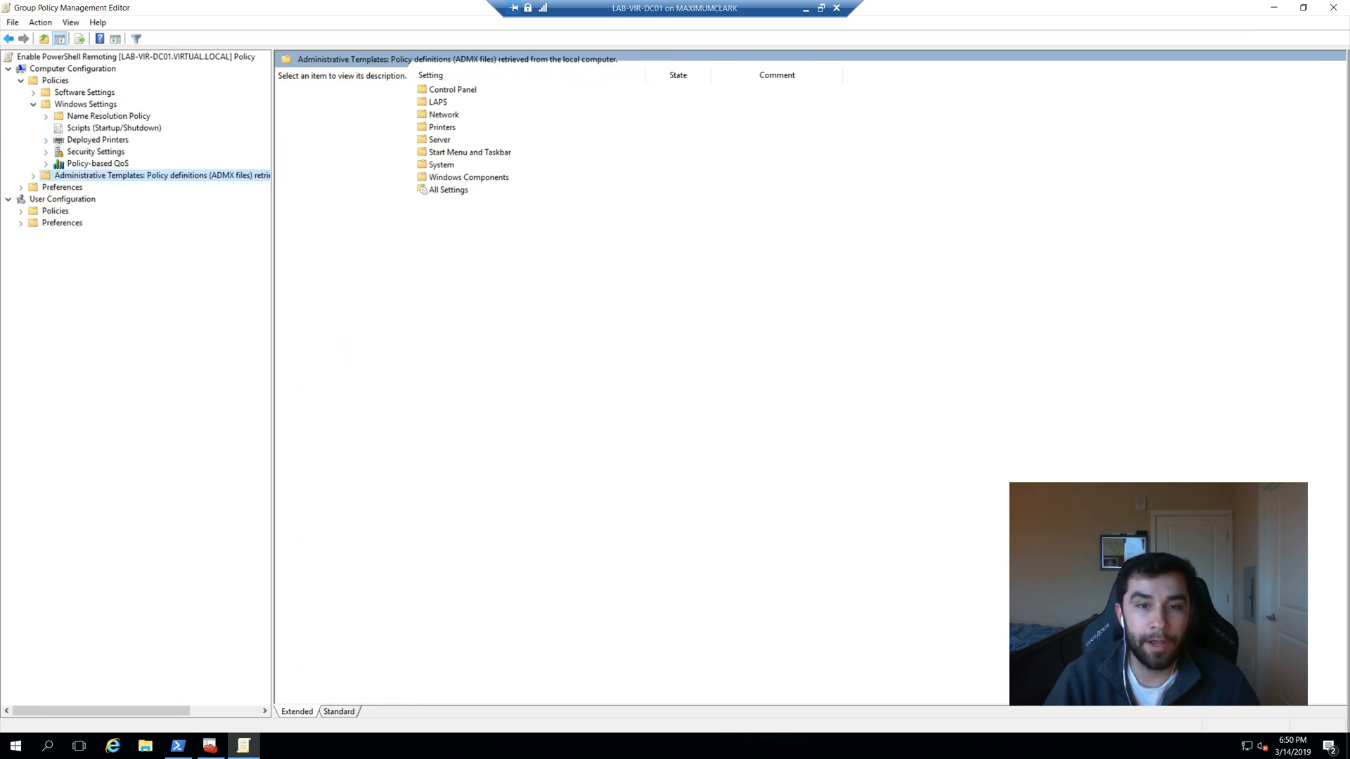
pyautogui.click(46, 152)
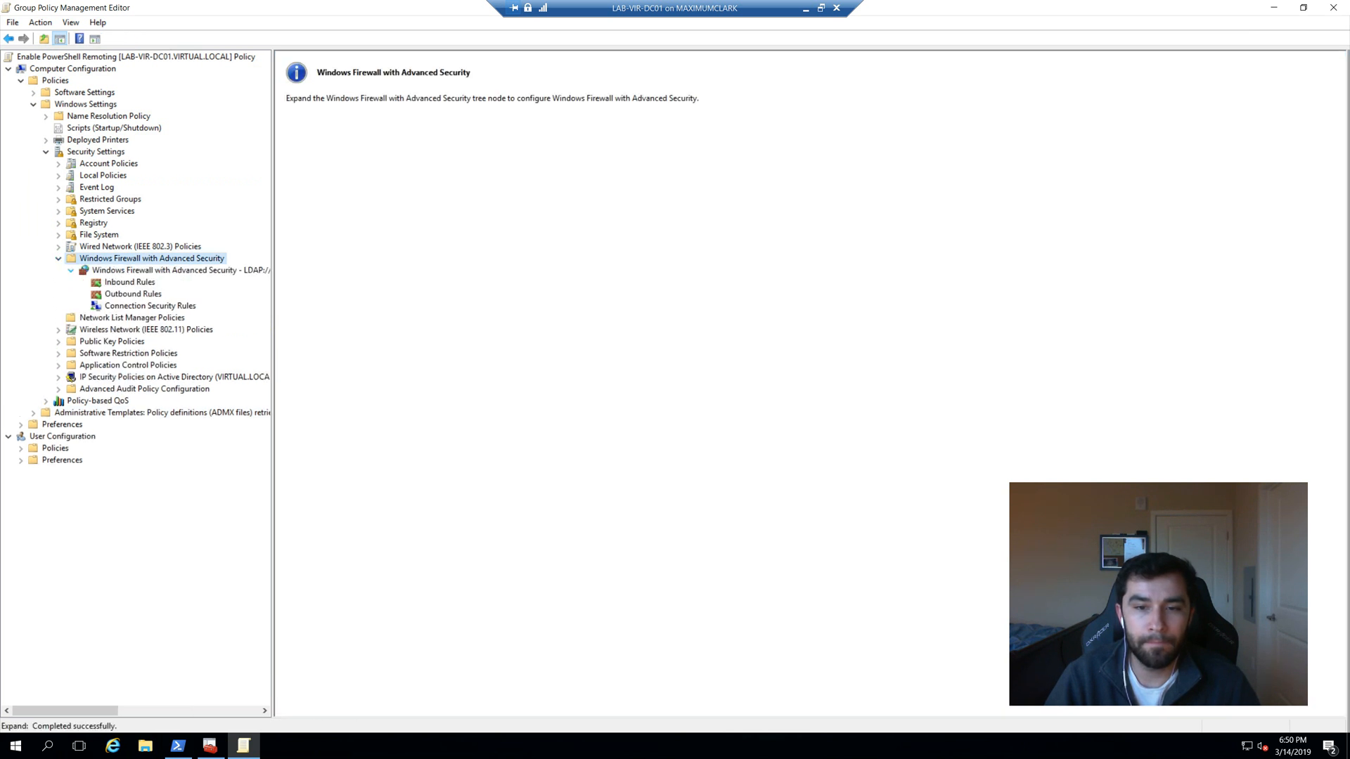
pyautogui.click(129, 281)
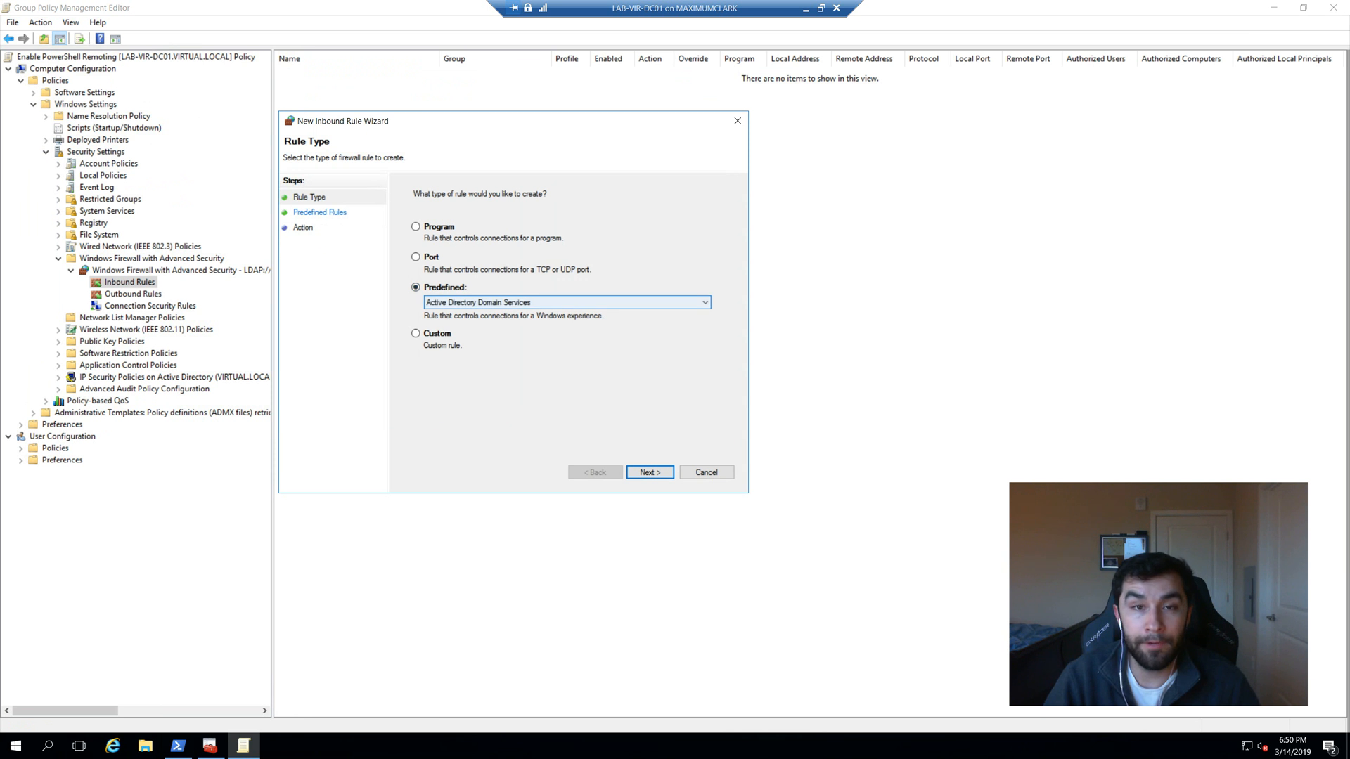
# Add both predefined Windows Remote Management (HTTP-In) rules allowing inbound connections on port 5985.
pyautogui.click(702, 302)
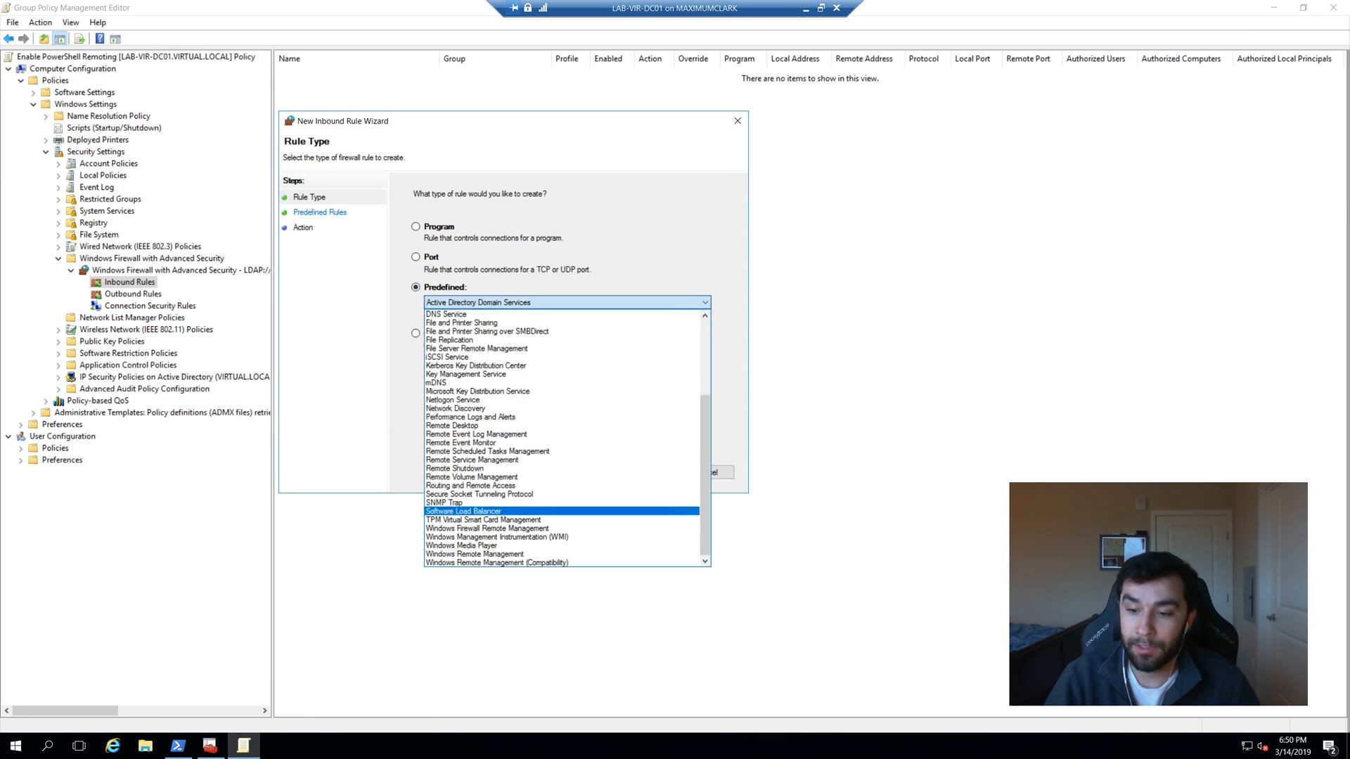
pyautogui.click(475, 553)
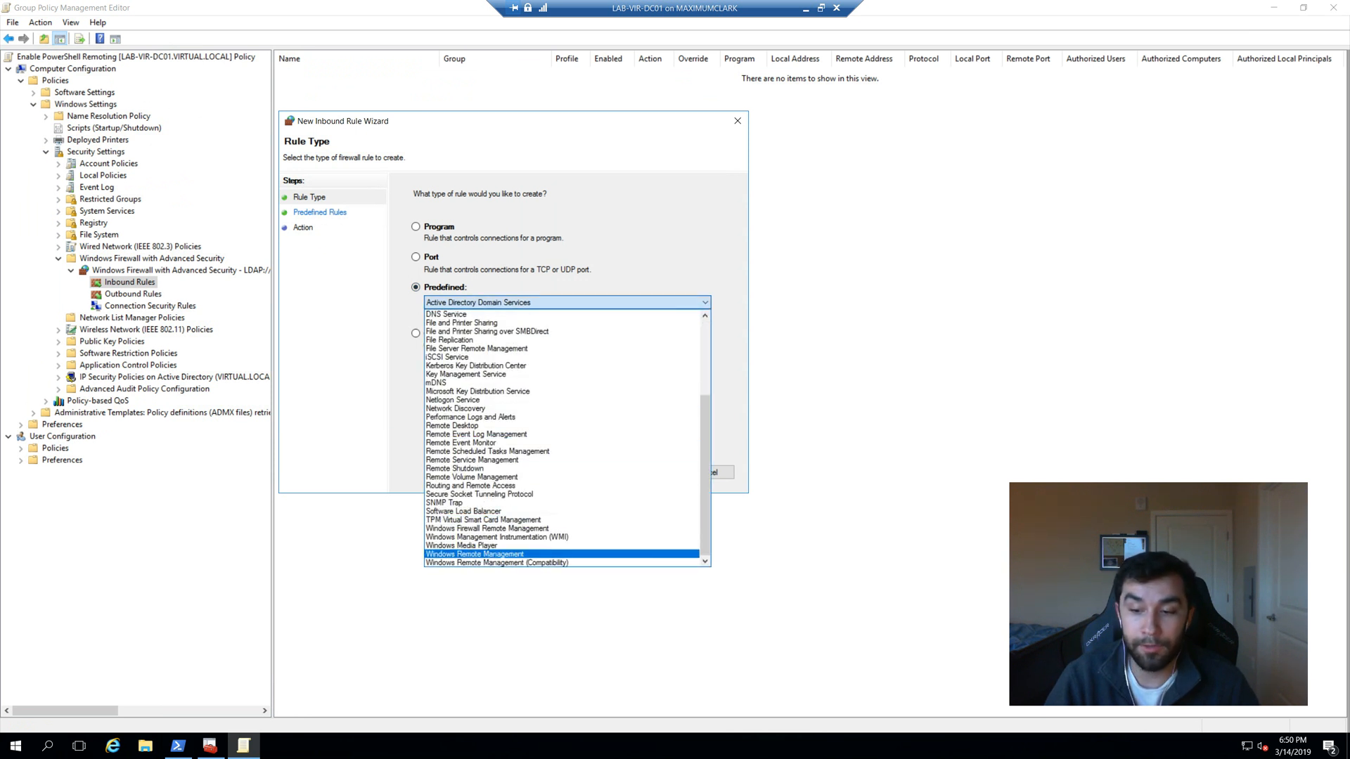
pyautogui.click(649, 472)
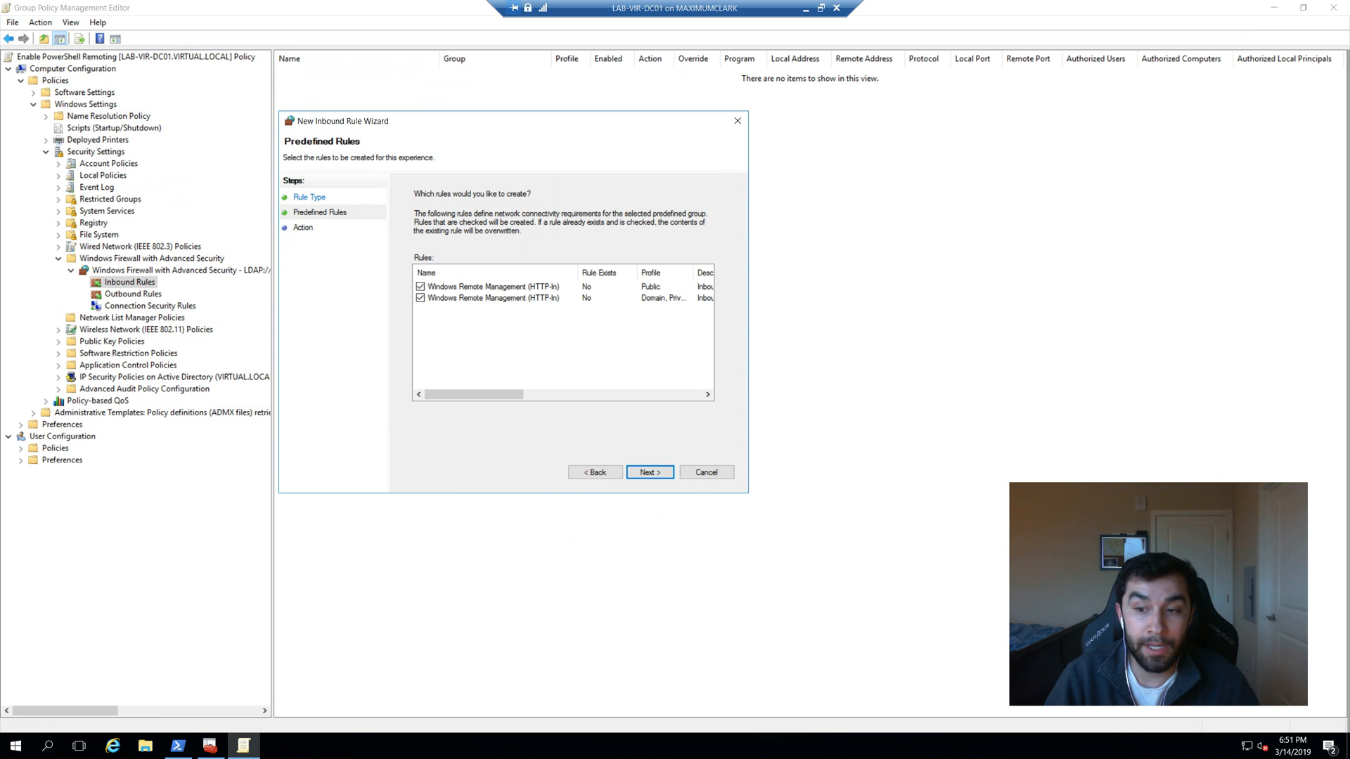
pyautogui.hscroll(3)
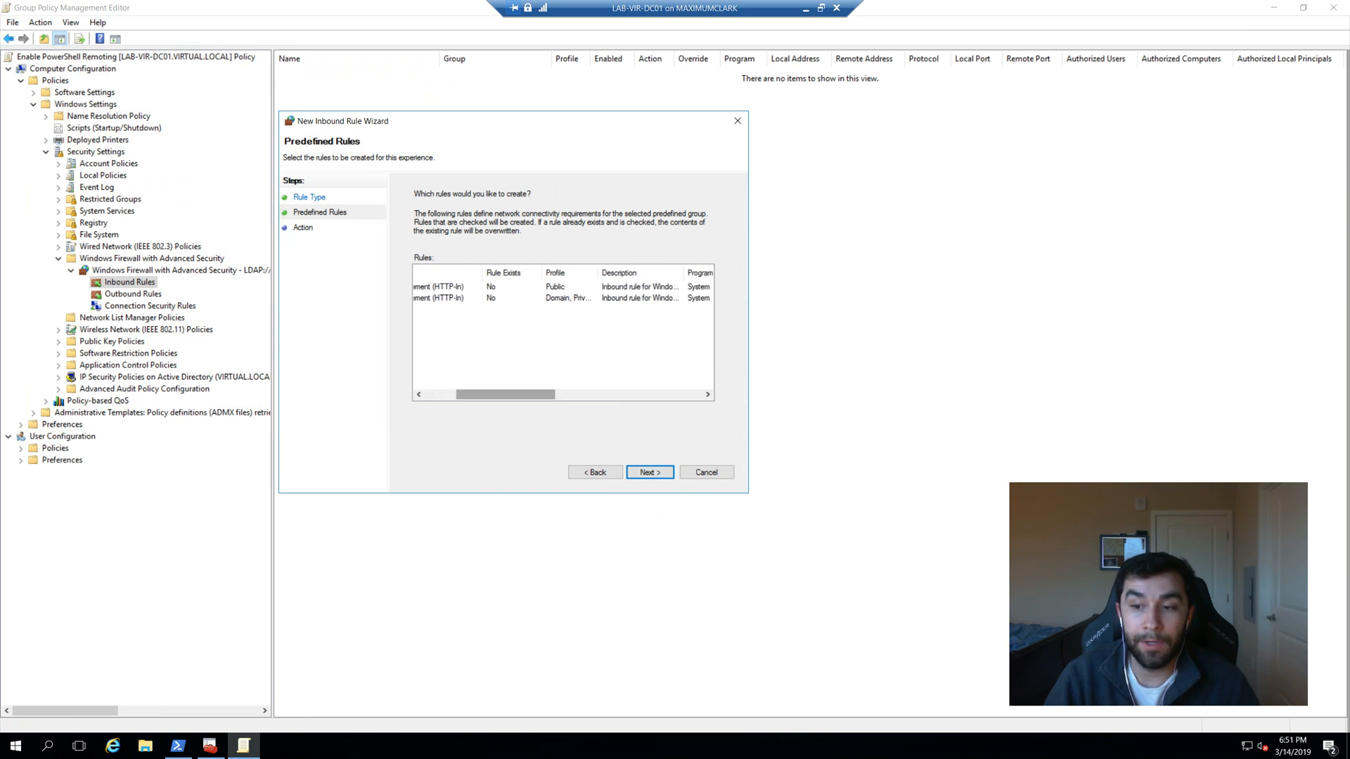
pyautogui.click(556, 286)
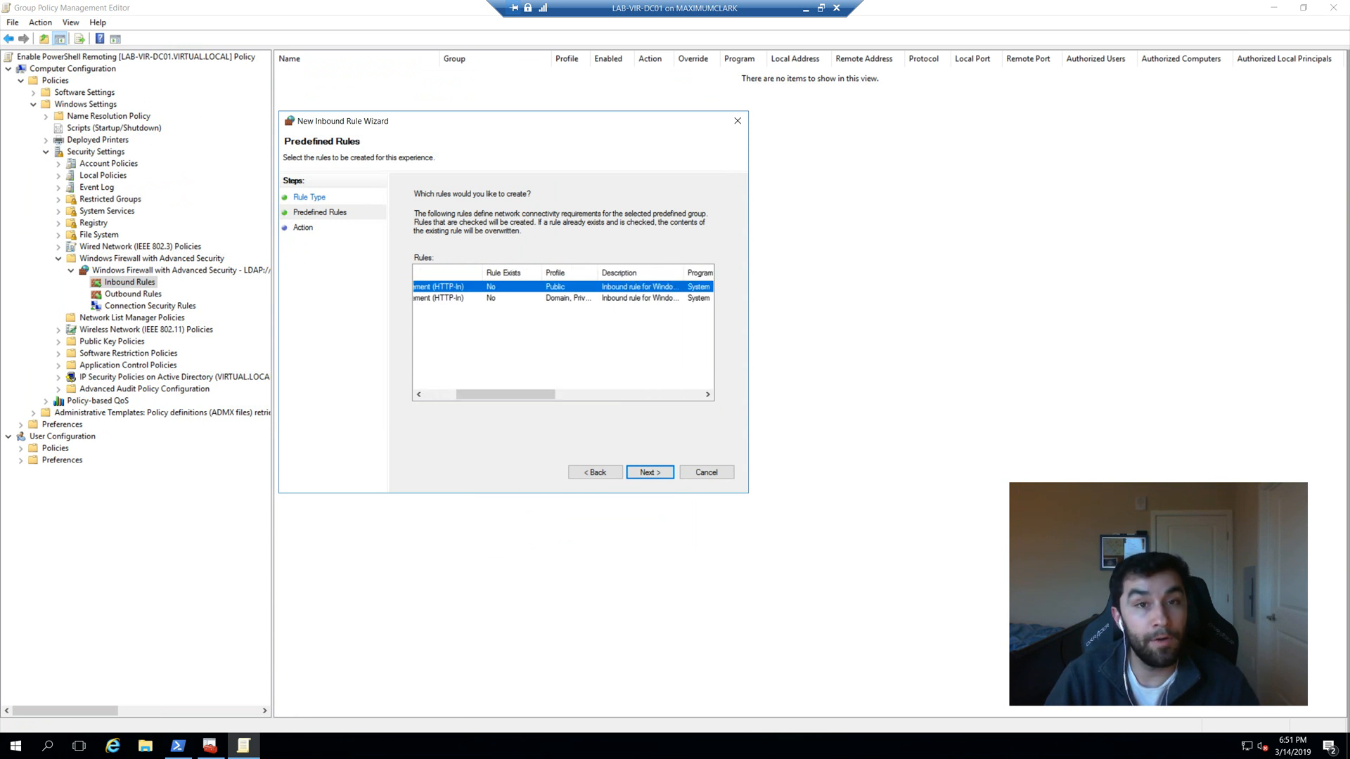
pyautogui.click(560, 298)
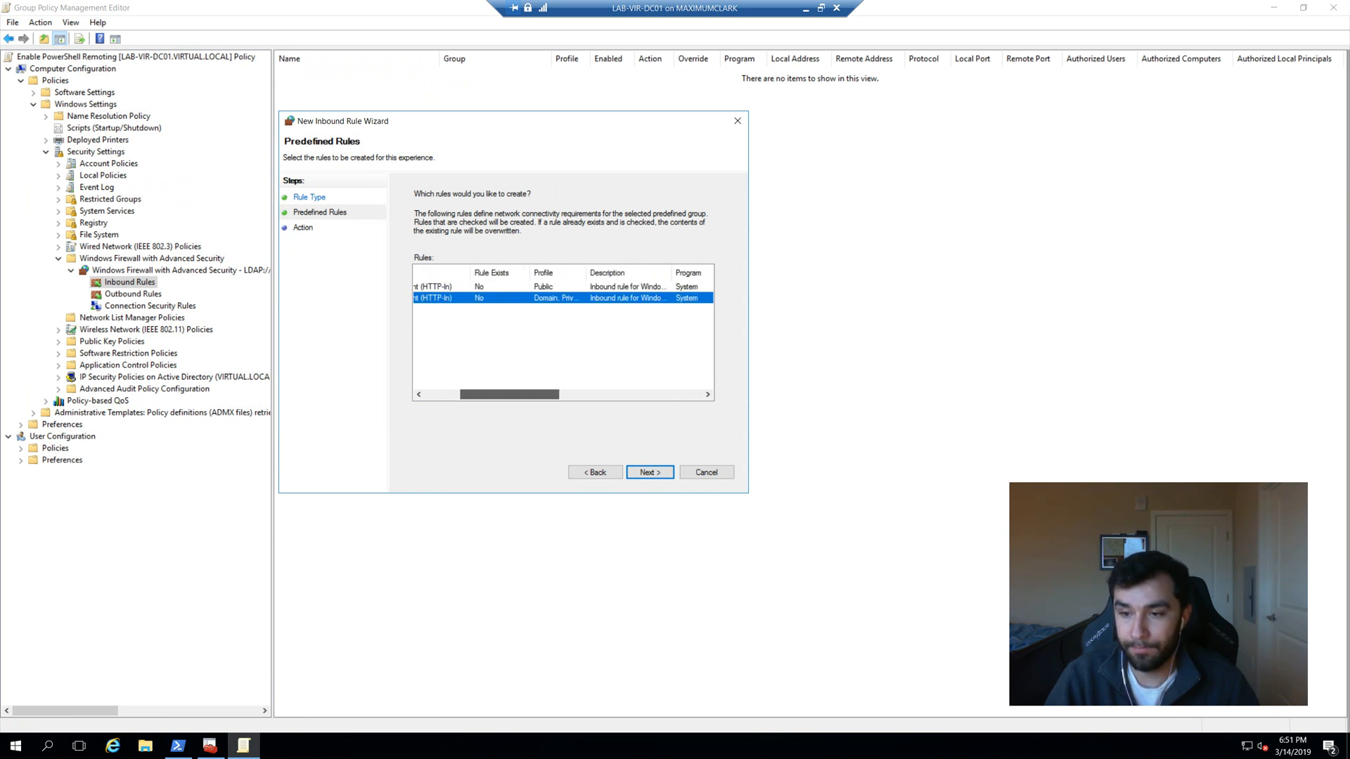
pyautogui.click(649, 472)
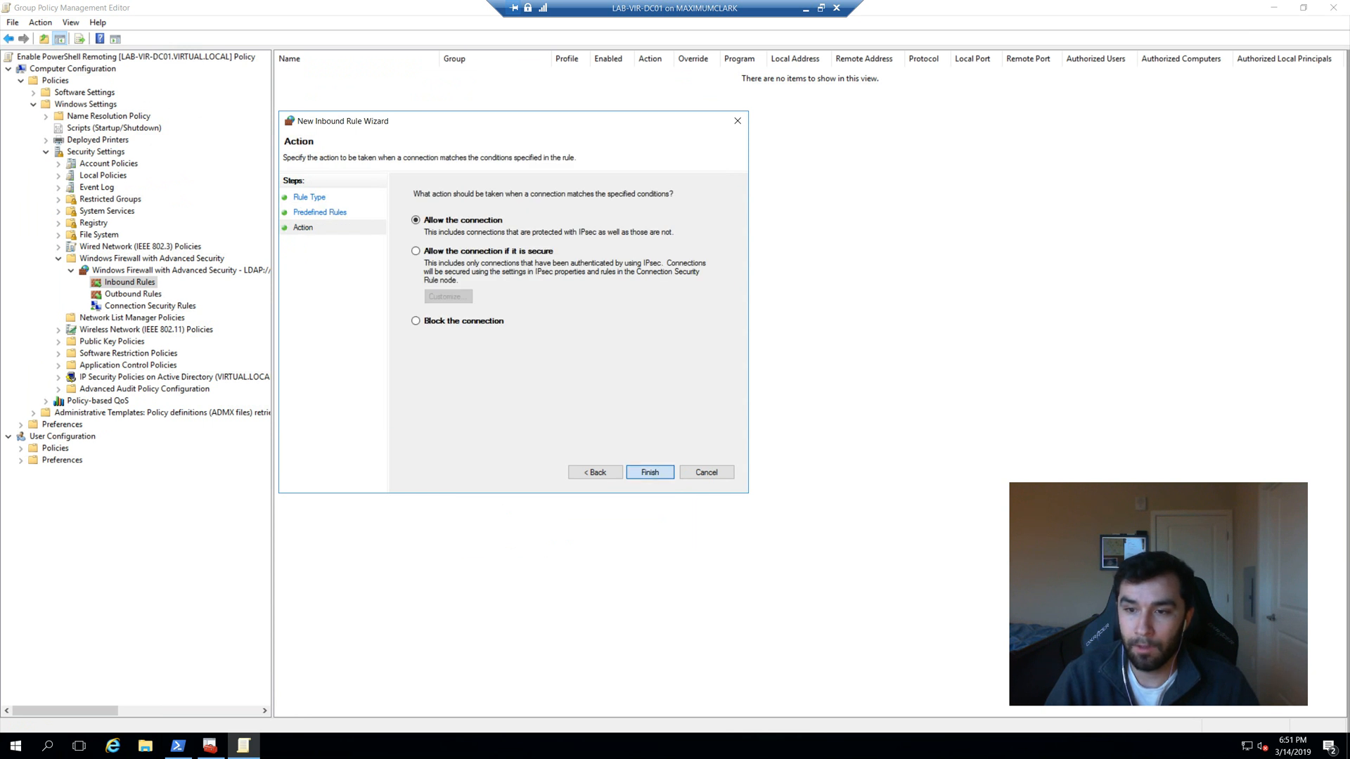
pyautogui.click(650, 472)
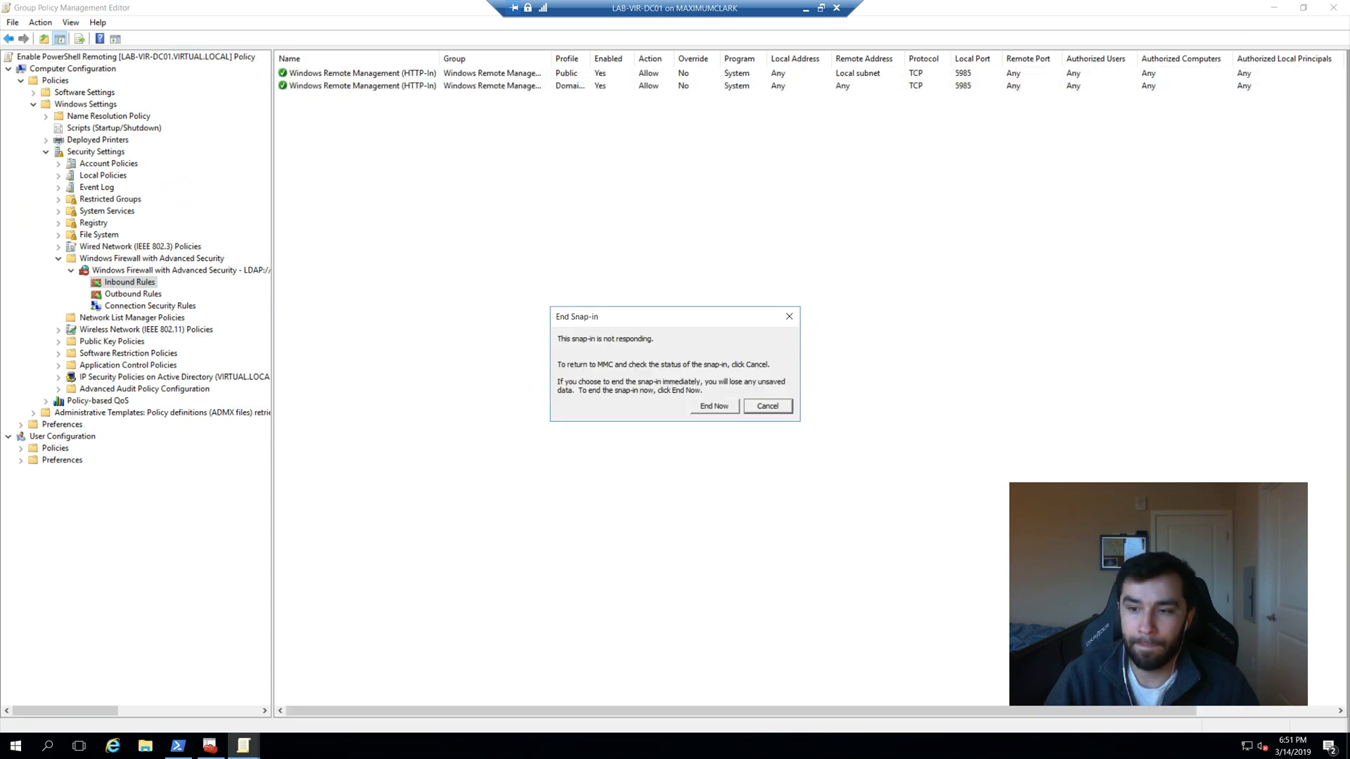
pyautogui.click(765, 406)
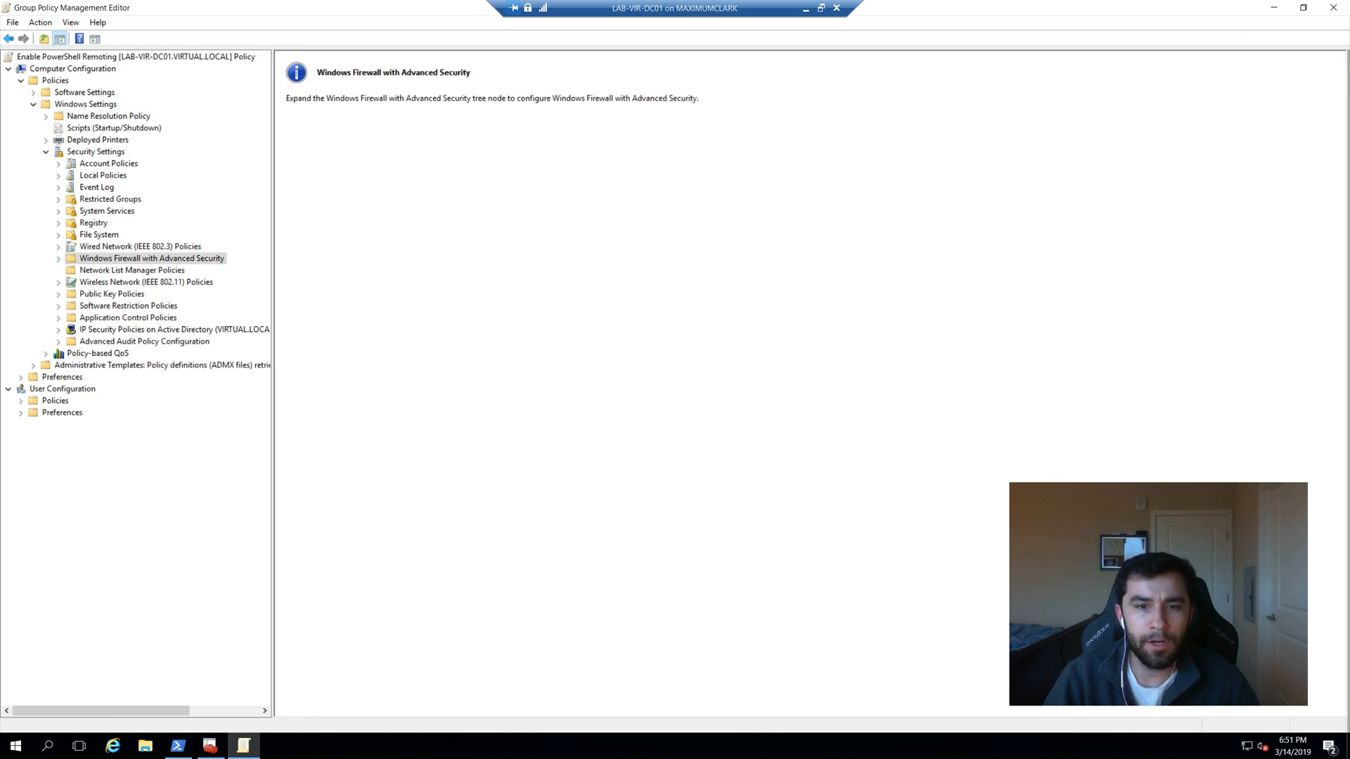
# Define the Windows Remote Management (WS-Management) system service with Automatic startup.
pyautogui.click(107, 211)
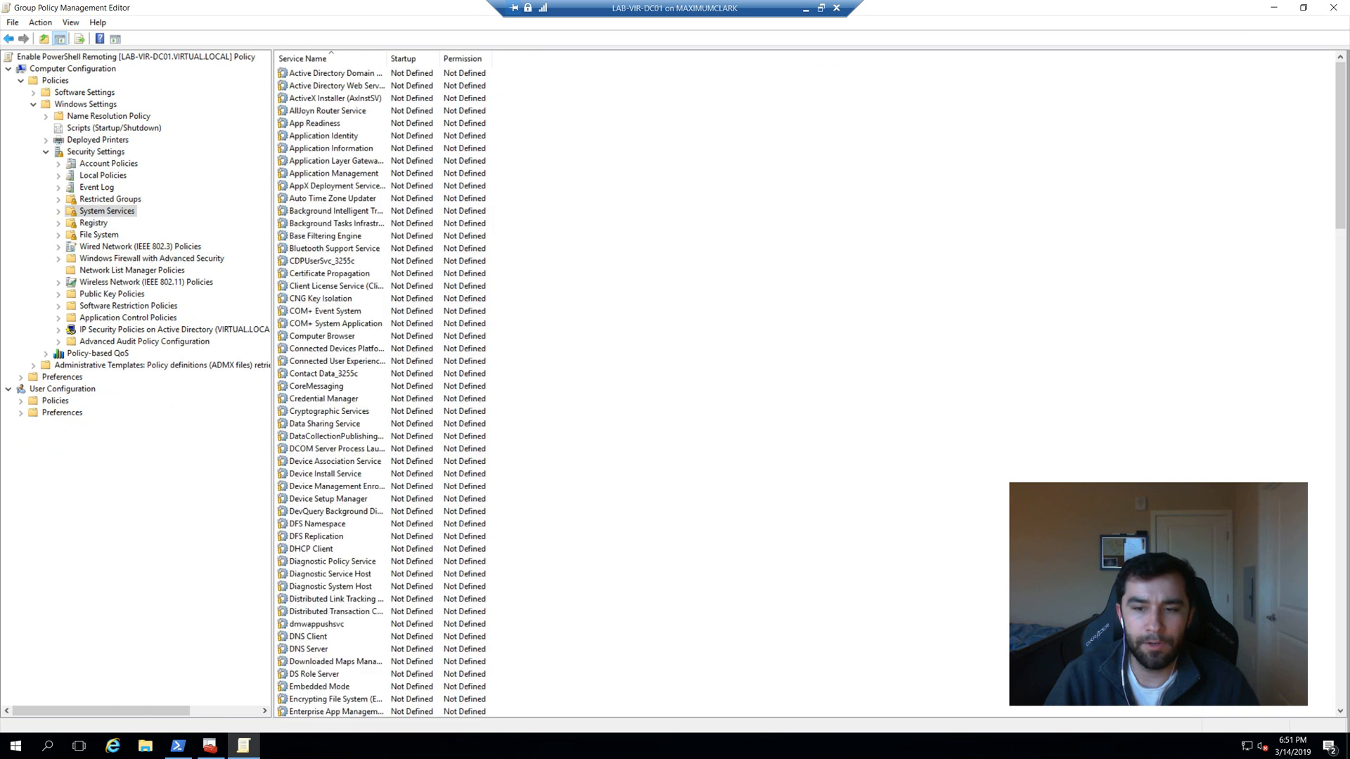
pyautogui.scroll(-3)
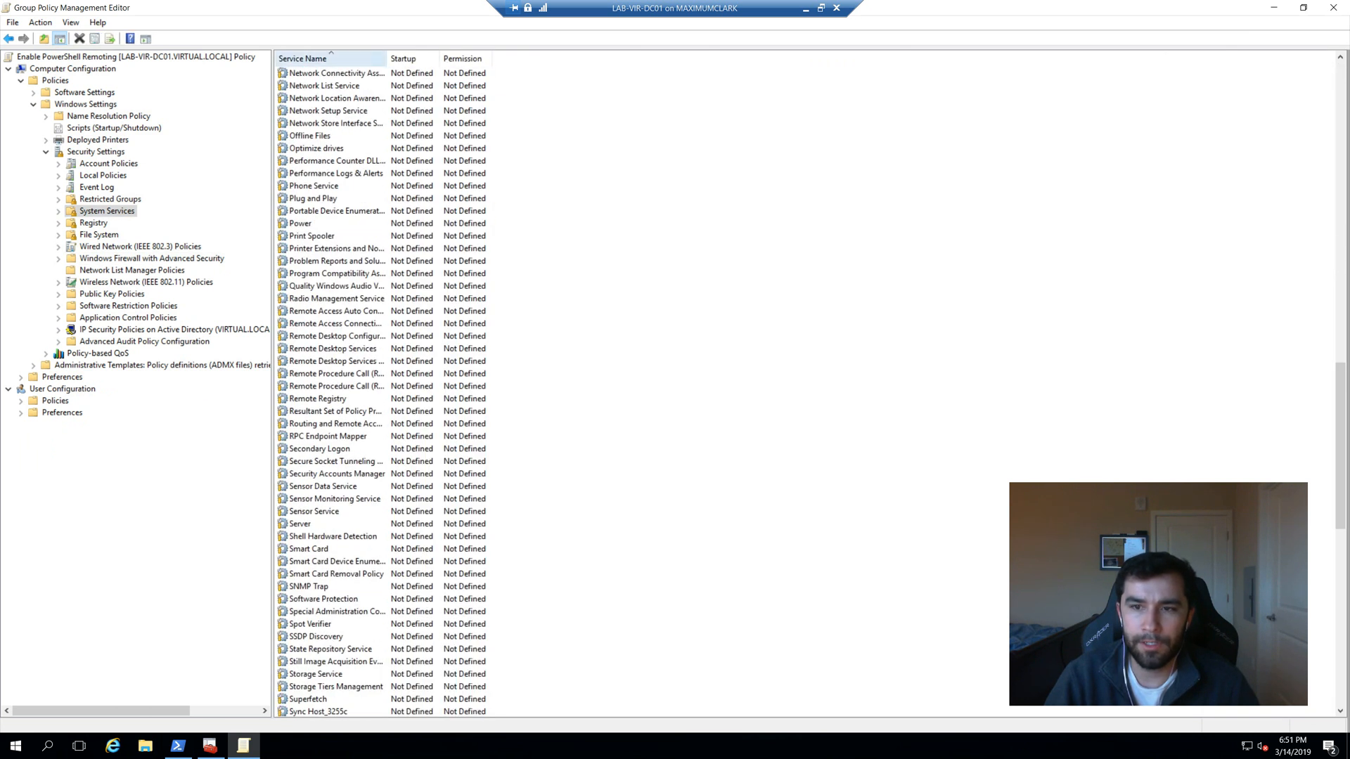
pyautogui.scroll(-3)
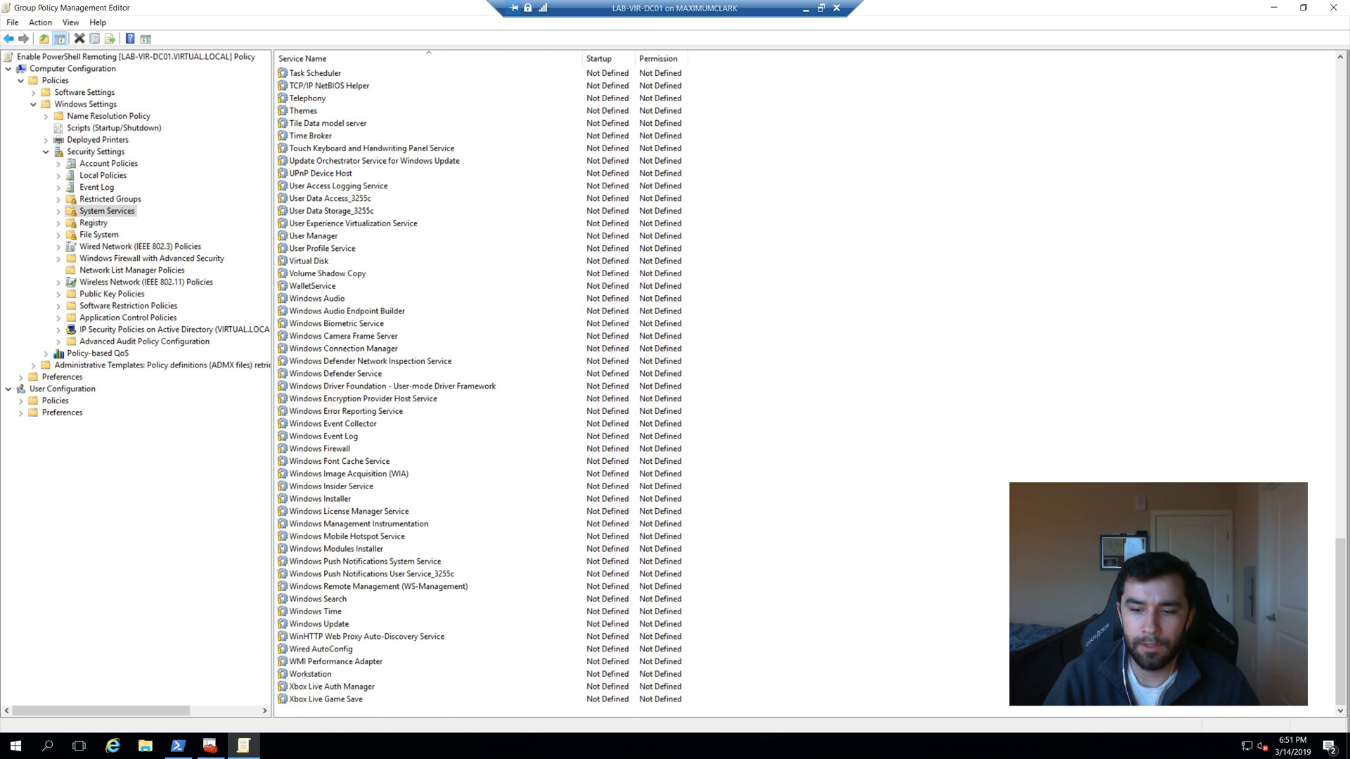
pyautogui.doubleClick(377, 587)
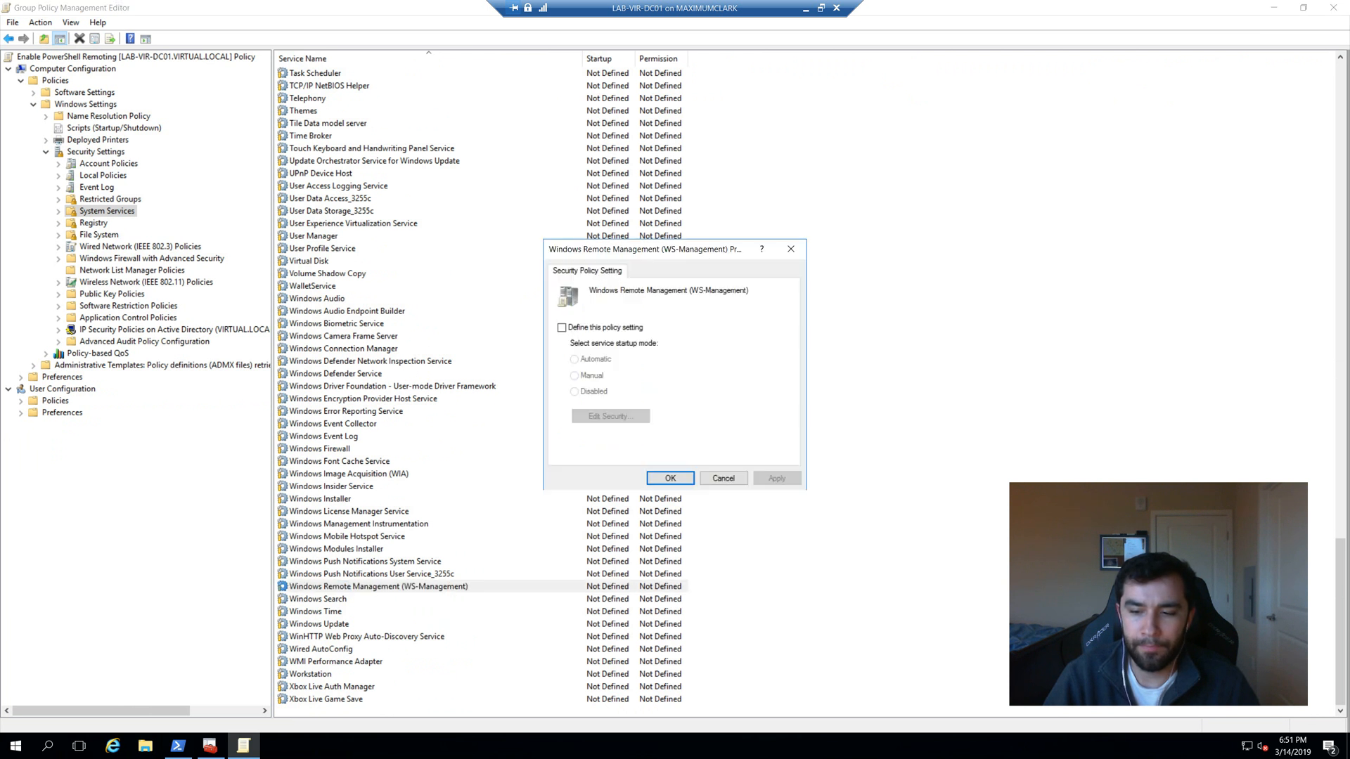
pyautogui.click(561, 327)
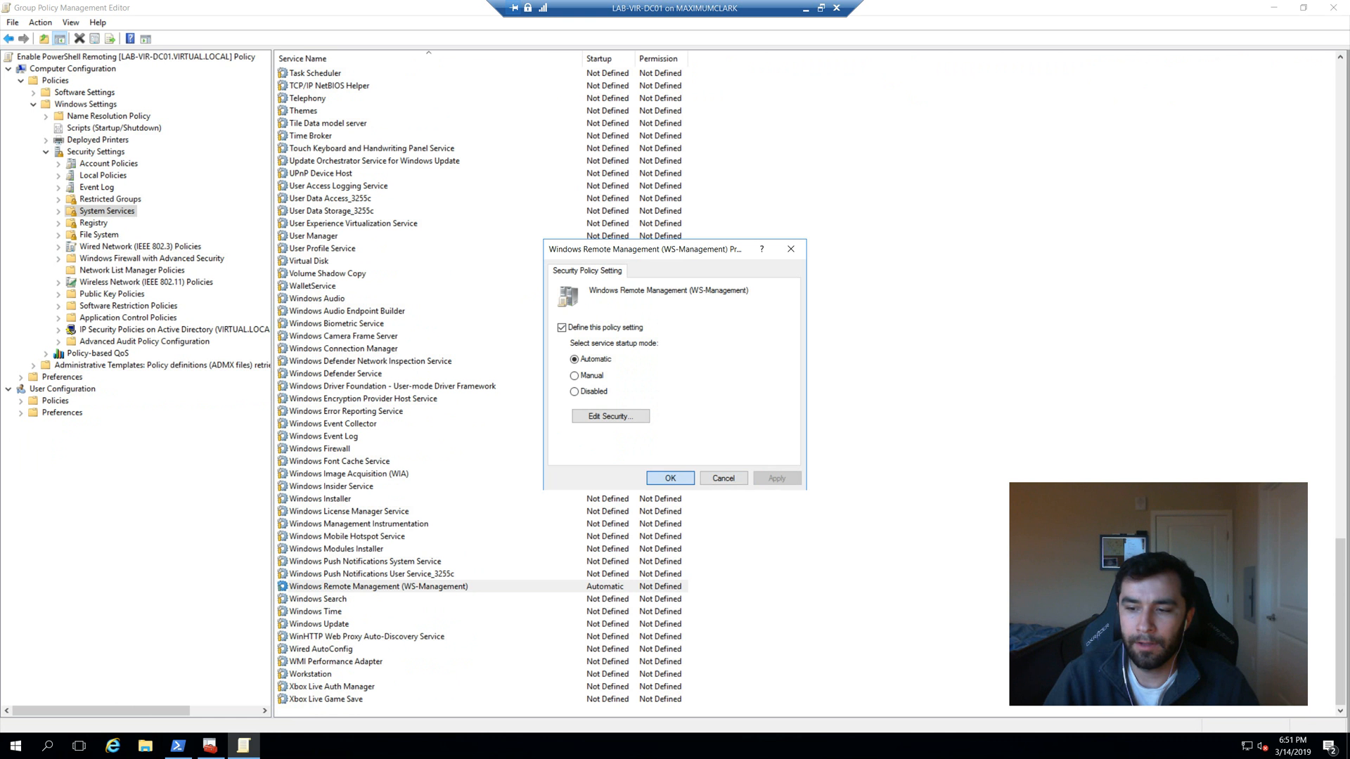
pyautogui.click(669, 478)
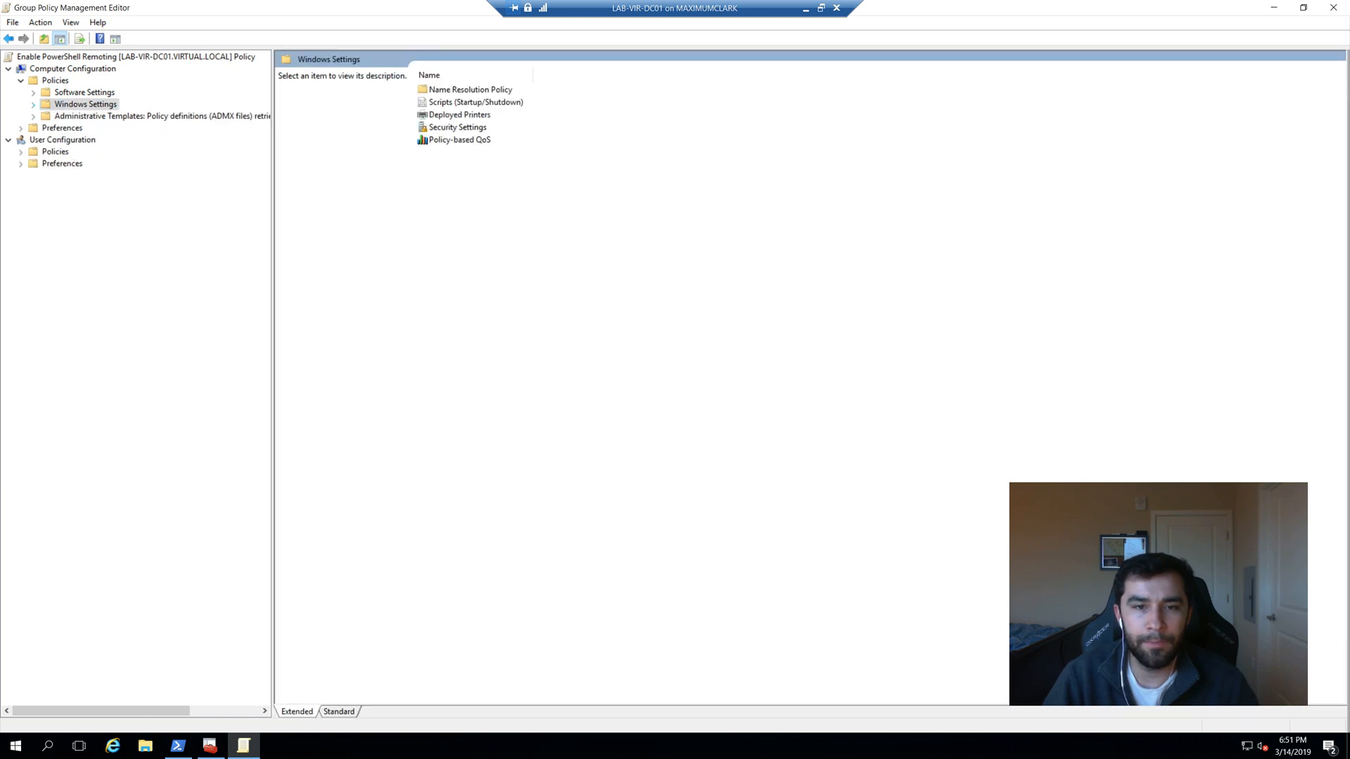
# Add a winrm service preference set to Restart the Service on first, second and subsequent failures.
pyautogui.click(55, 81)
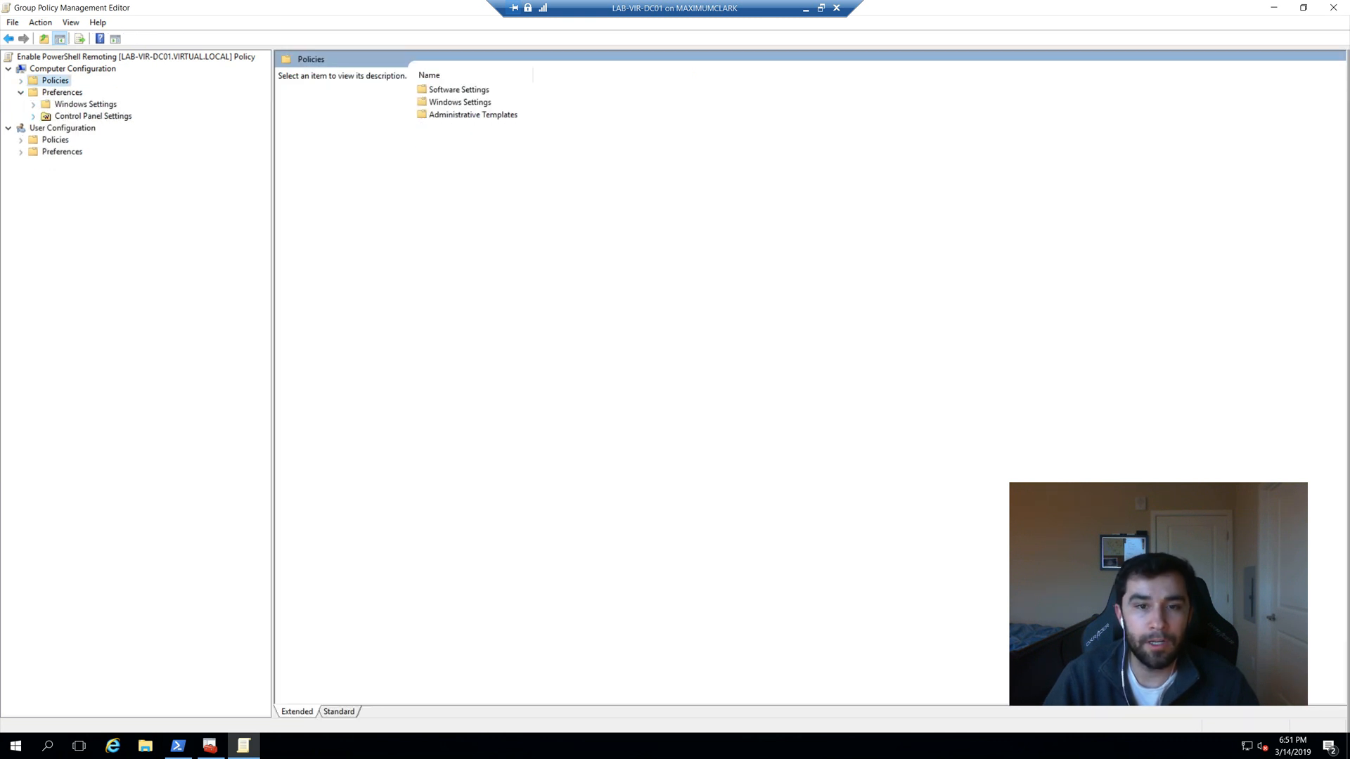
pyautogui.click(80, 222)
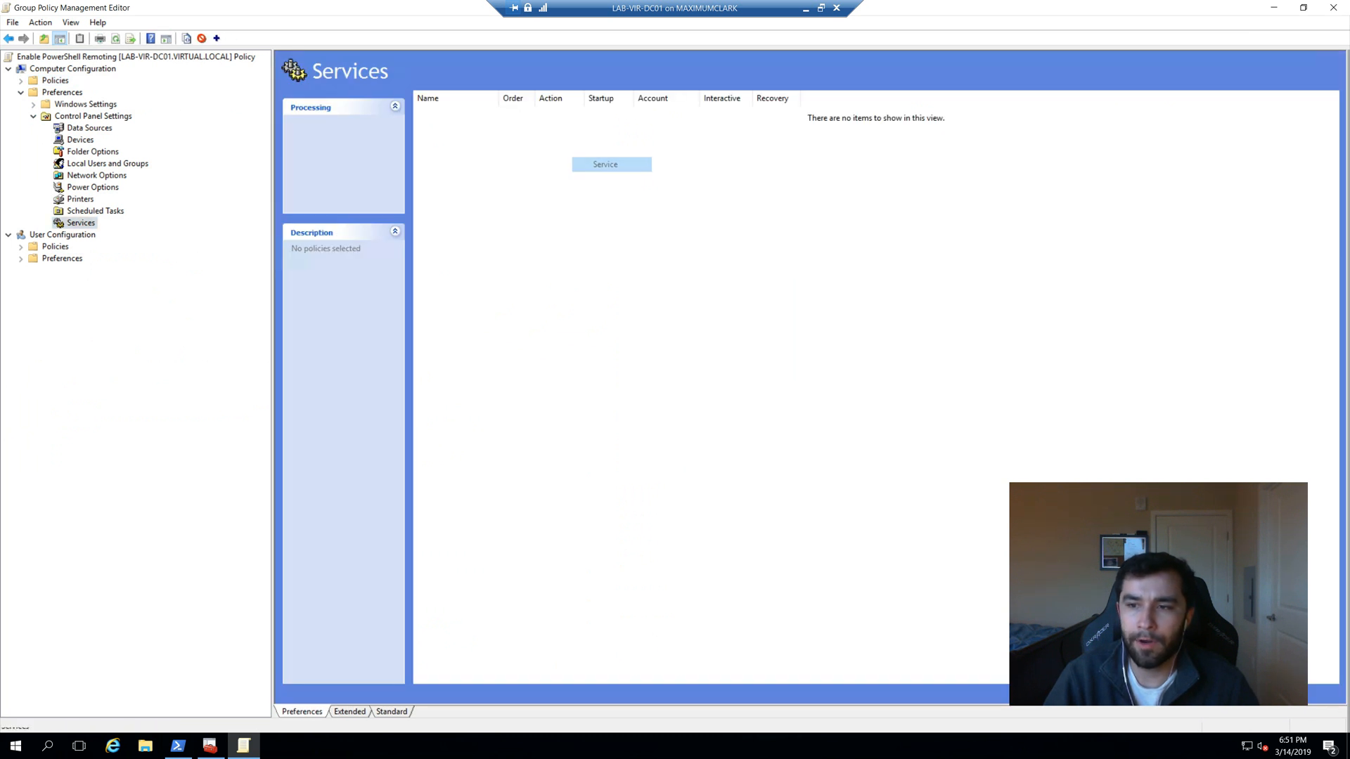
pyautogui.click(604, 163)
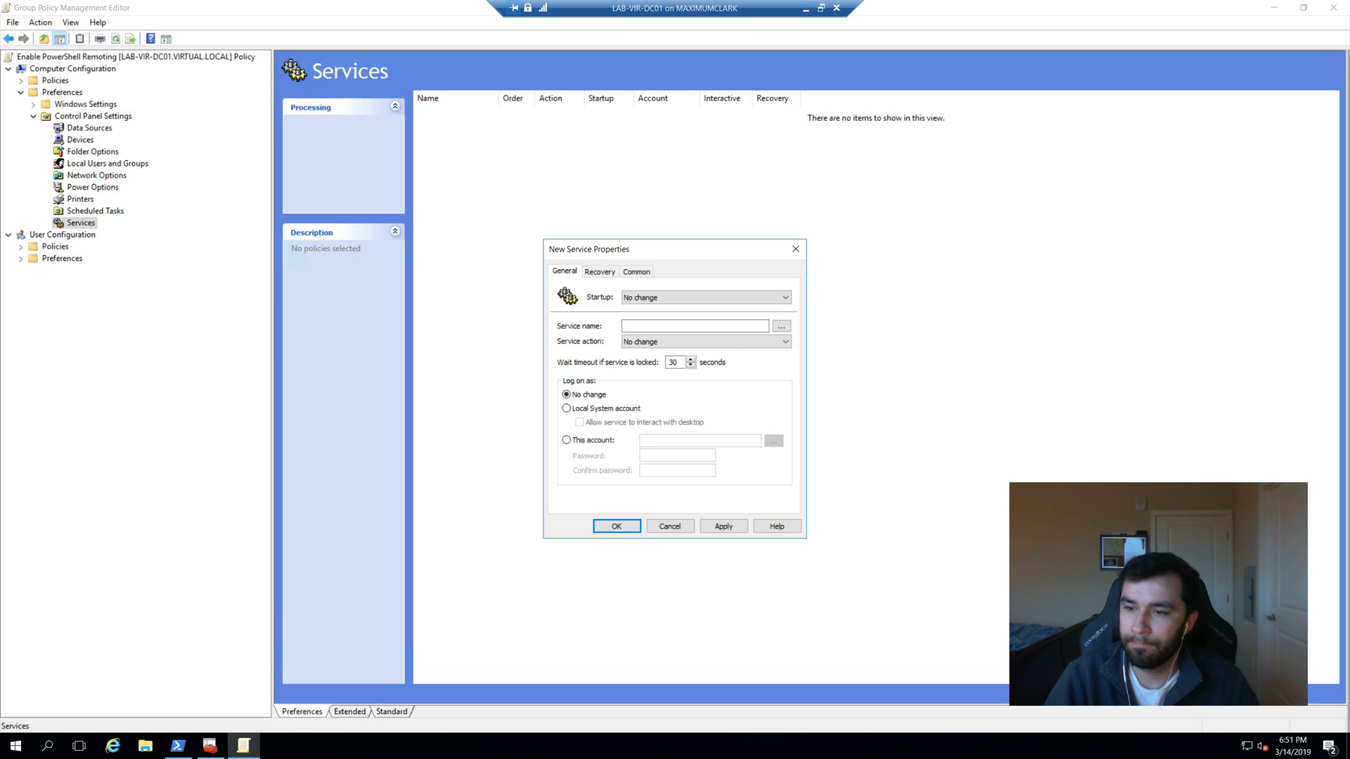
pyautogui.write('winr')
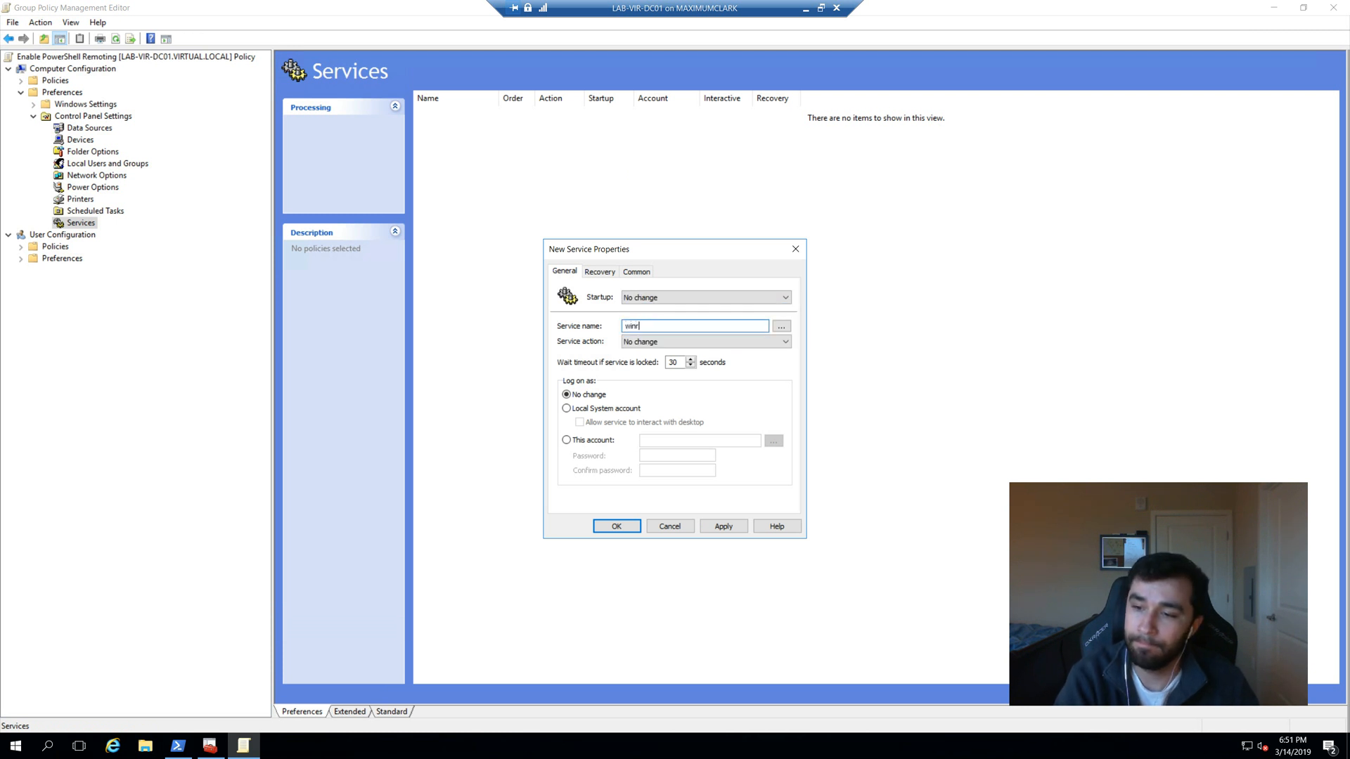
pyautogui.click(599, 272)
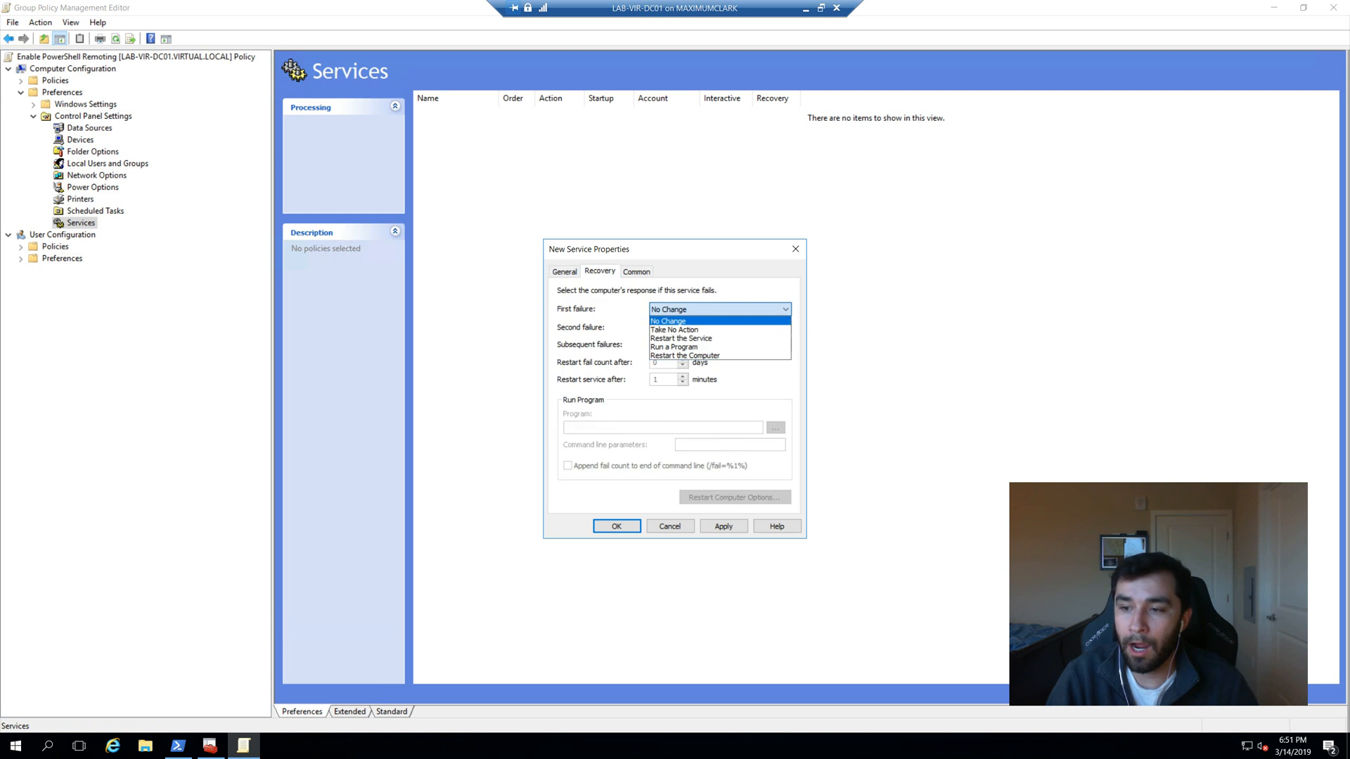
pyautogui.click(680, 338)
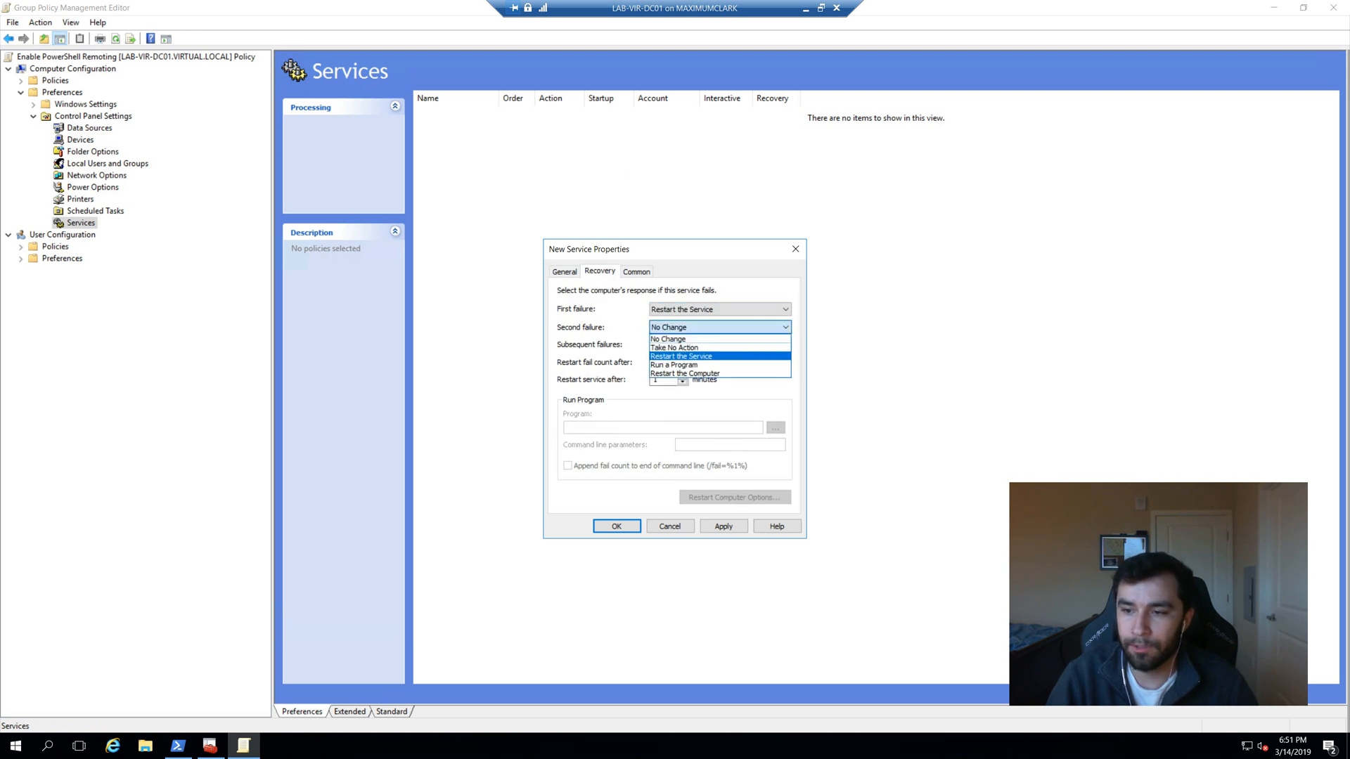
pyautogui.click(682, 356)
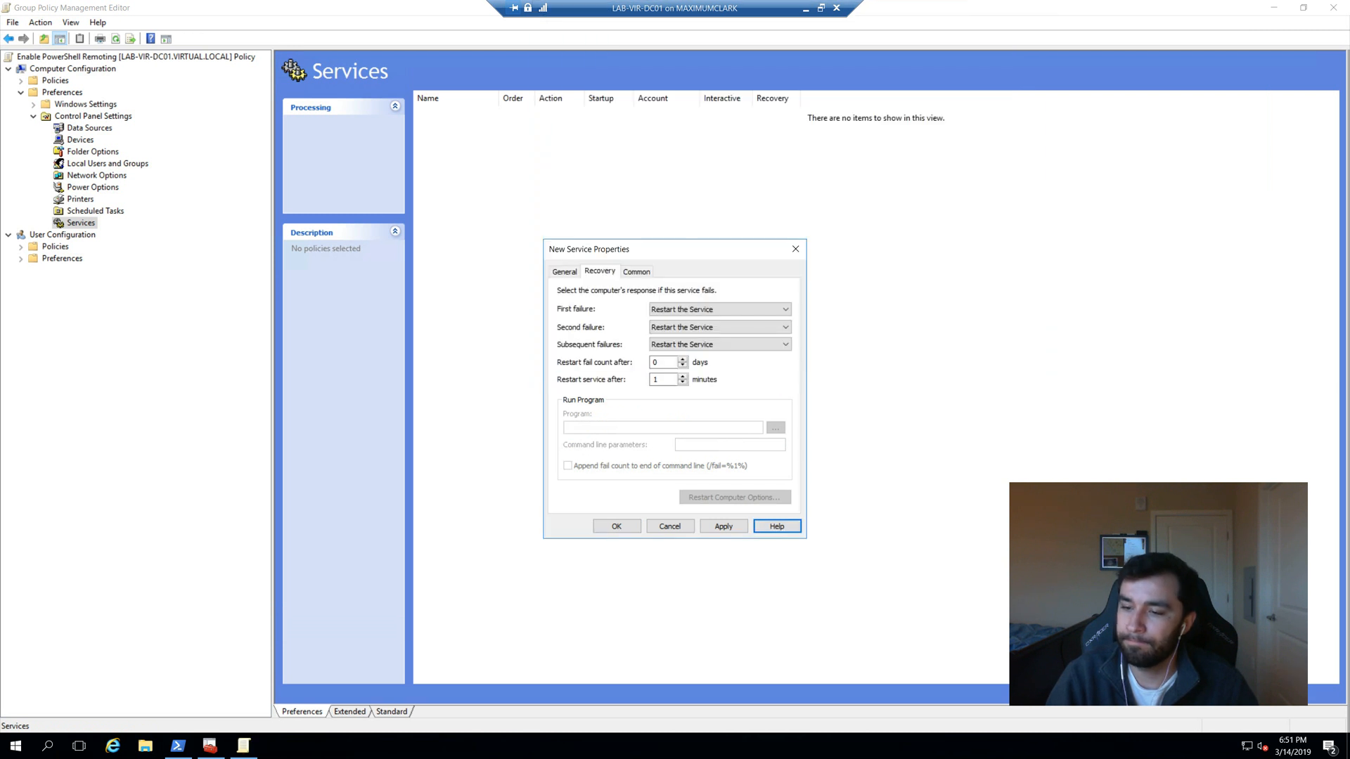
pyautogui.click(616, 526)
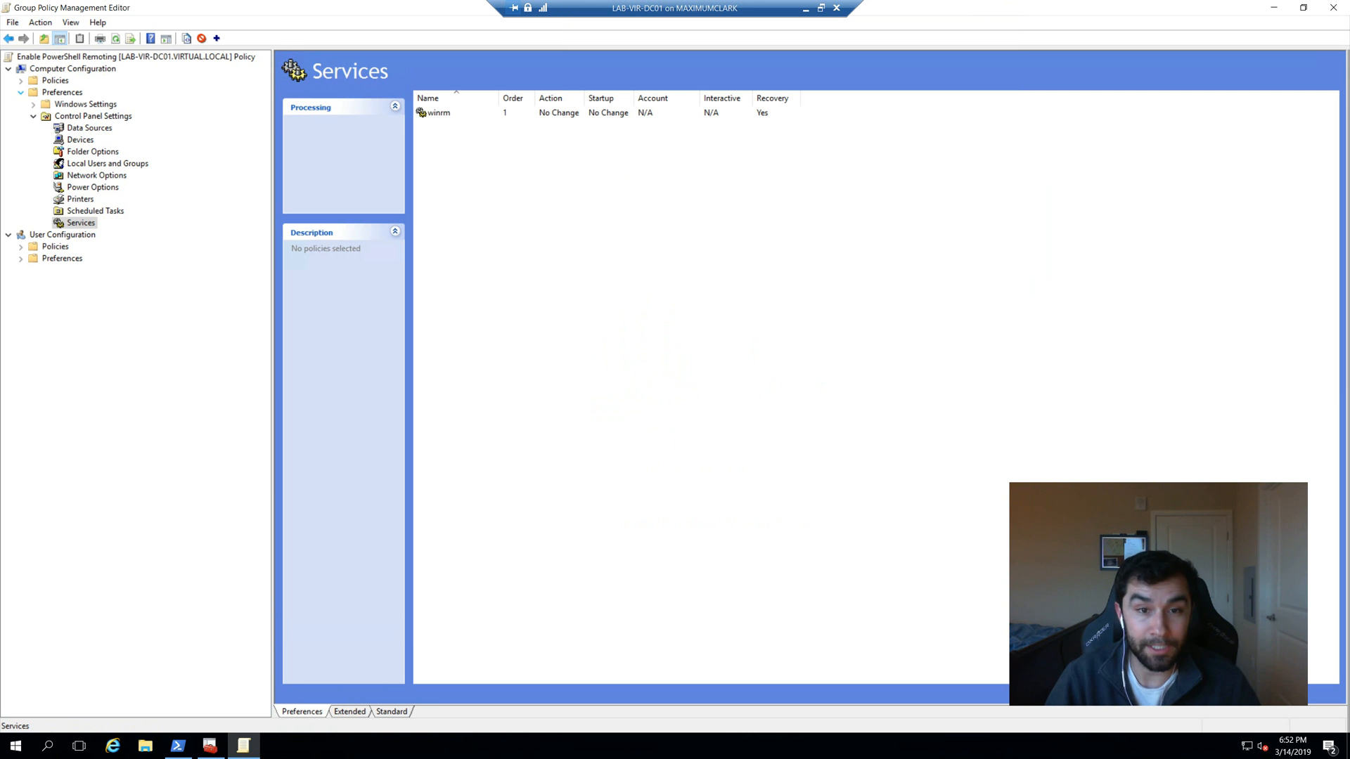
# Close the editor and link Enable PowerShell Remoting to VIR - Computers as link order 3.
pyautogui.click(61, 92)
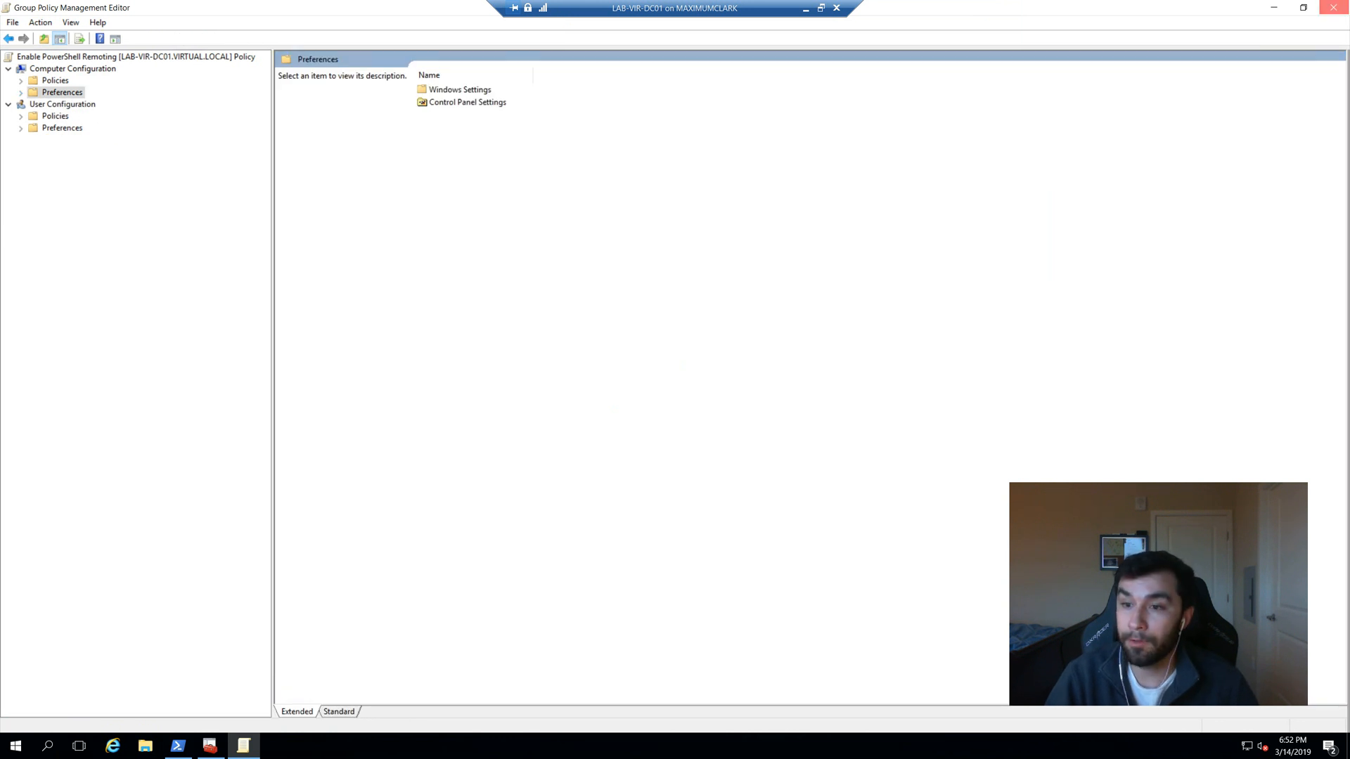
pyautogui.click(210, 746)
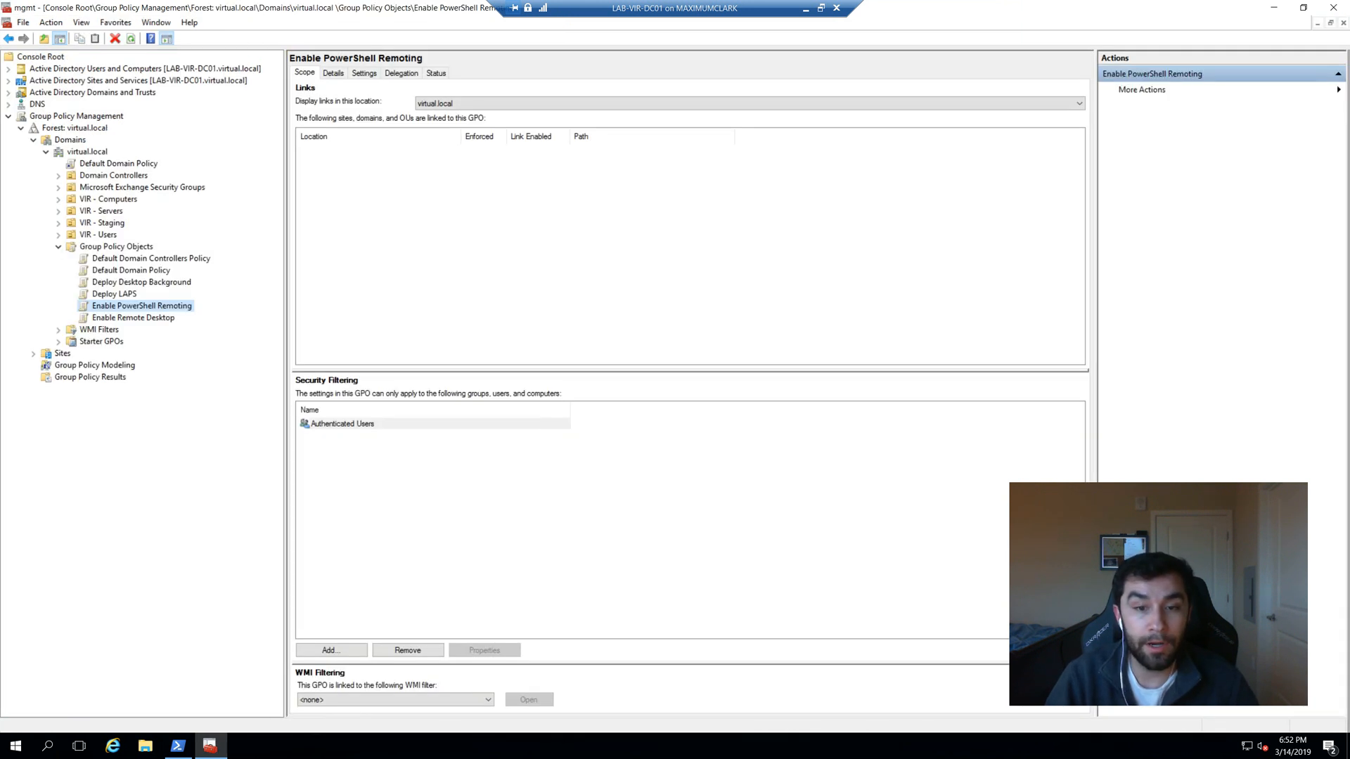
pyautogui.rightClick(101, 199)
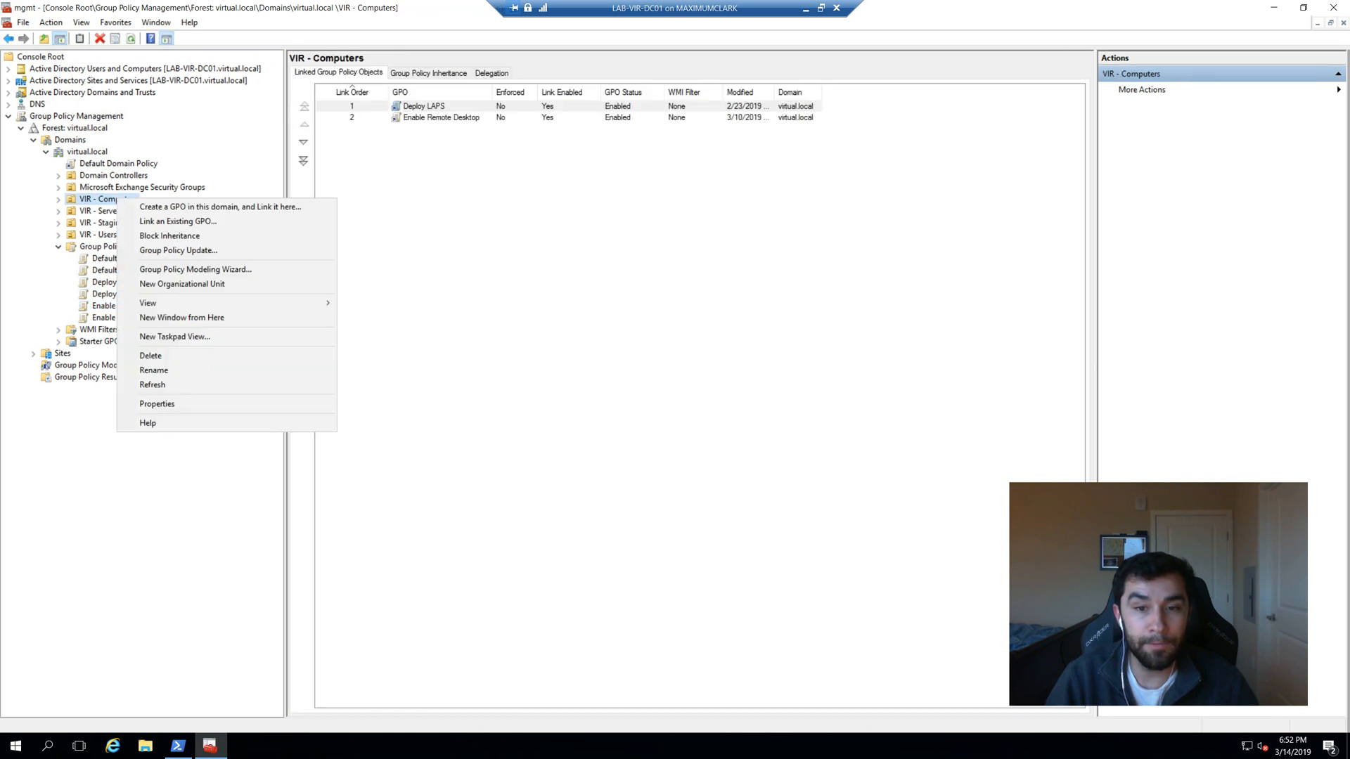
pyautogui.moveTo(169, 235)
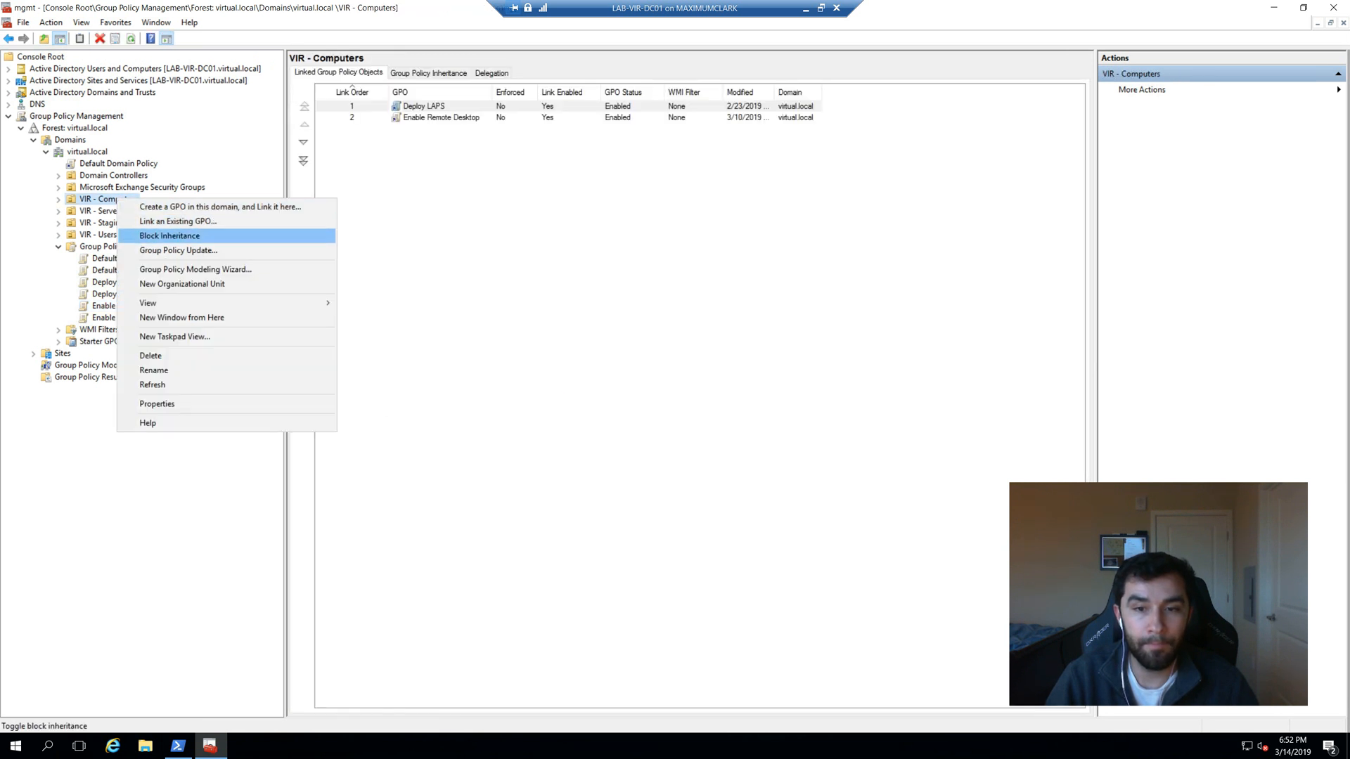
pyautogui.click(178, 222)
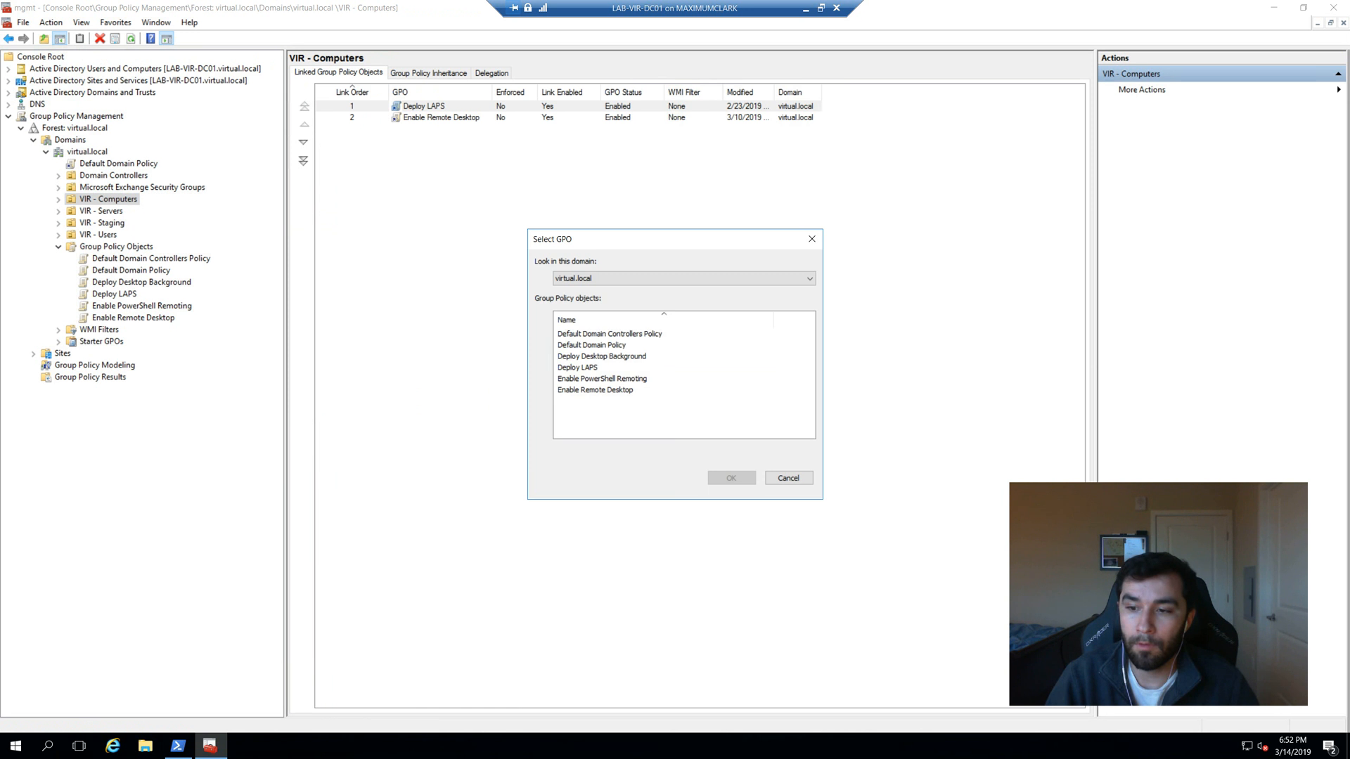
pyautogui.click(729, 478)
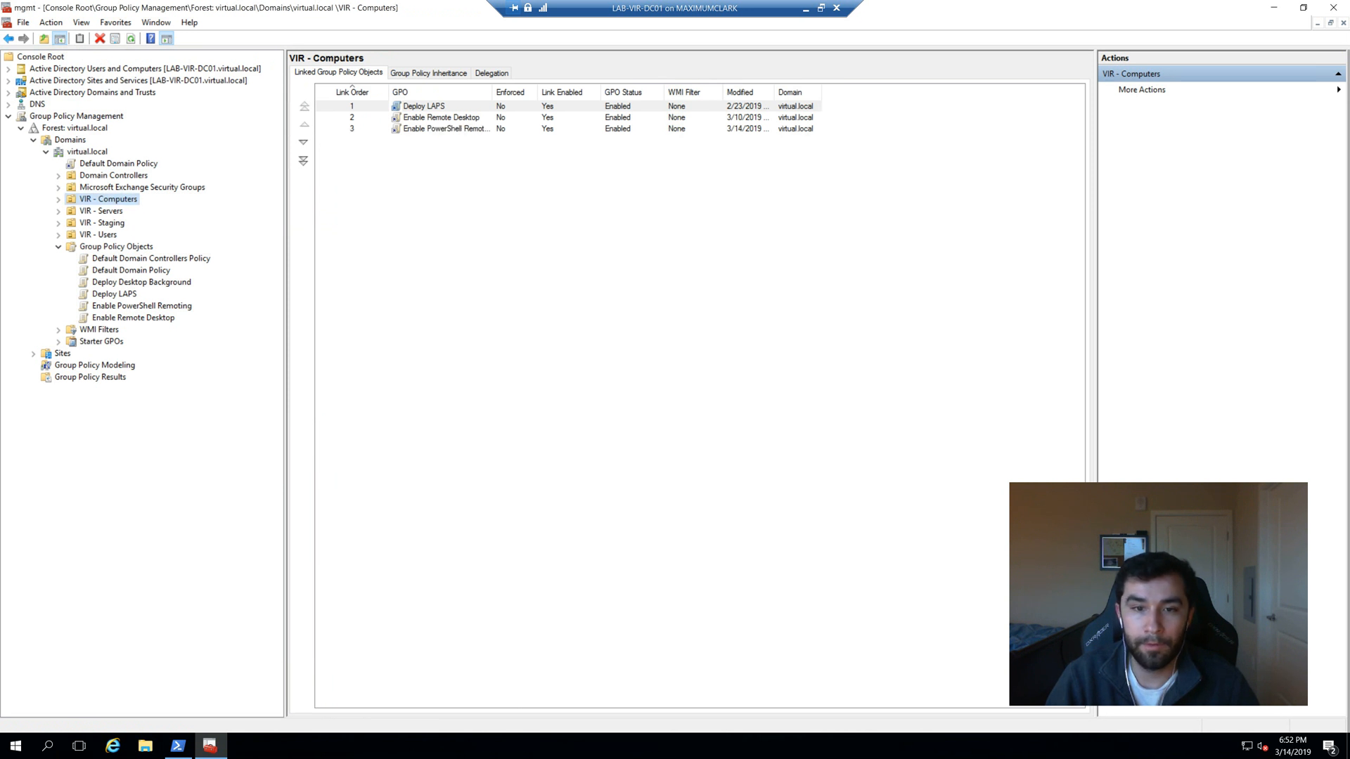
pyautogui.click(58, 199)
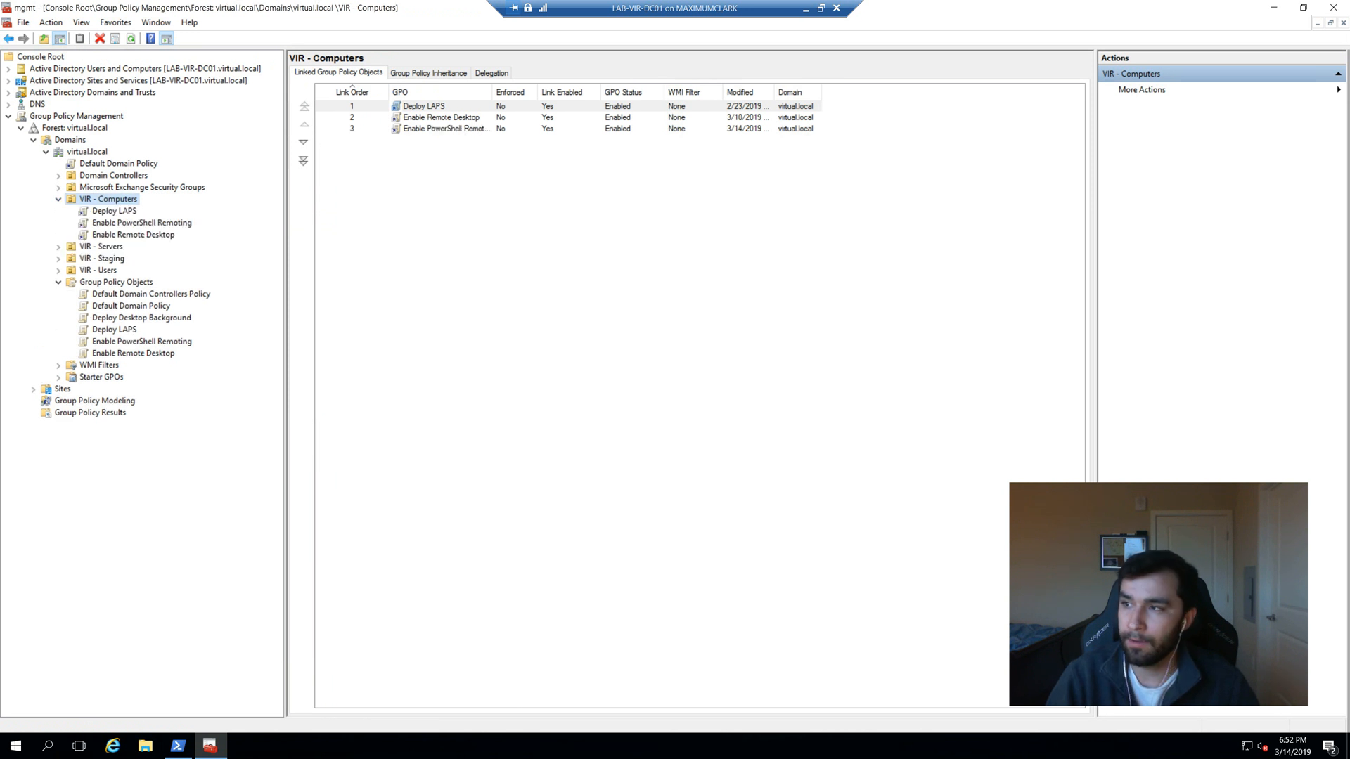
pyautogui.click(177, 745)
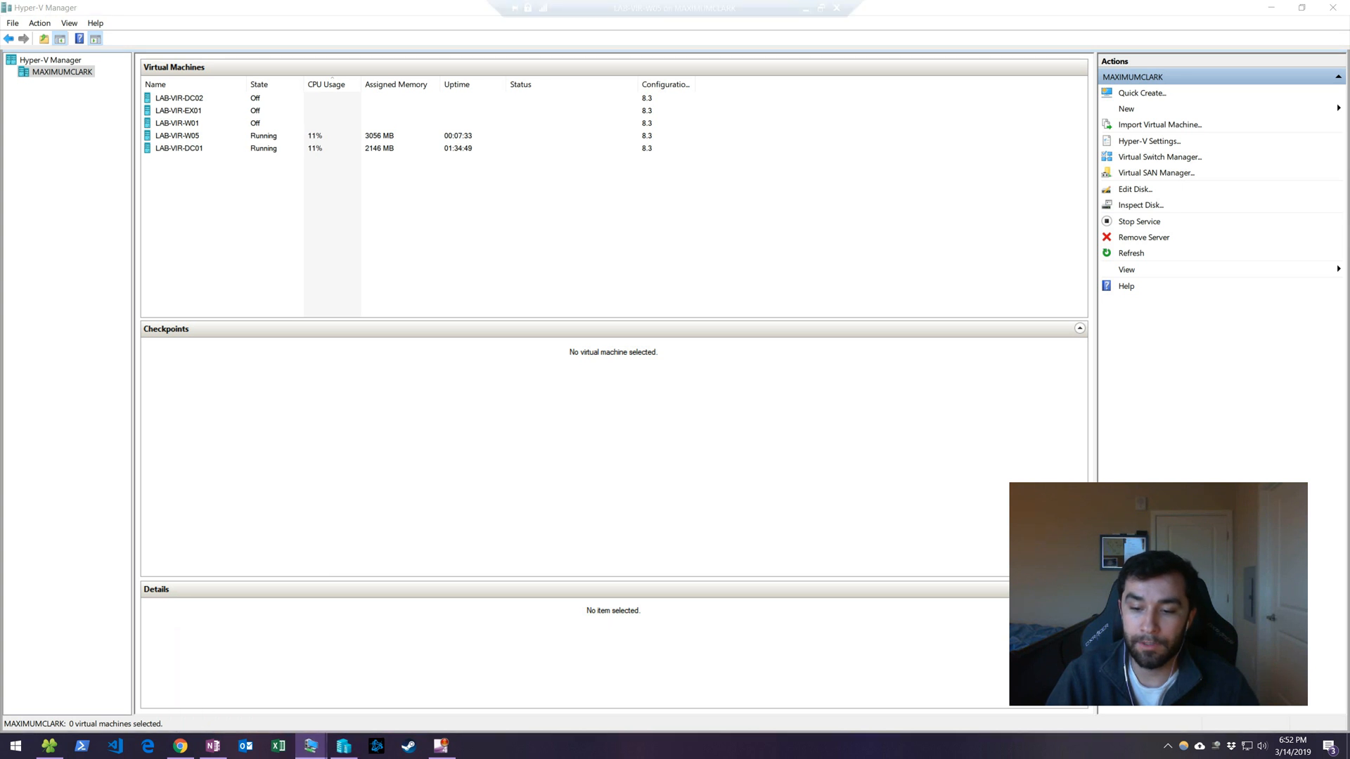
# Connect to LAB-VIR-W05 and run gpupdate /force in PowerShell.
pyautogui.doubleClick(176, 135)
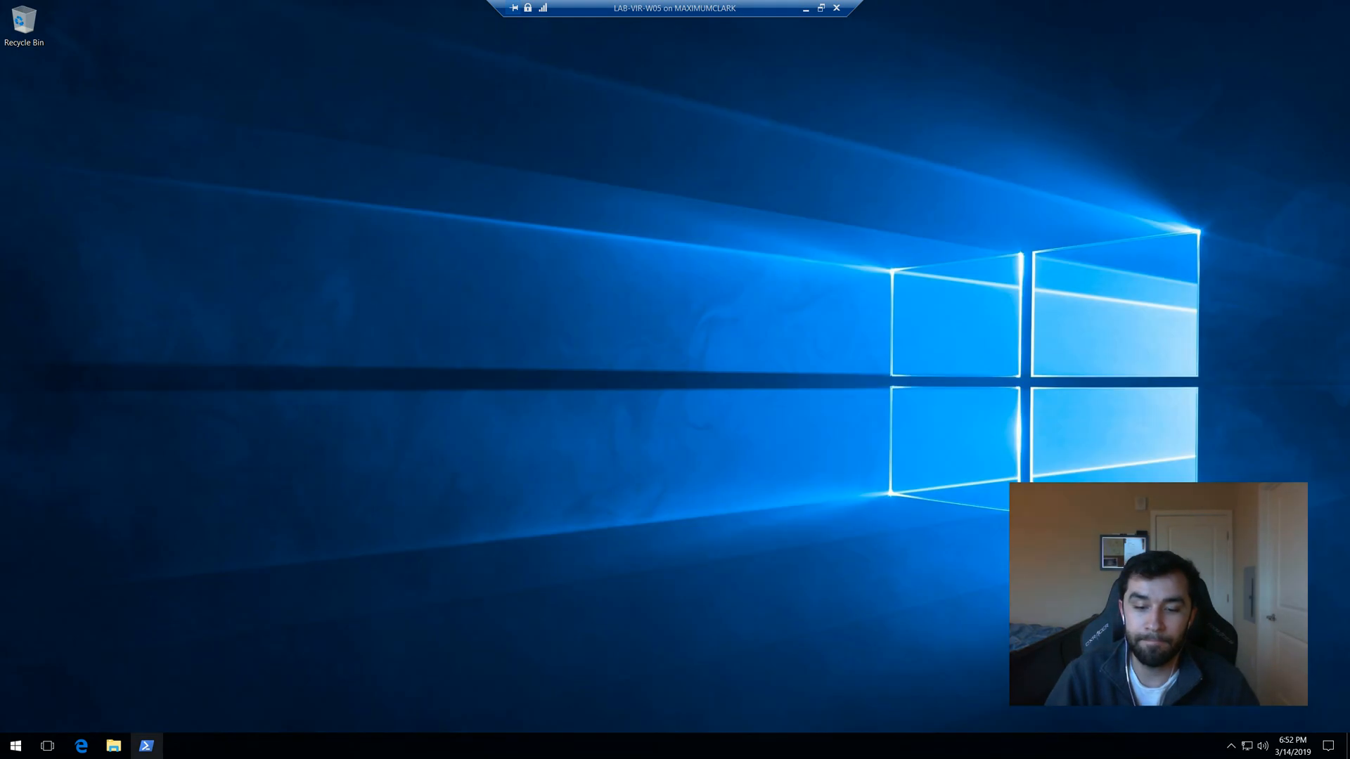
pyautogui.click(146, 745)
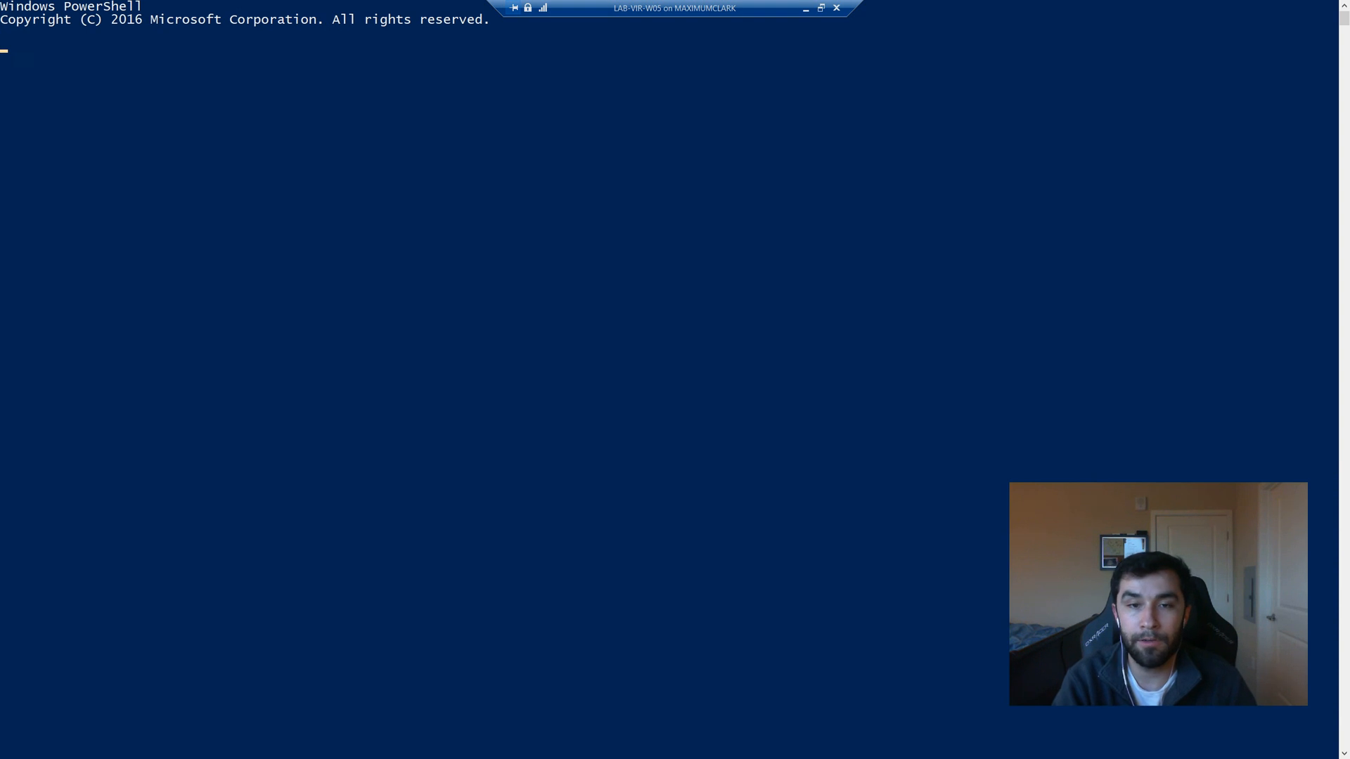
pyautogui.write('gpupdate /force')
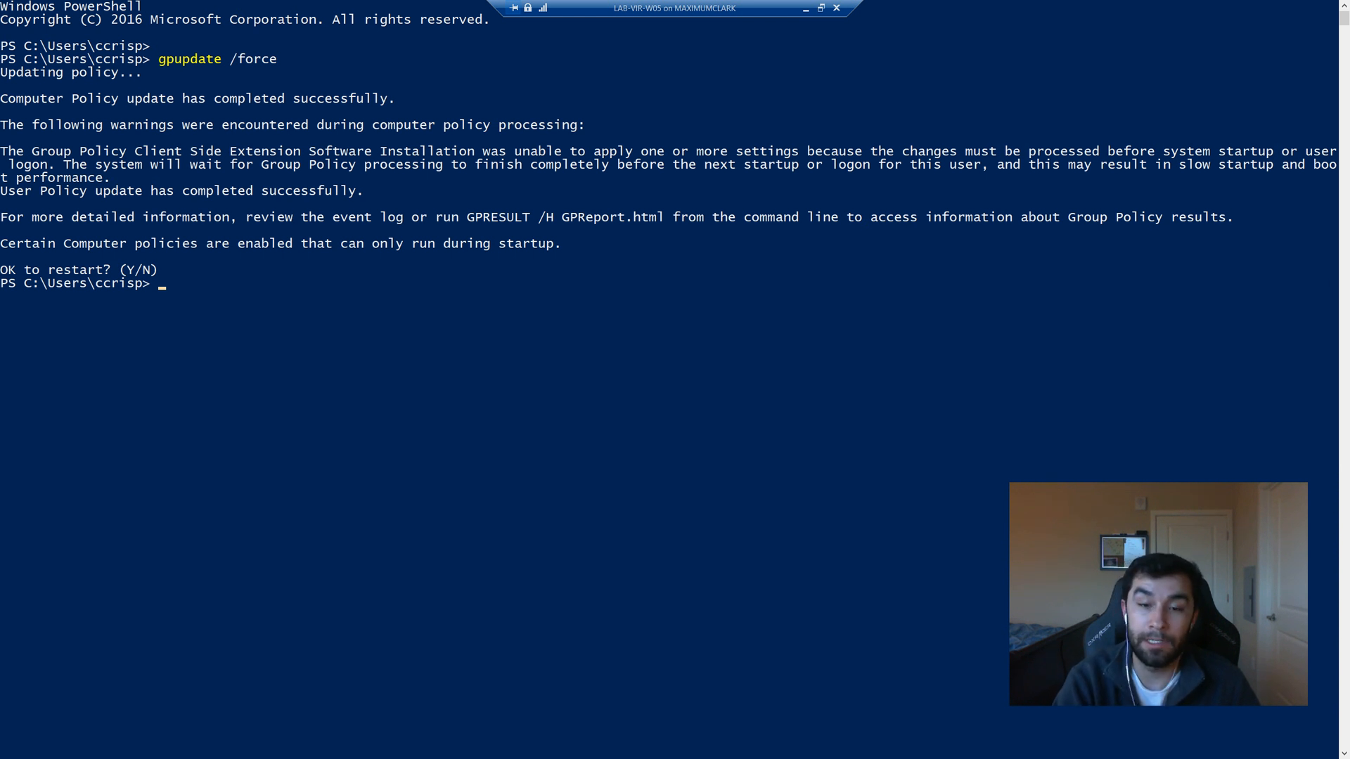
# Run Get-NetTCPConnection -LocalPort 5985 to confirm port 5985 is listening.
pyautogui.write('get-')
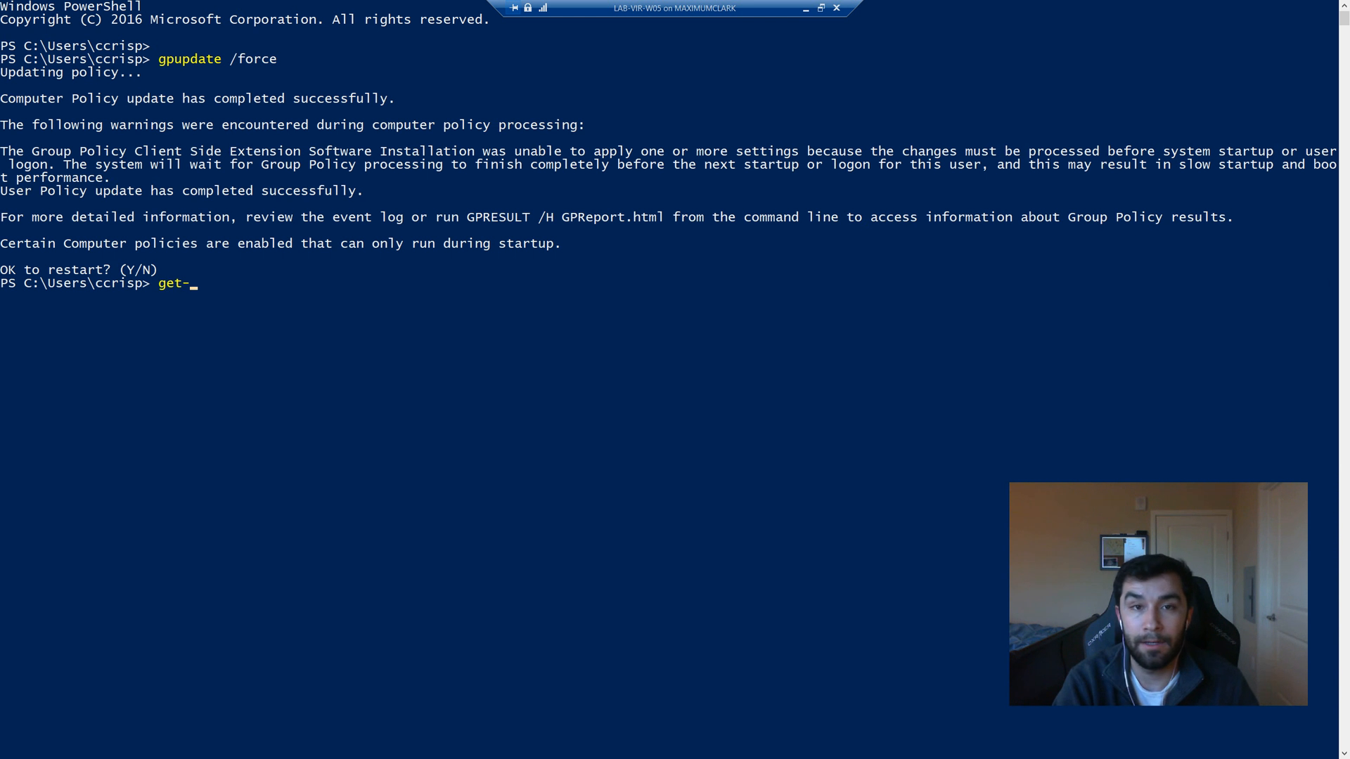
pyautogui.write('nettcpconnec')
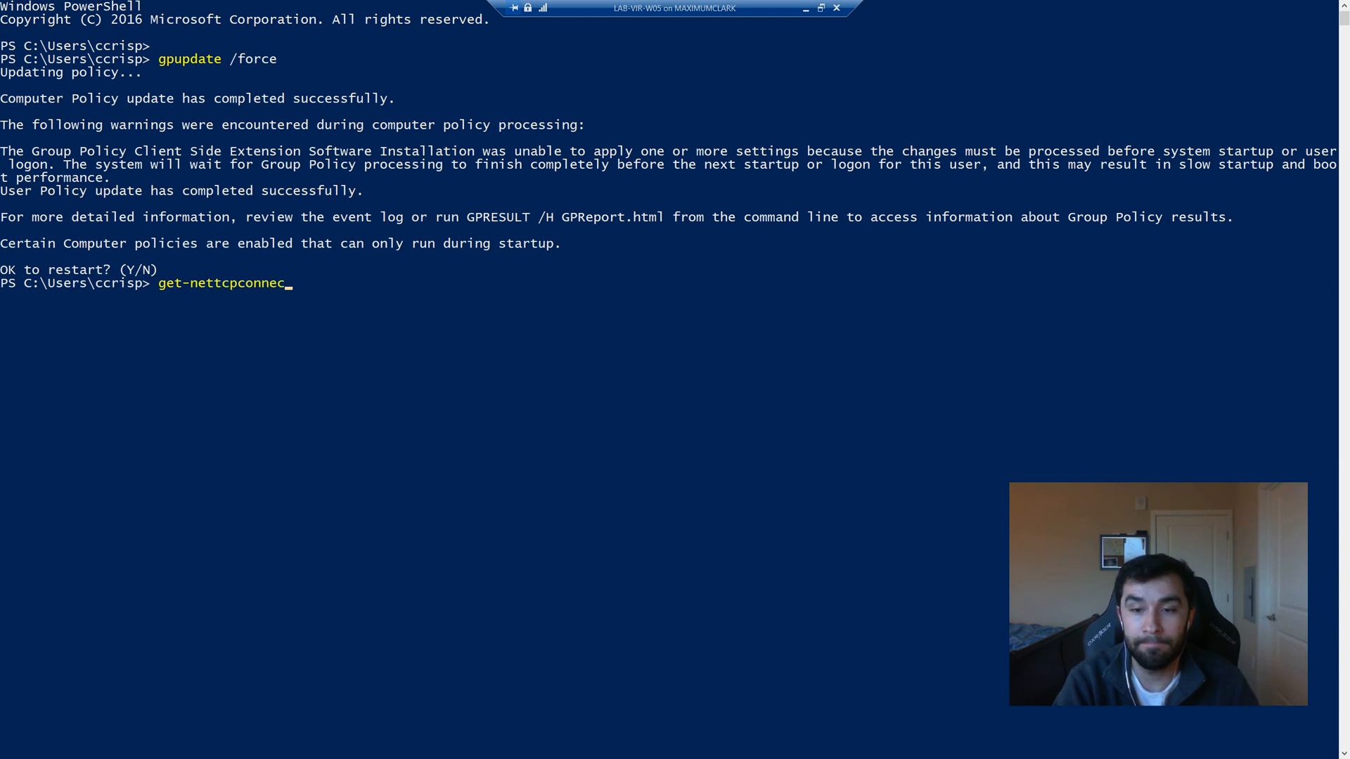
pyautogui.write('tion -localport')
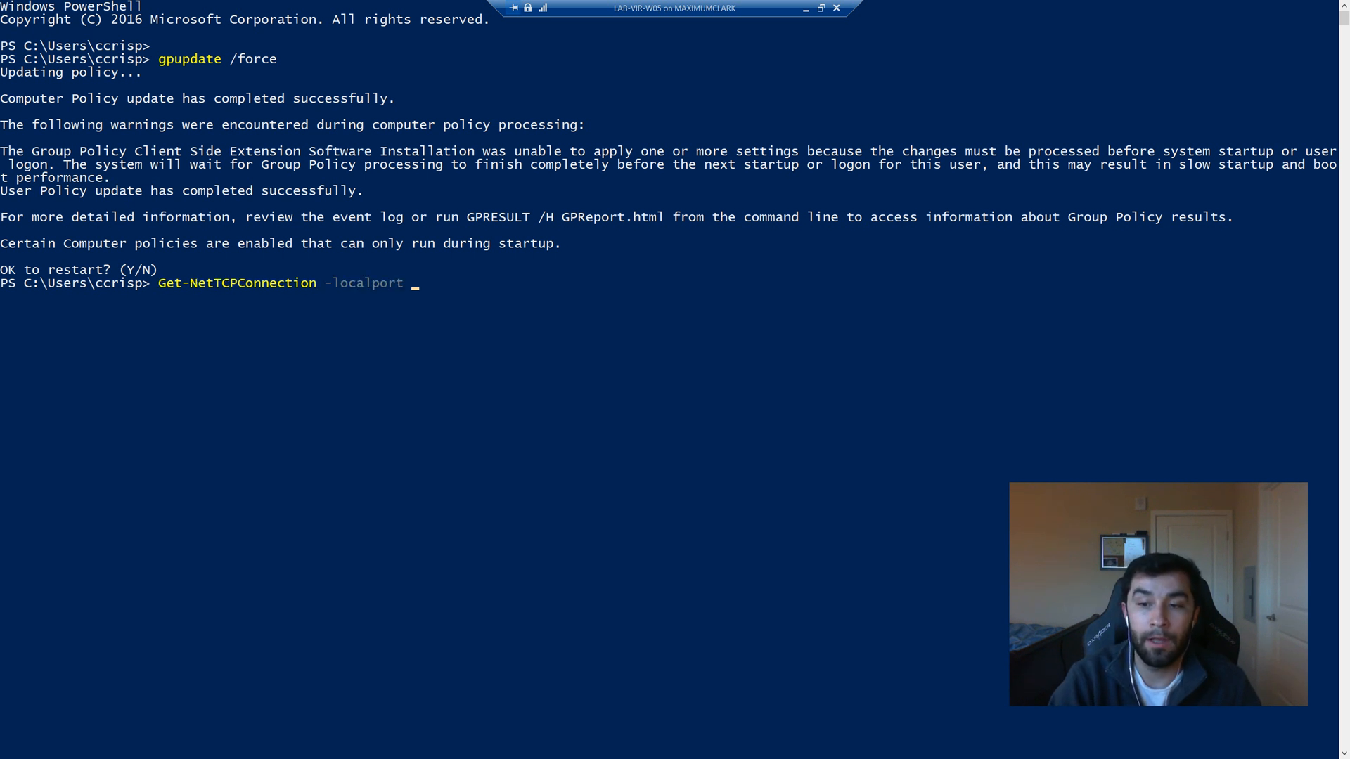
pyautogui.write('5985')
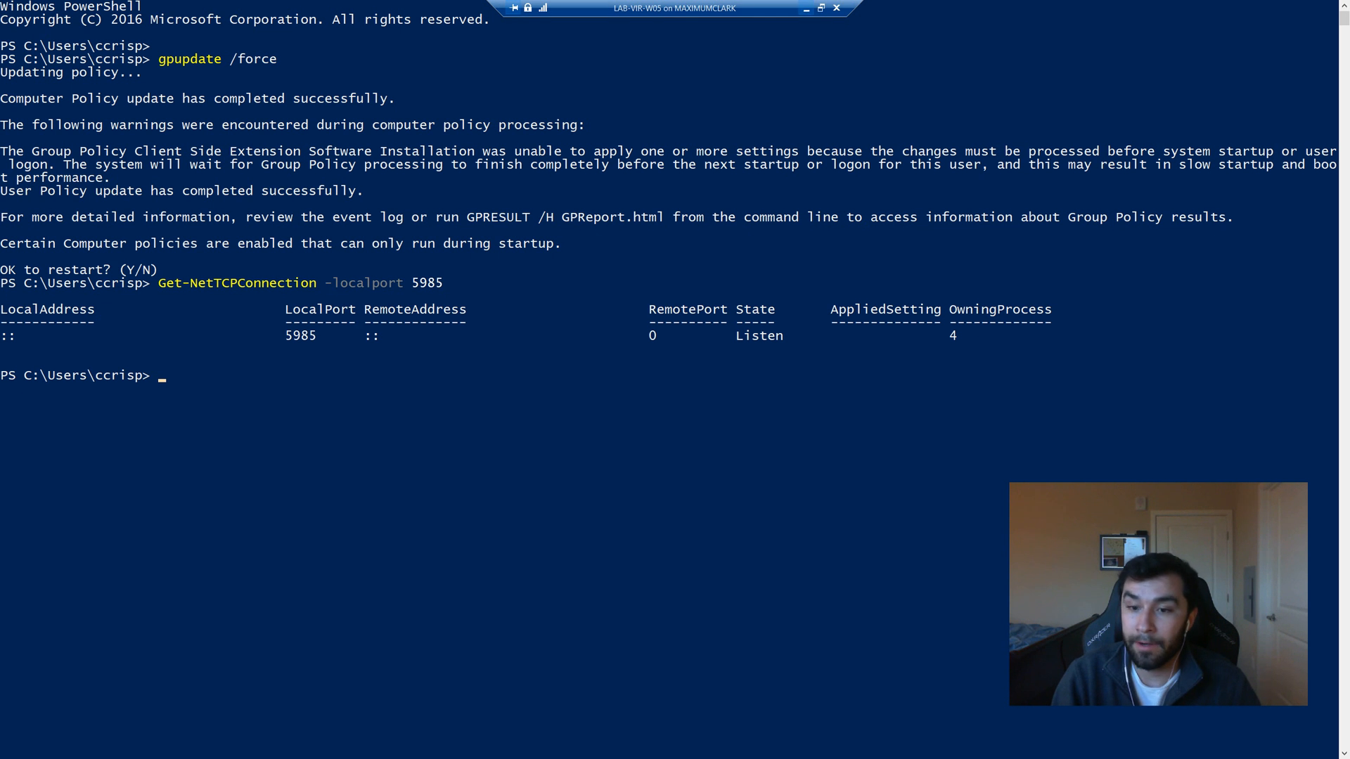
pyautogui.click(343, 745)
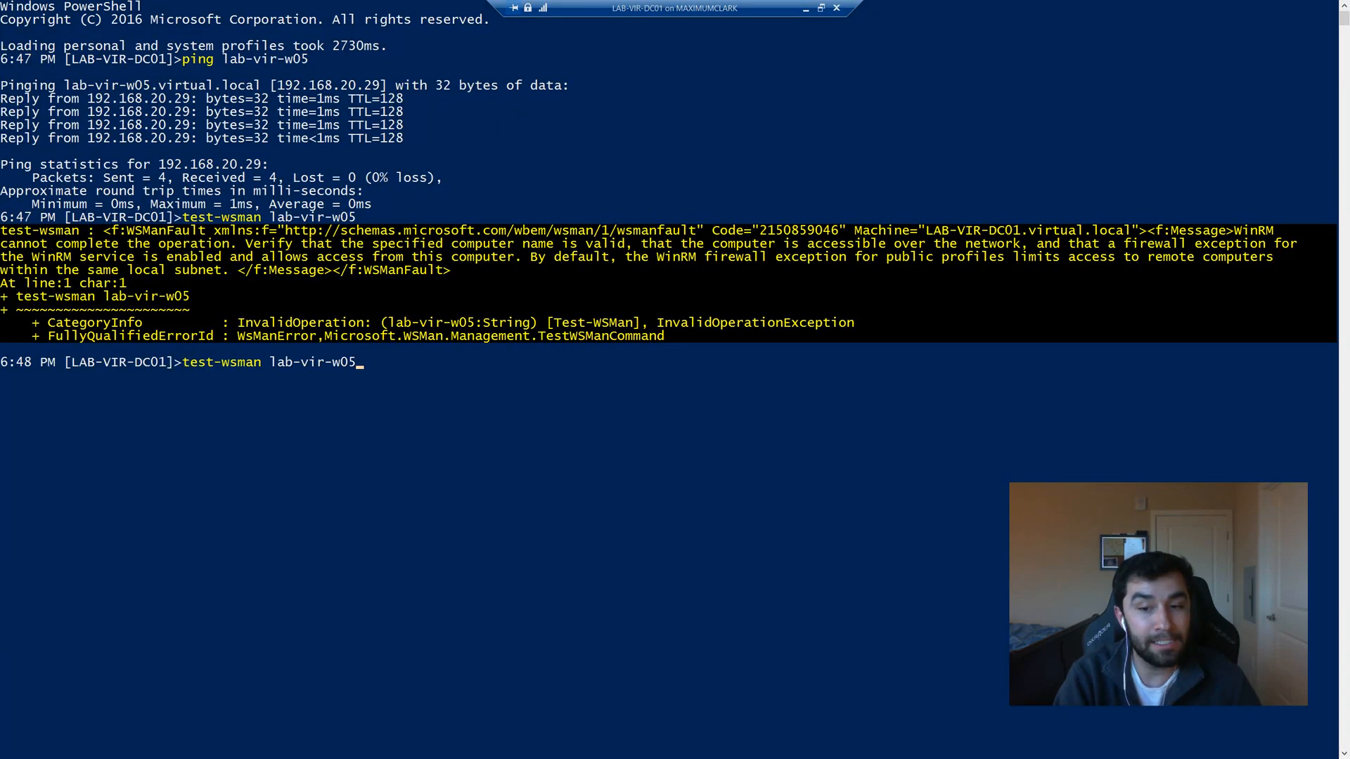
# Run test-wsman lab-vir-w05 from DC01, then enter-pssession lab-vir-w05.
pyautogui.press('Return')
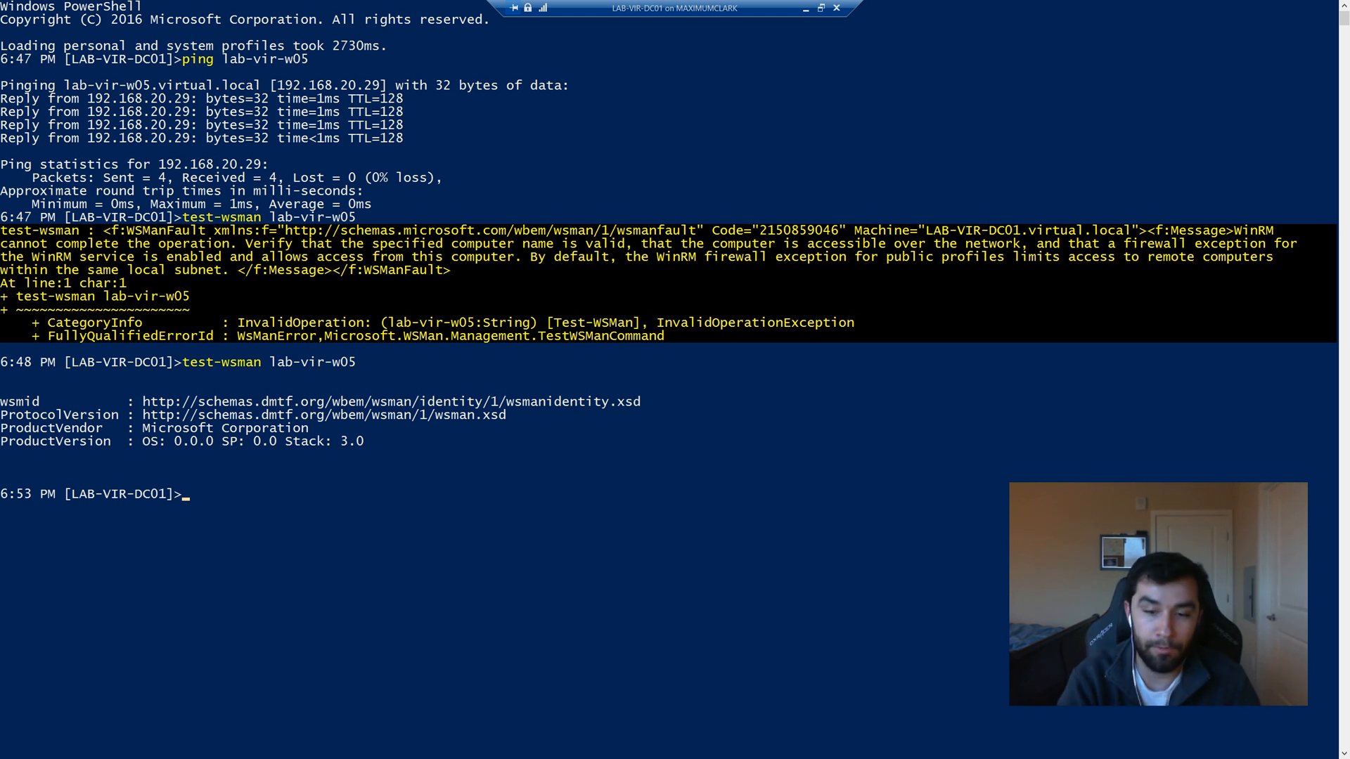
pyautogui.write('enter-pssession lab-vir-w05')
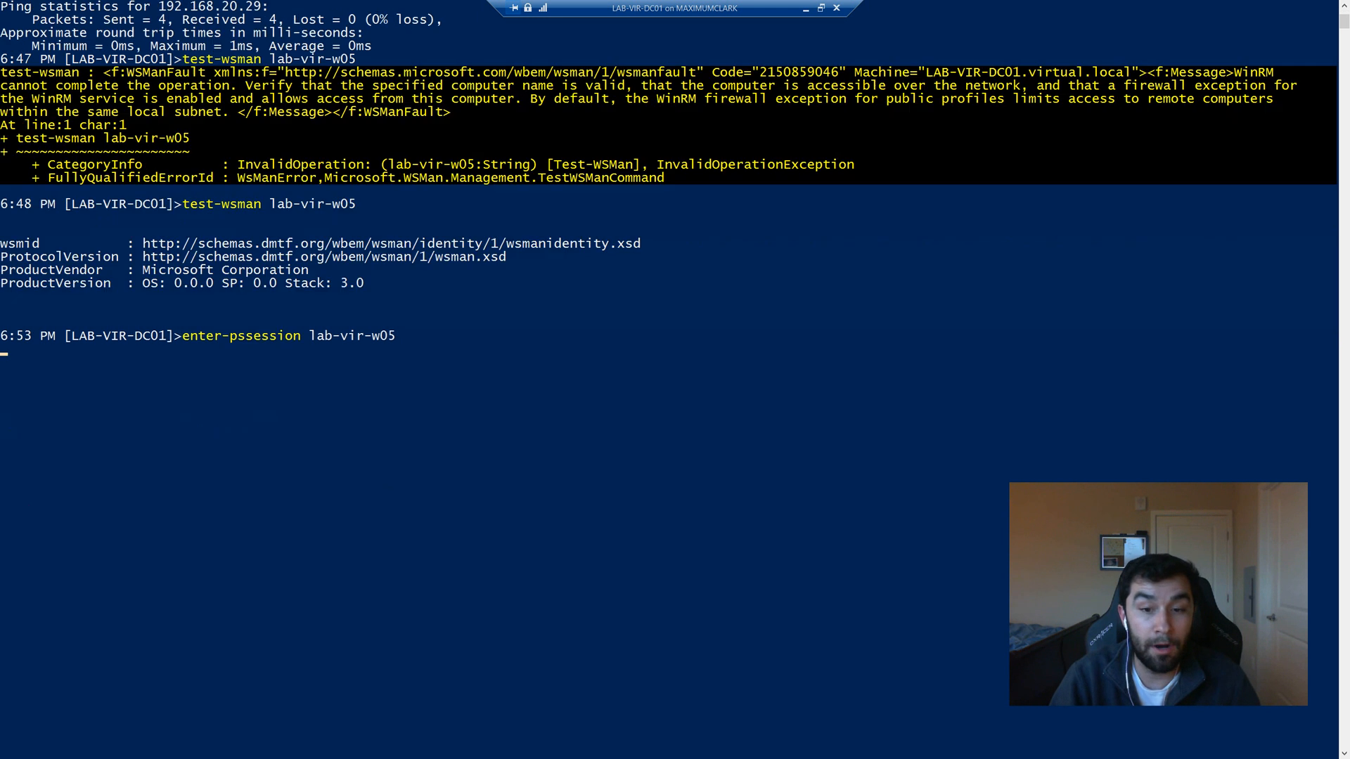
pyautogui.press('Return')
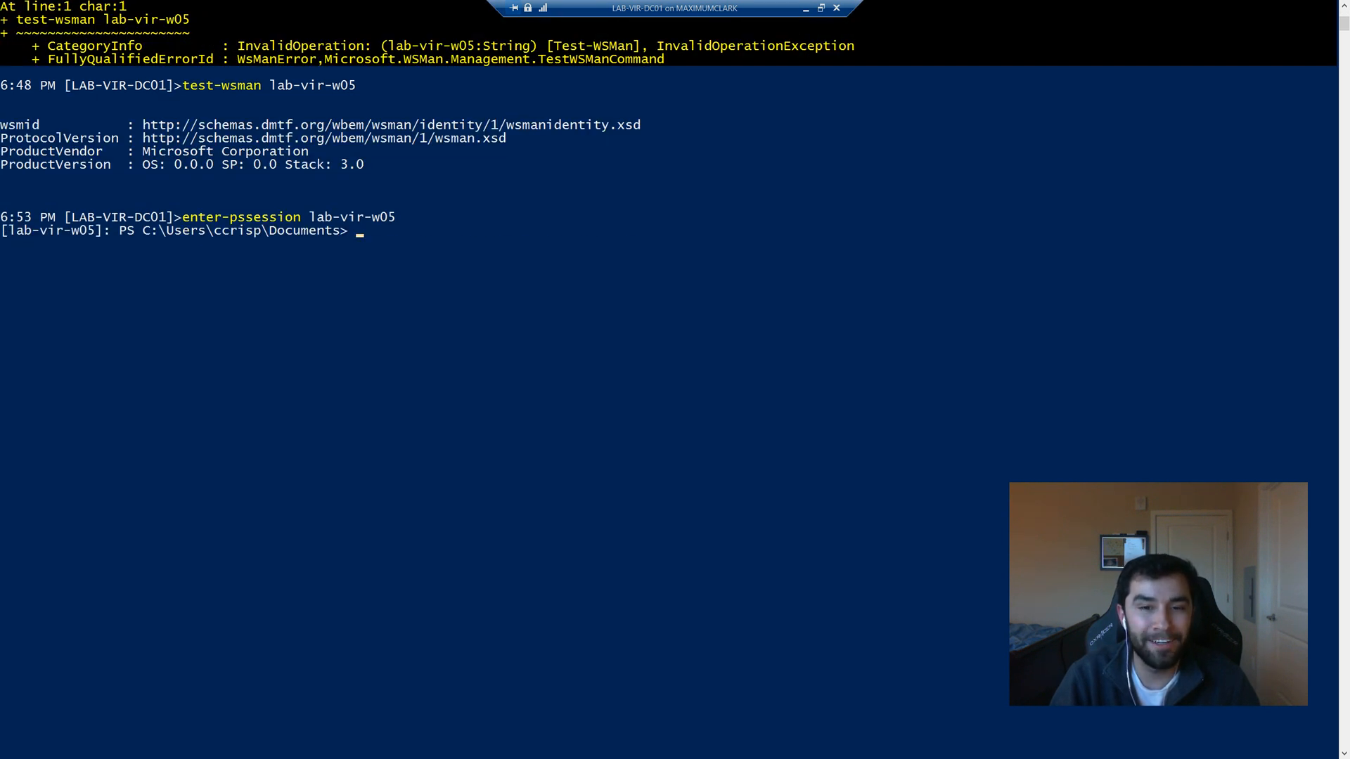
pyautogui.doubleClick(150, 216)
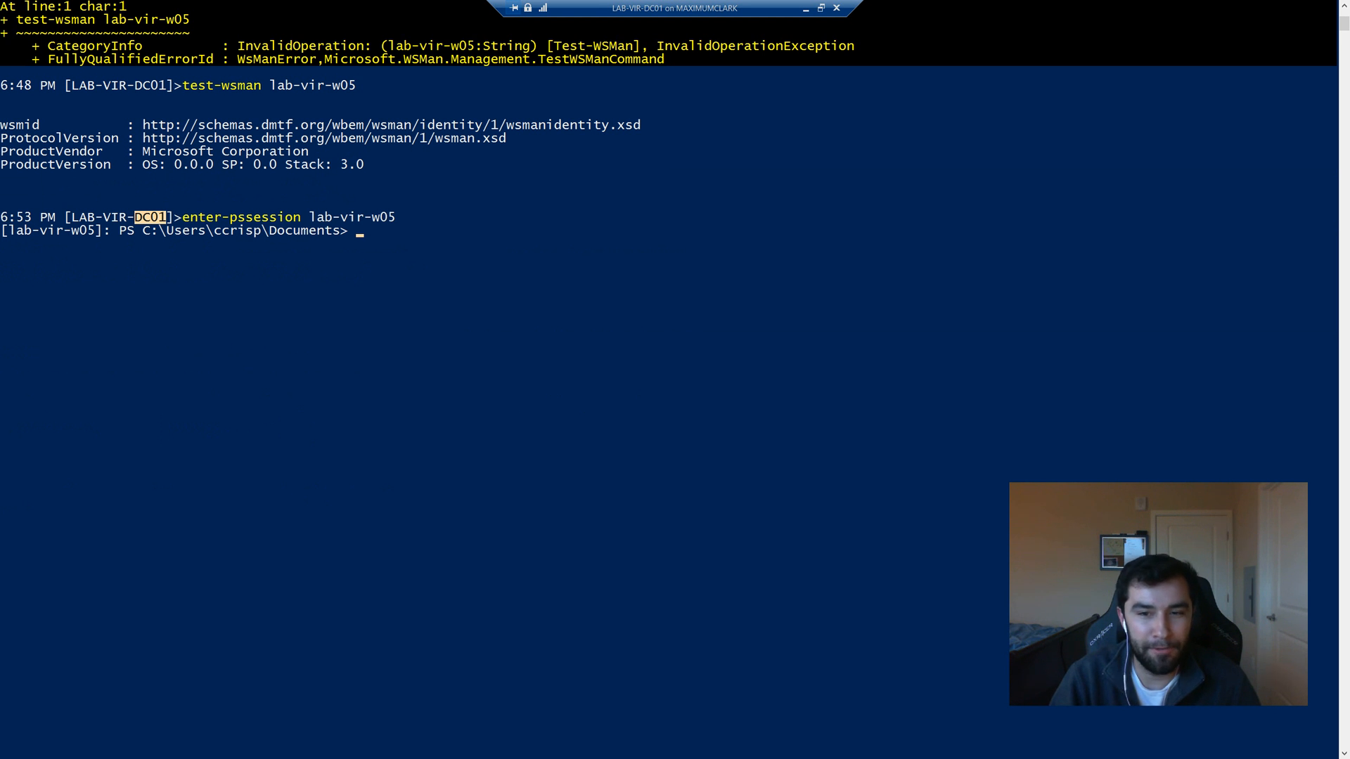